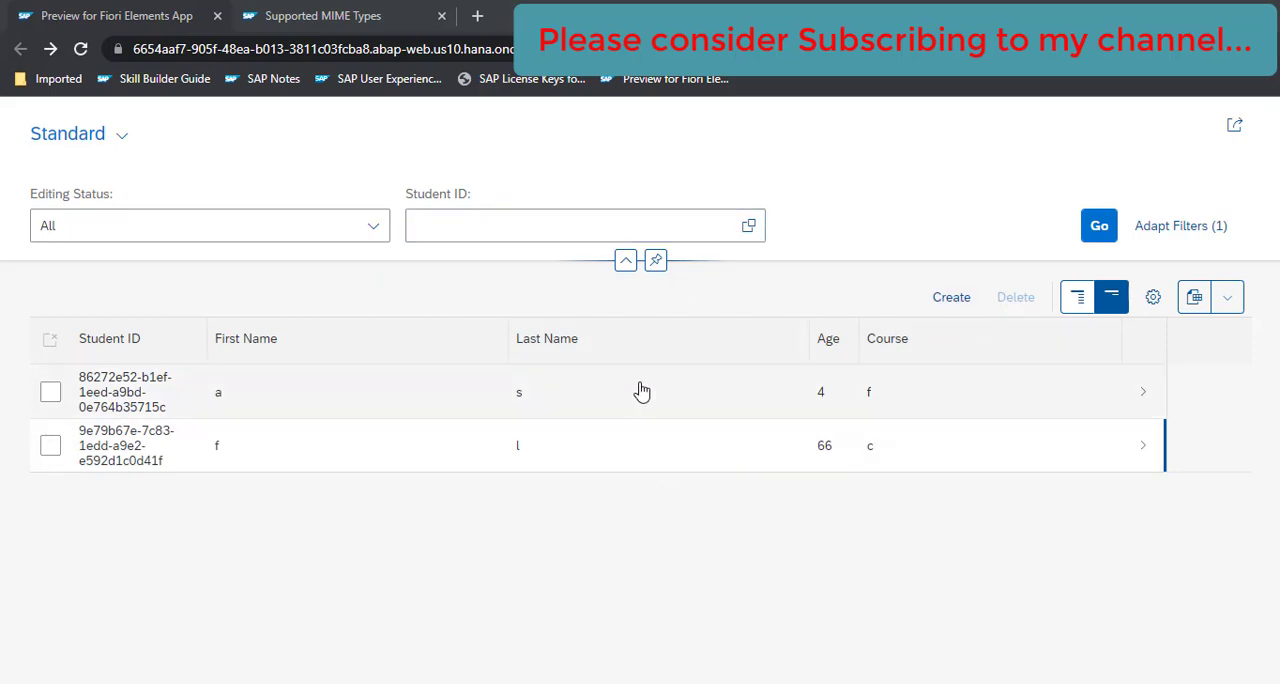
mouse_move(515, 466)
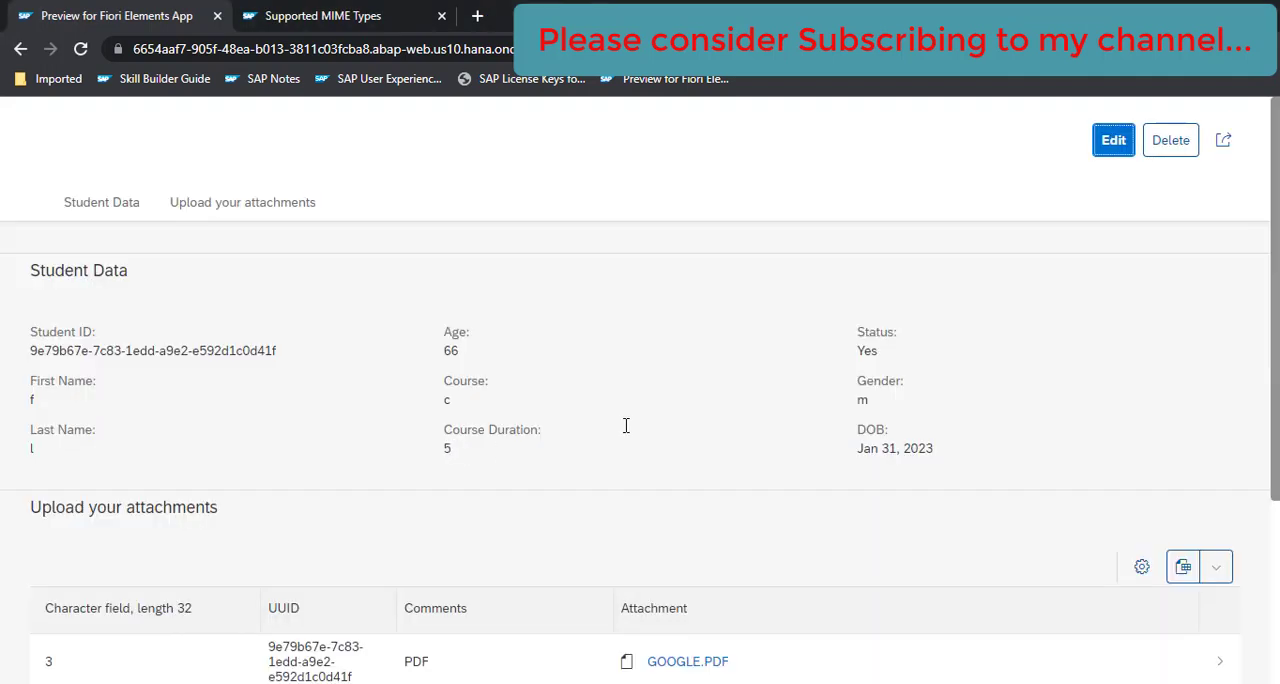
Jump to the second student's attachments section, where GOOGLE.PDF is listed
left_click(242, 202)
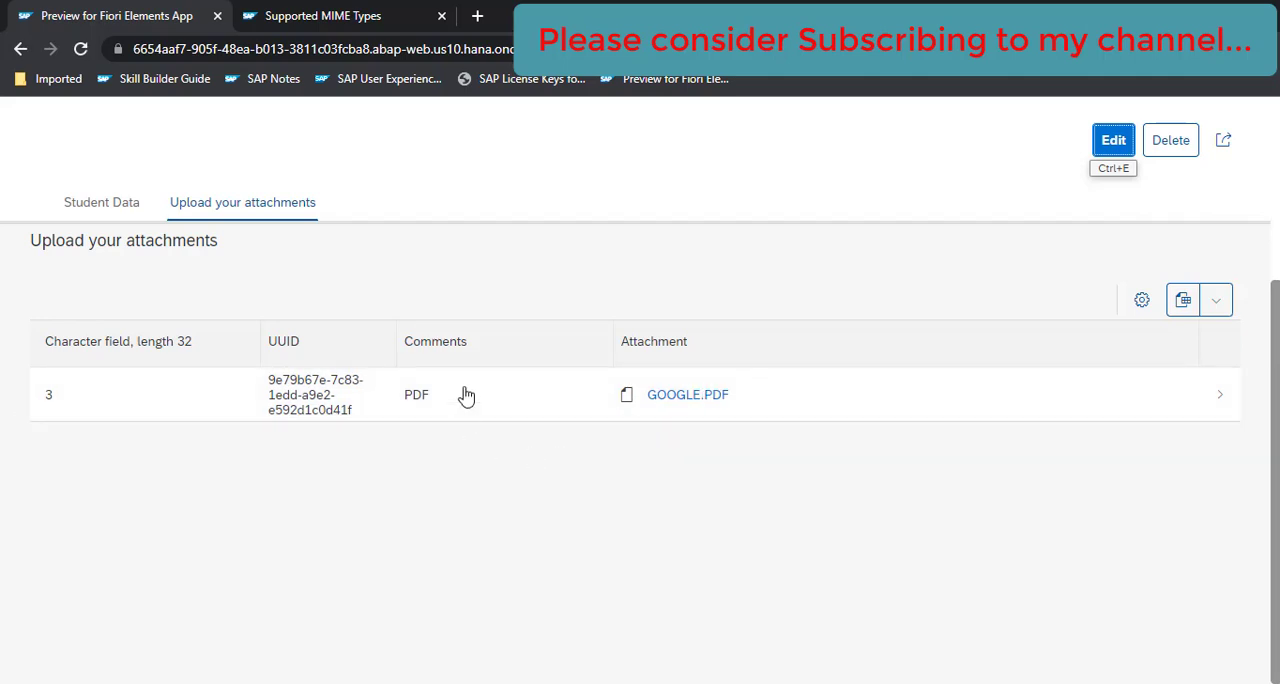
mouse_move(613, 455)
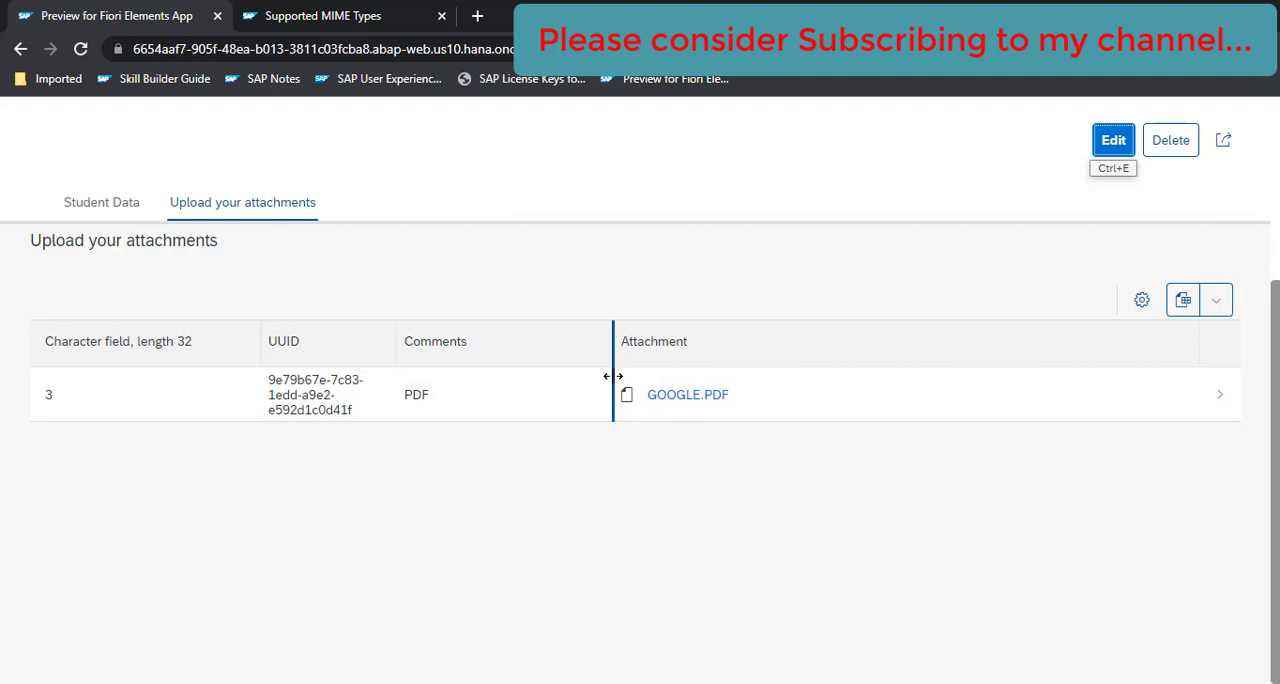
mouse_move(463, 294)
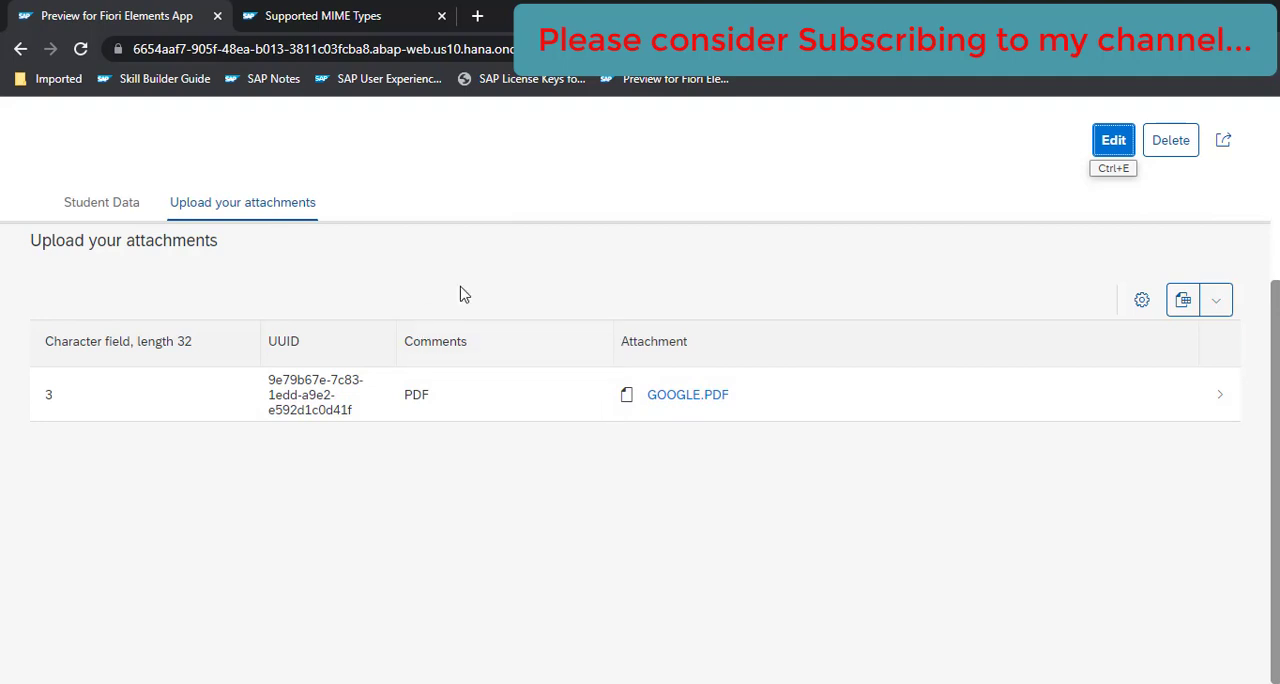
mouse_move(687, 394)
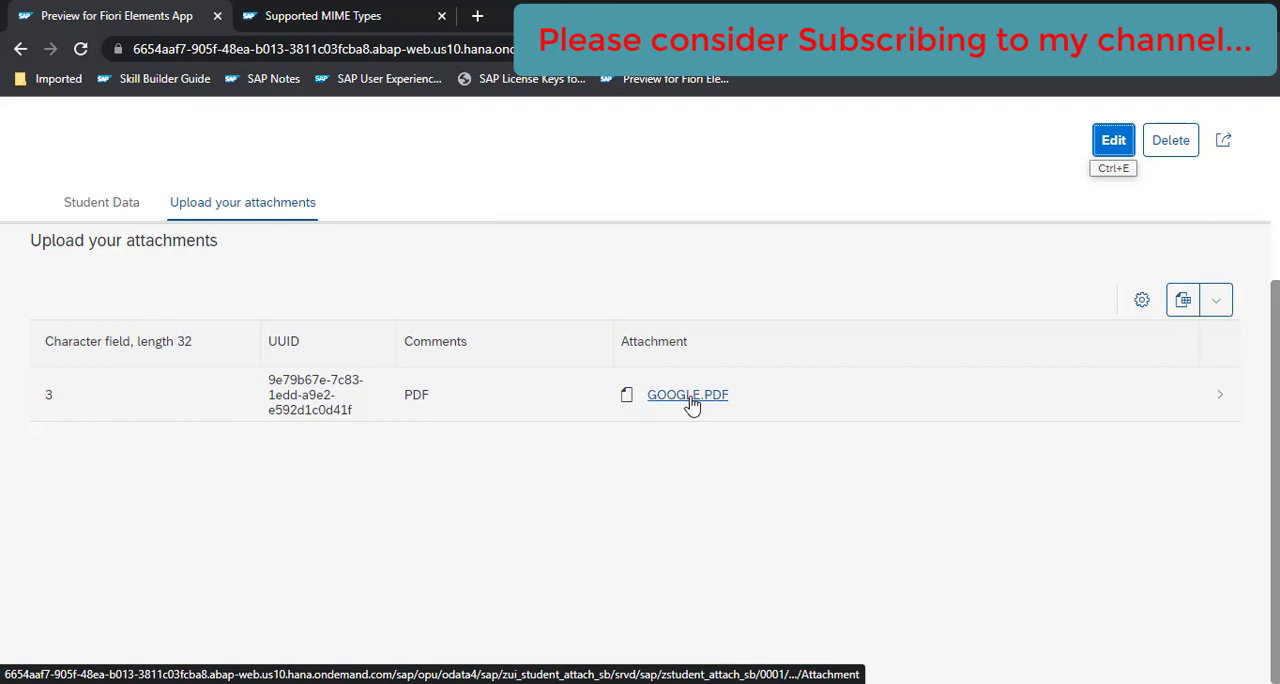
mouse_move(224, 521)
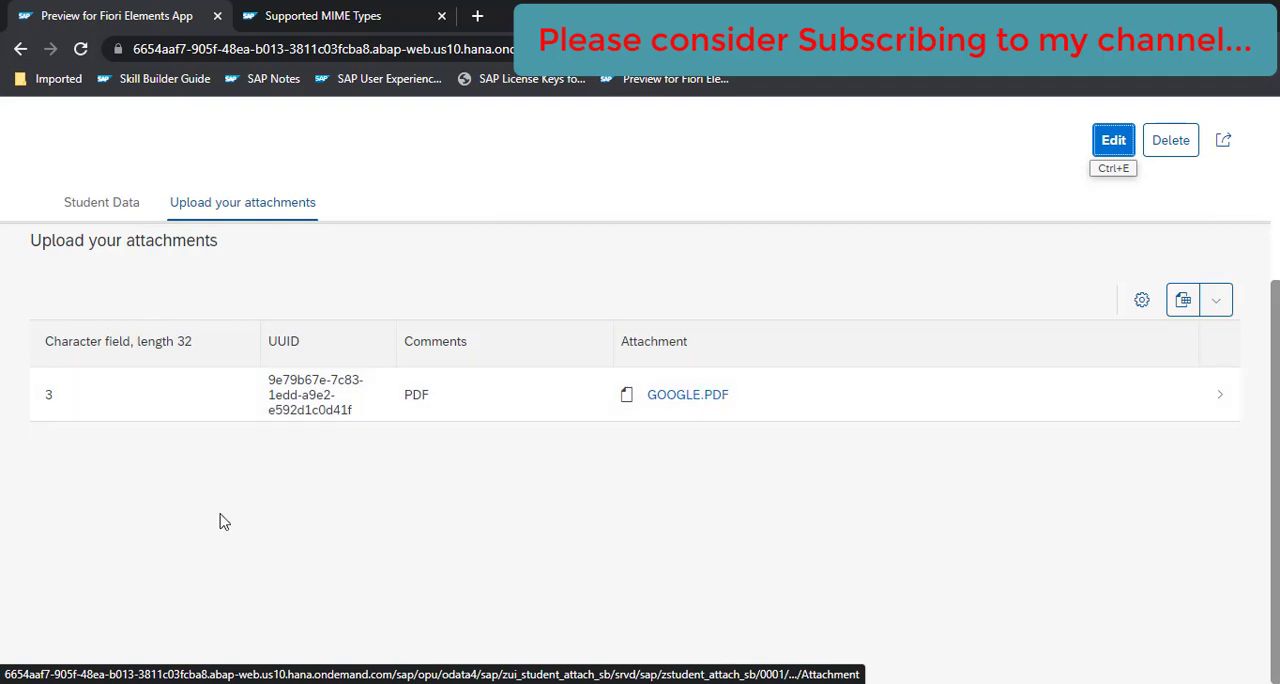
mouse_move(707, 519)
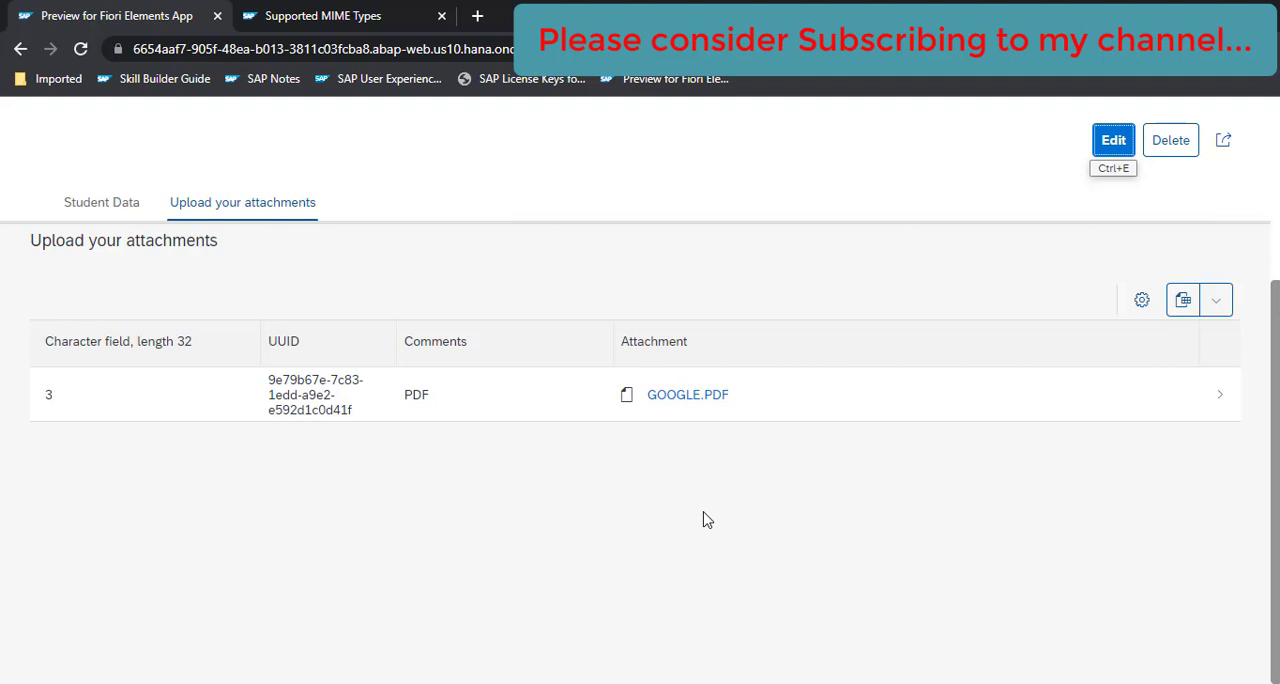
mouse_move(687, 394)
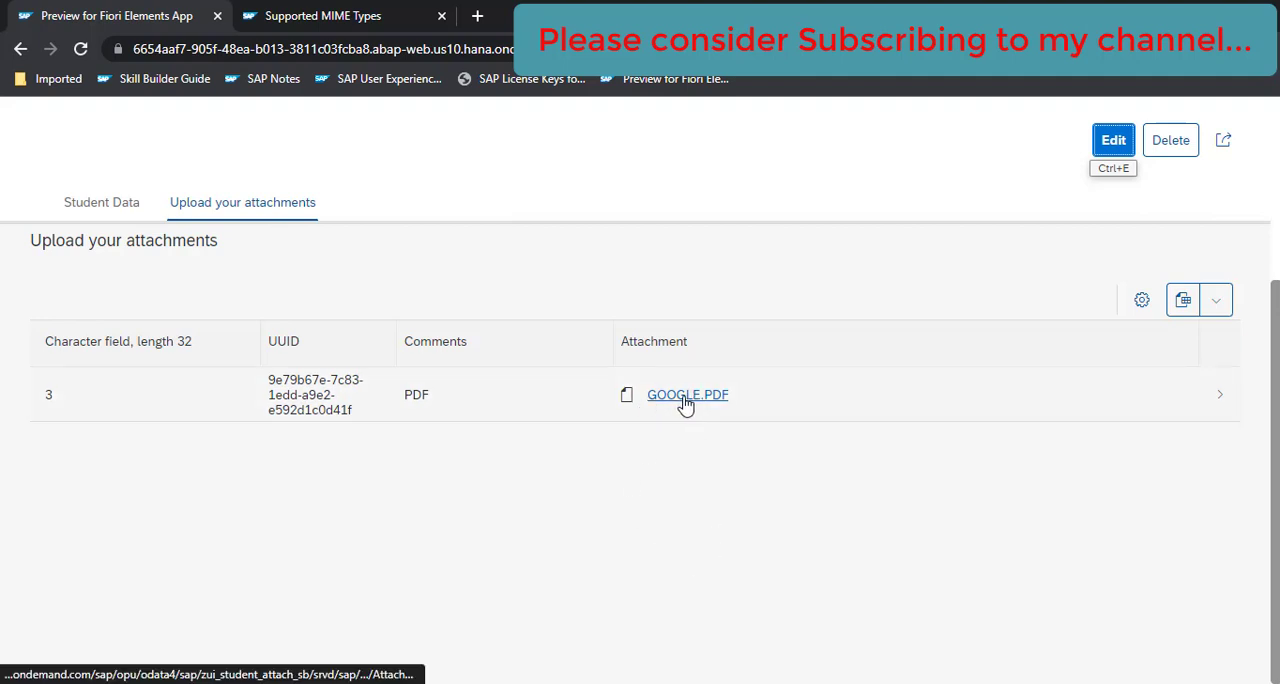
left_click(687, 394)
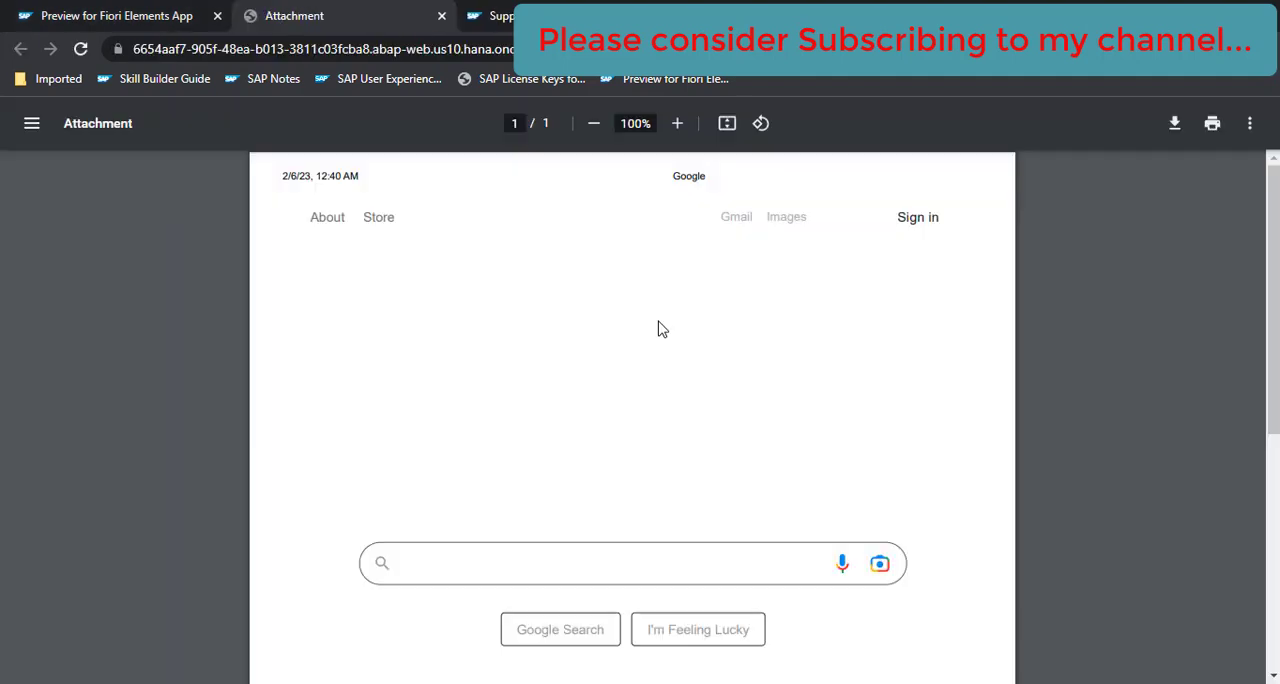
scroll("down", 3)
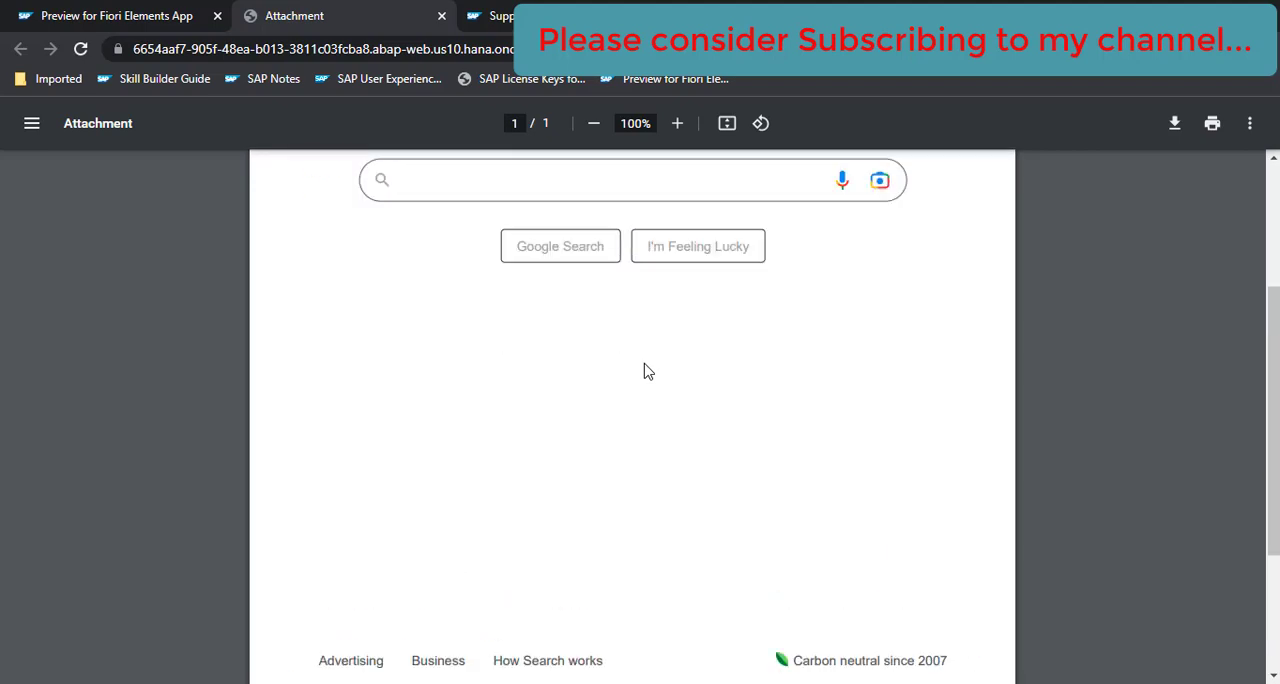
scroll("up", 3)
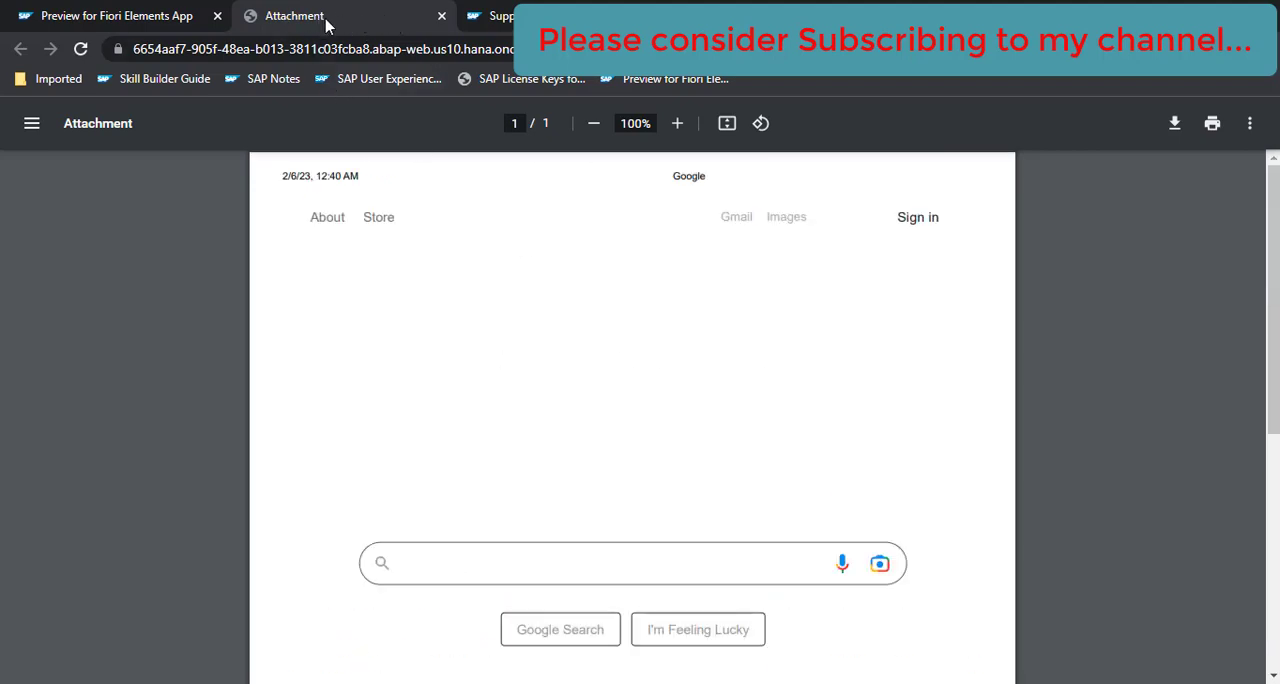
mouse_move(681, 356)
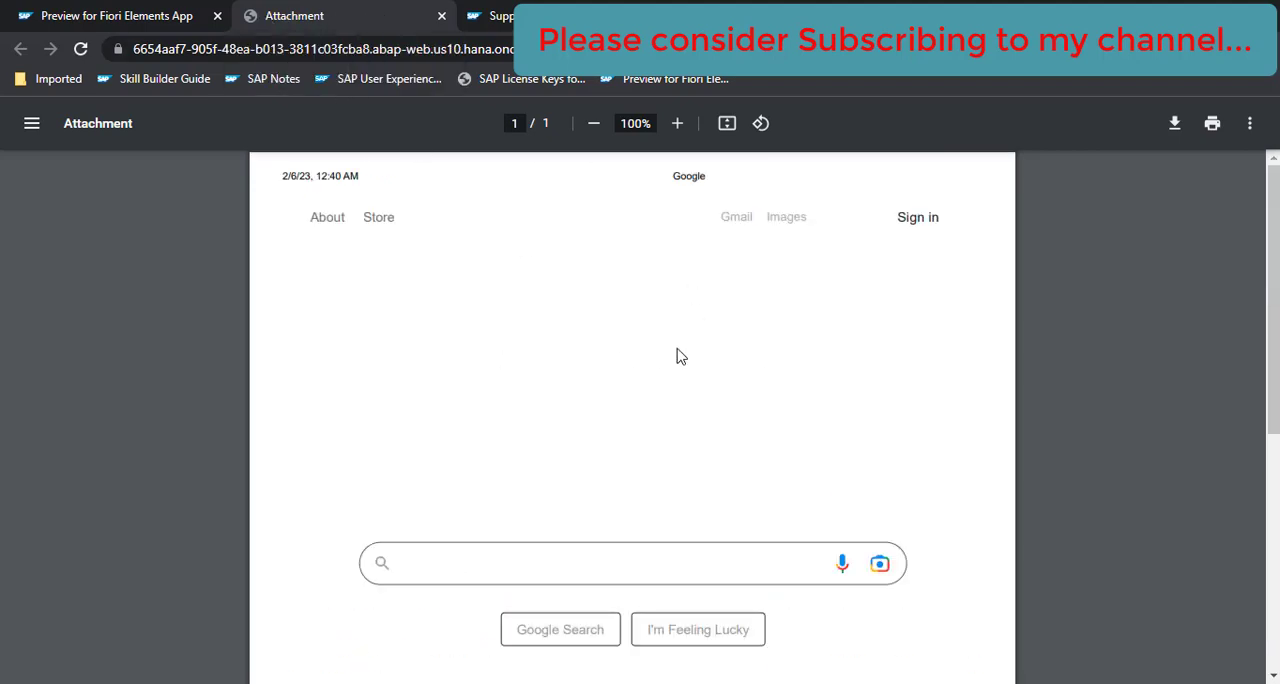
mouse_move(351, 145)
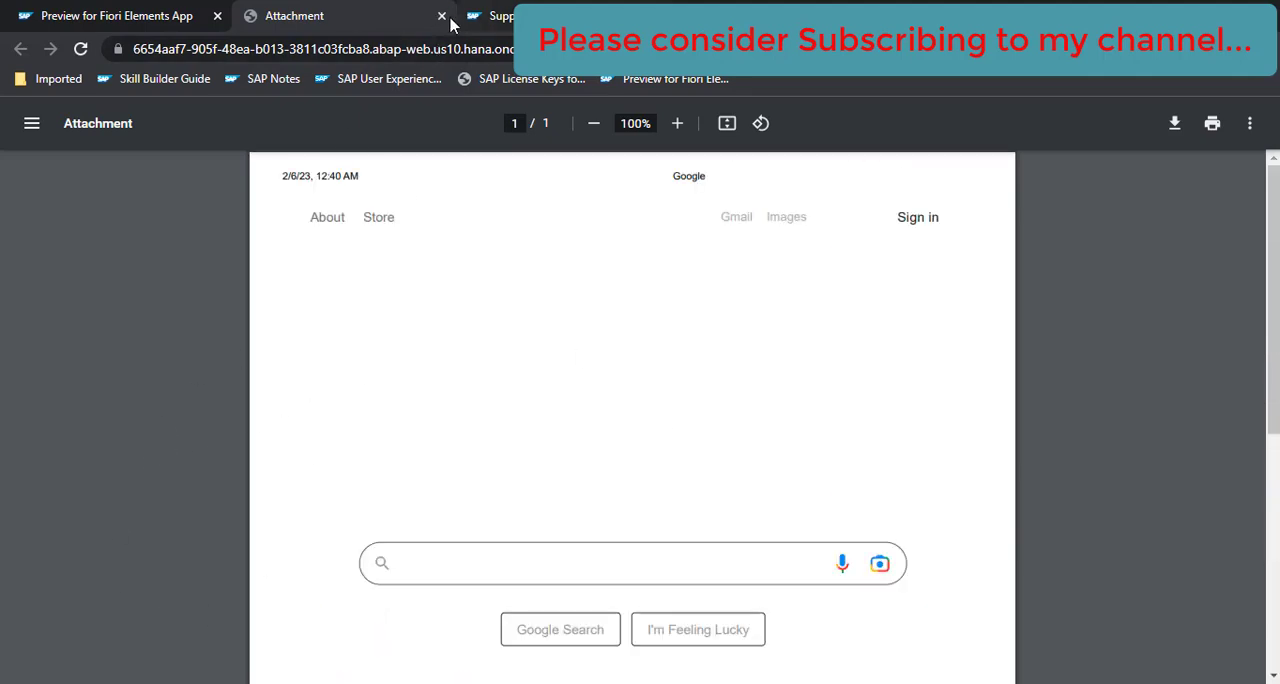
left_click(441, 15)
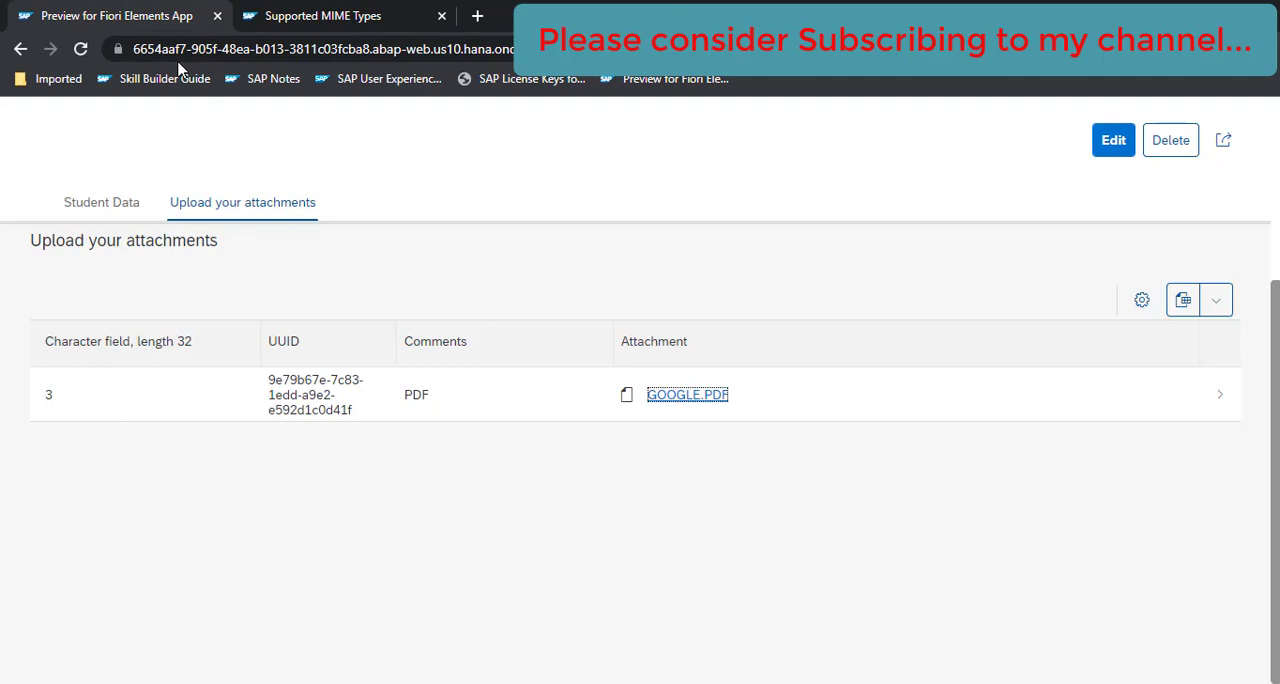
mouse_move(884, 519)
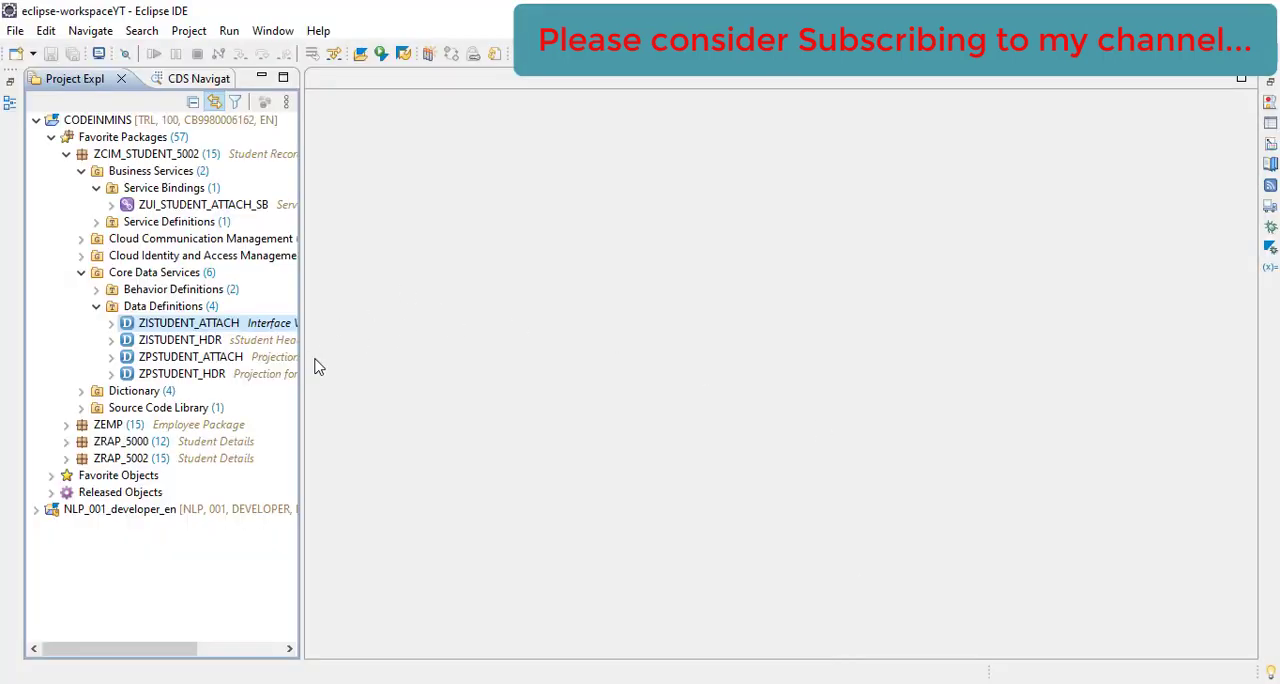
Widen the Project Explorer and open the ZISTUDENT_ATTACH data definition
left_click_drag(300, 360, 420, 360)
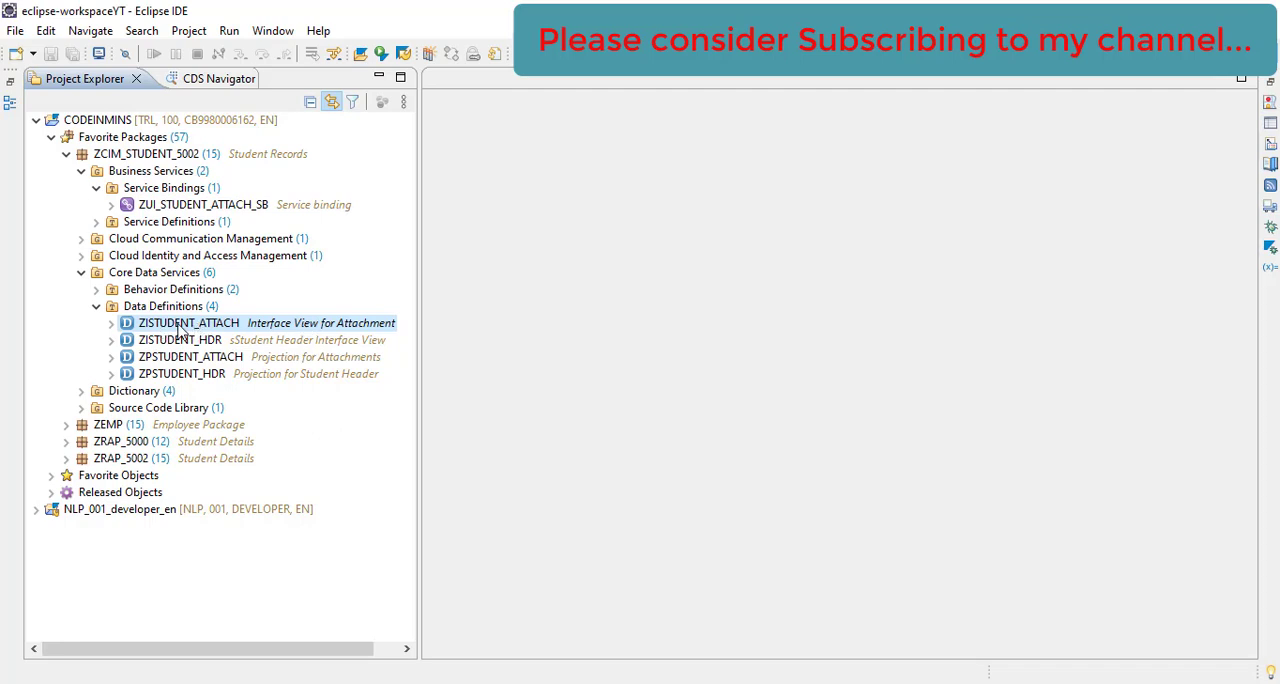
double_click(188, 322)
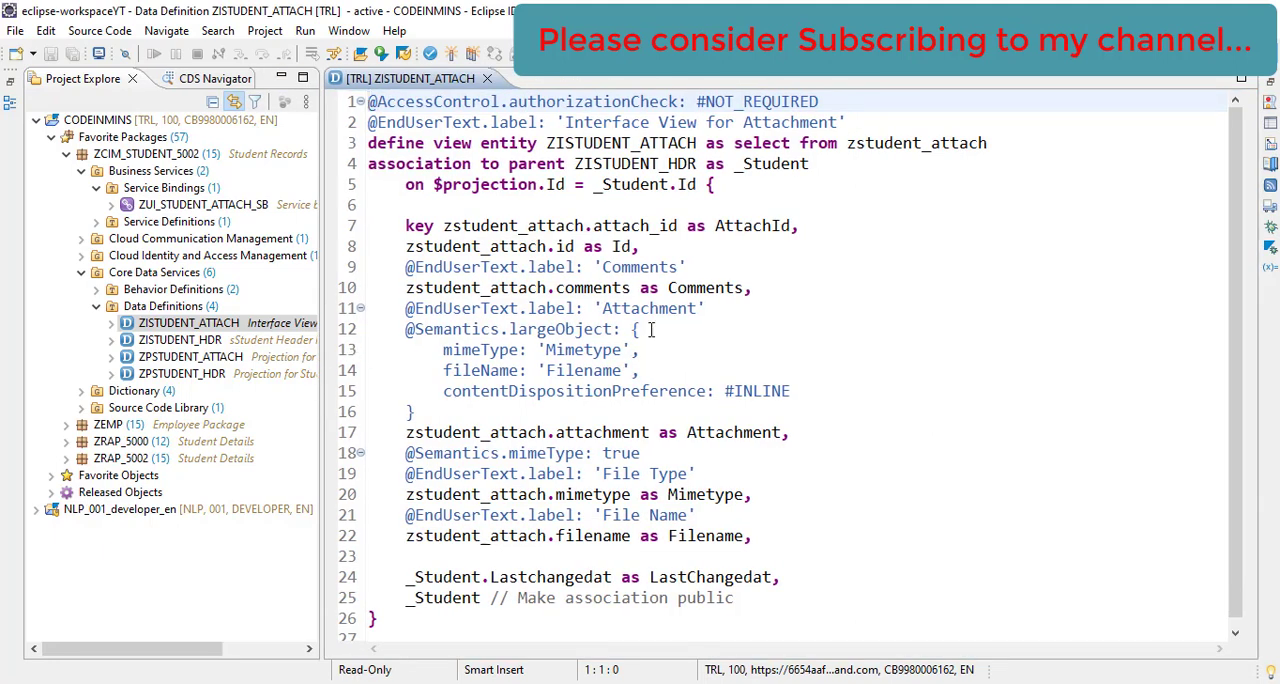
left_click(407, 329)
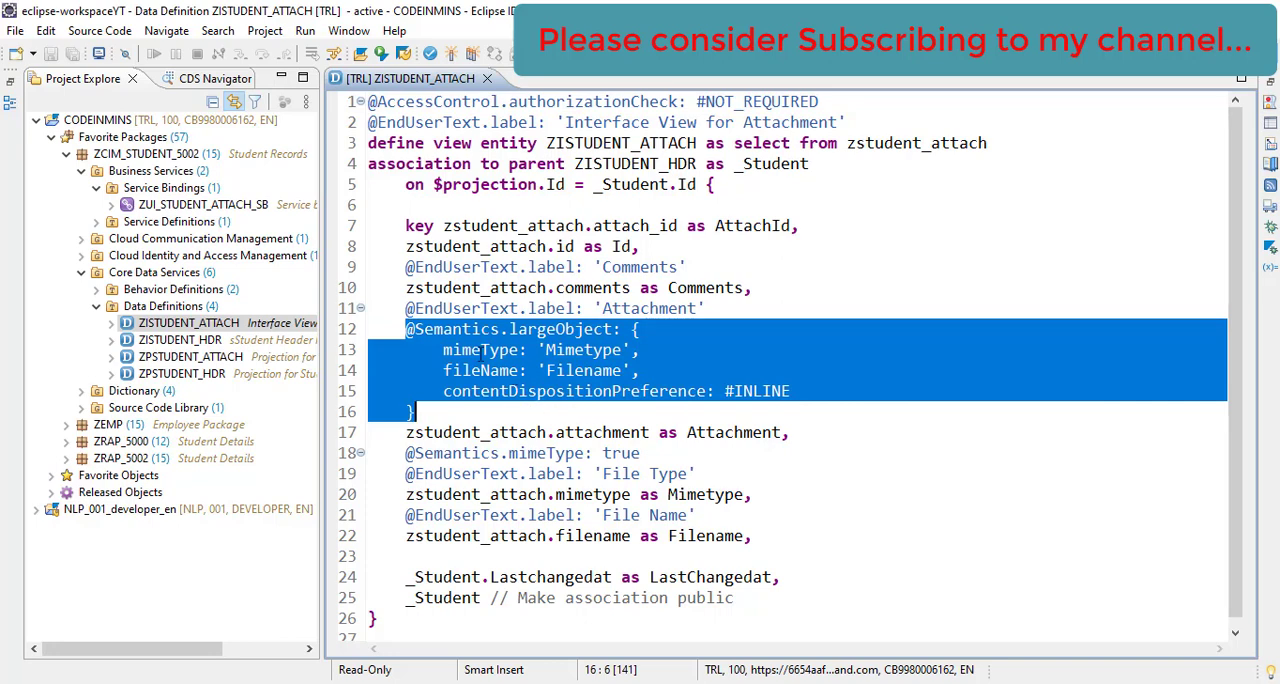
left_click(683, 391)
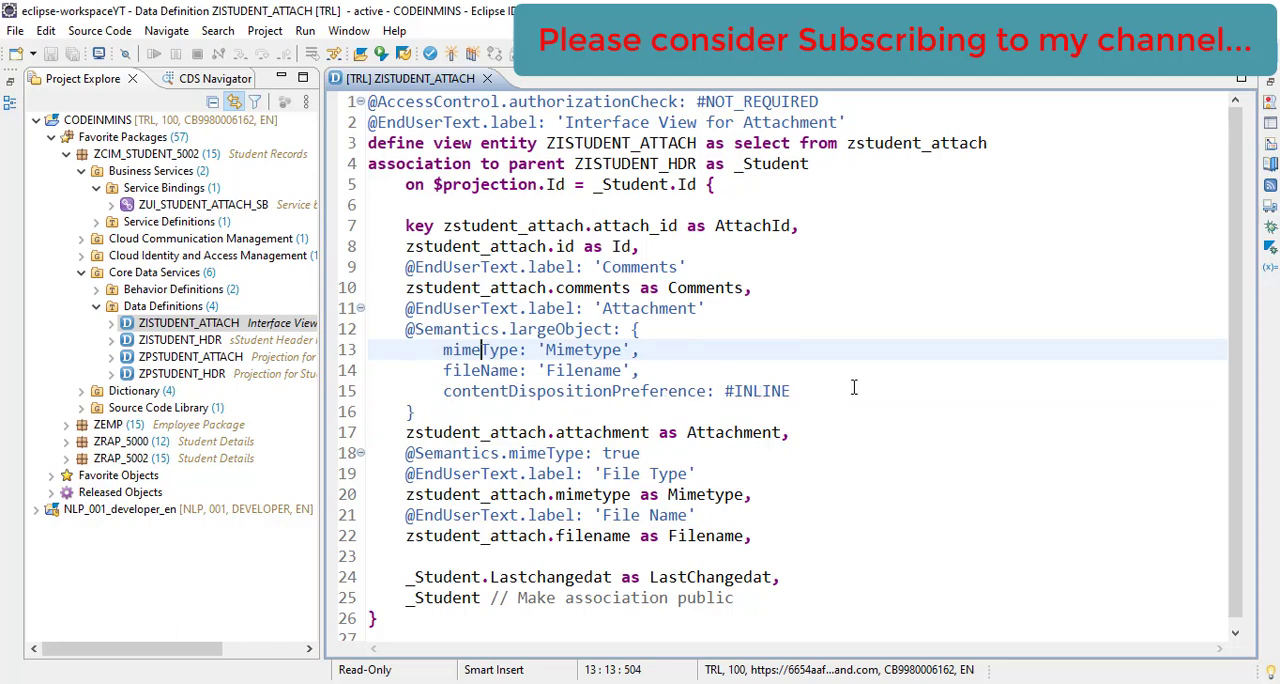
mouse_move(805, 391)
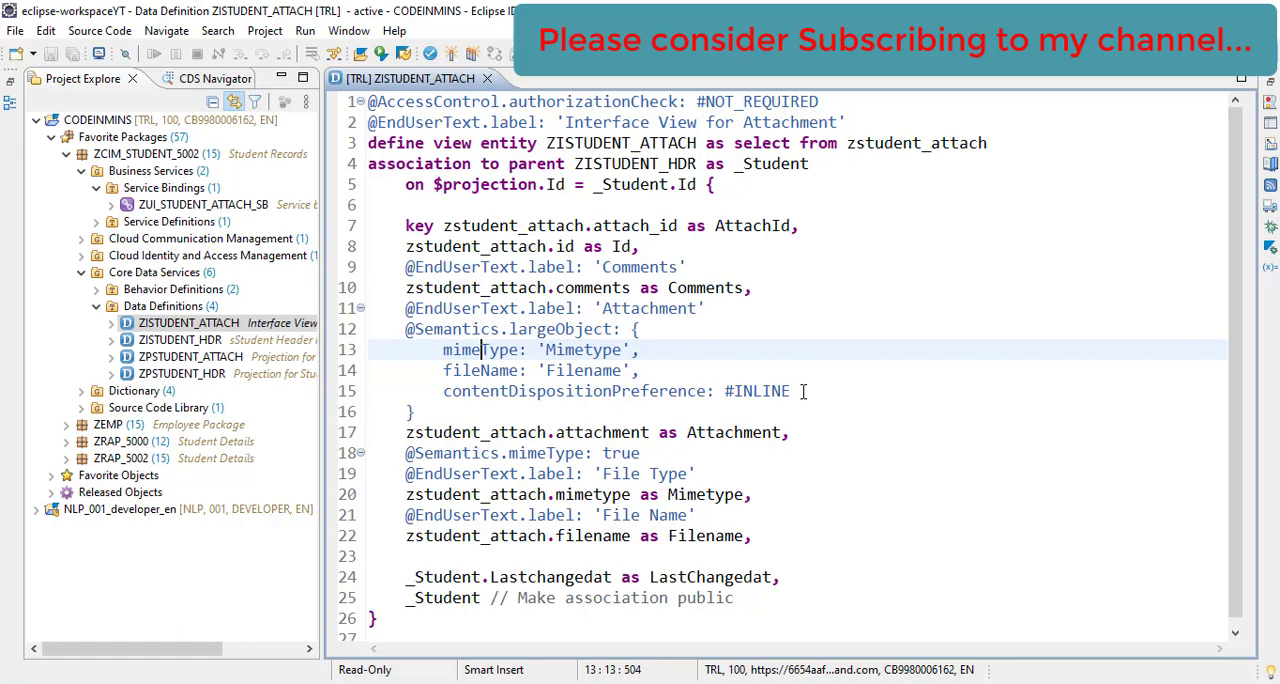
mouse_move(628, 411)
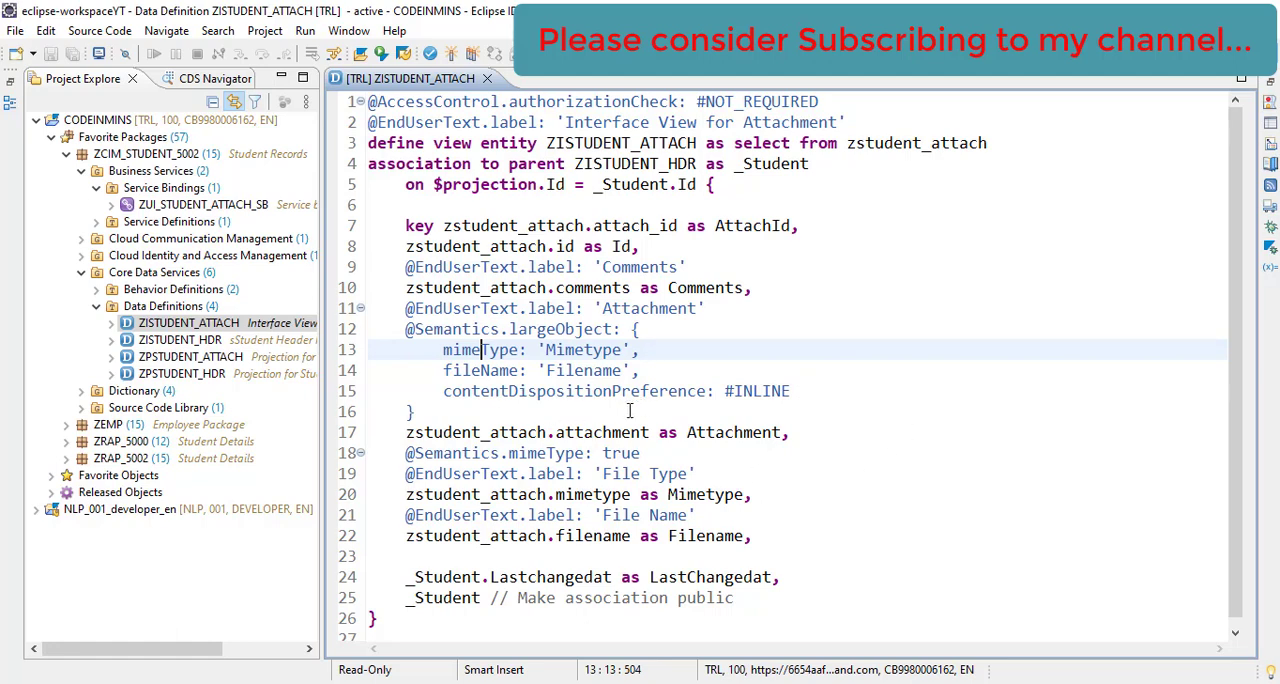
mouse_move(443, 391)
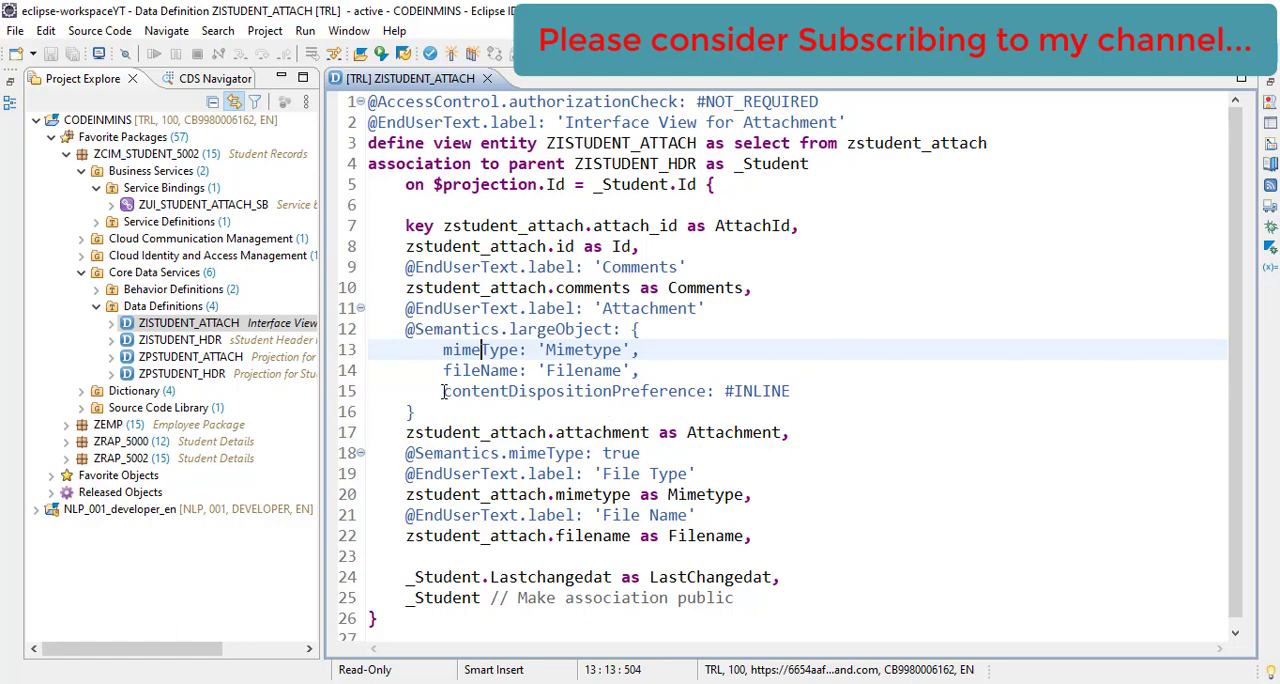
double_click(550, 391)
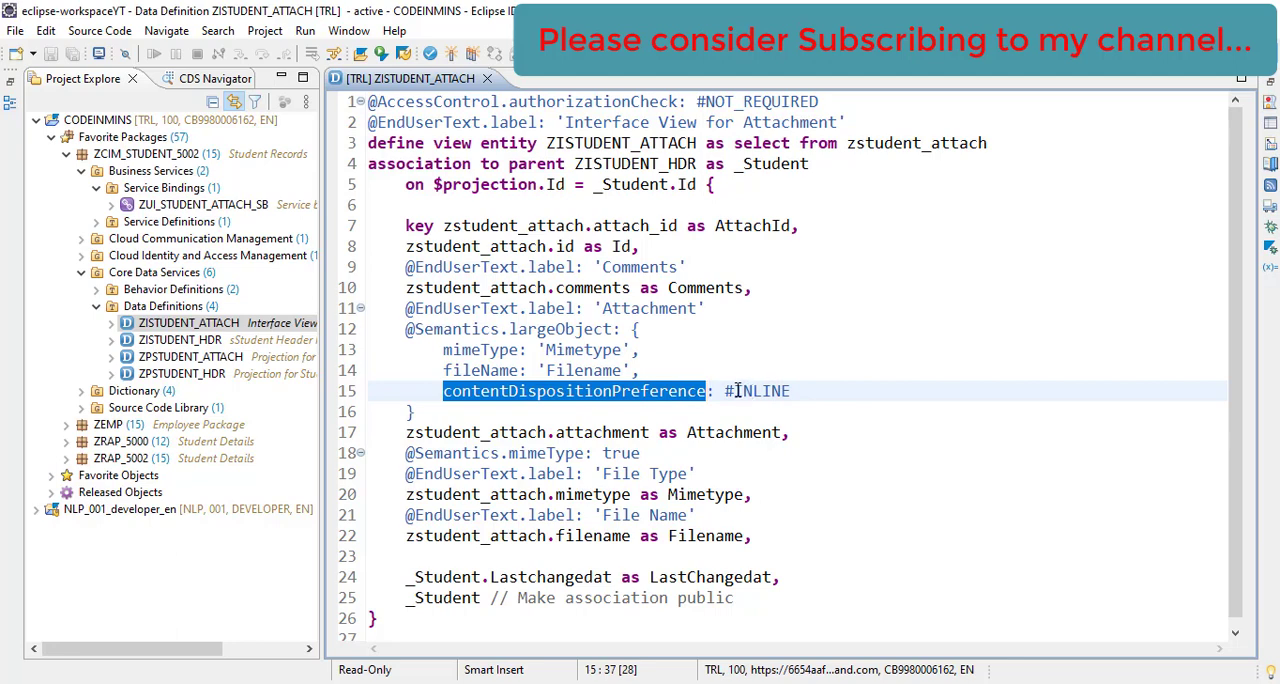
Change the content disposition preference from #INLINE to #ATTACHMENT in ZISTUDENT_ATTACH
double_click(762, 391)
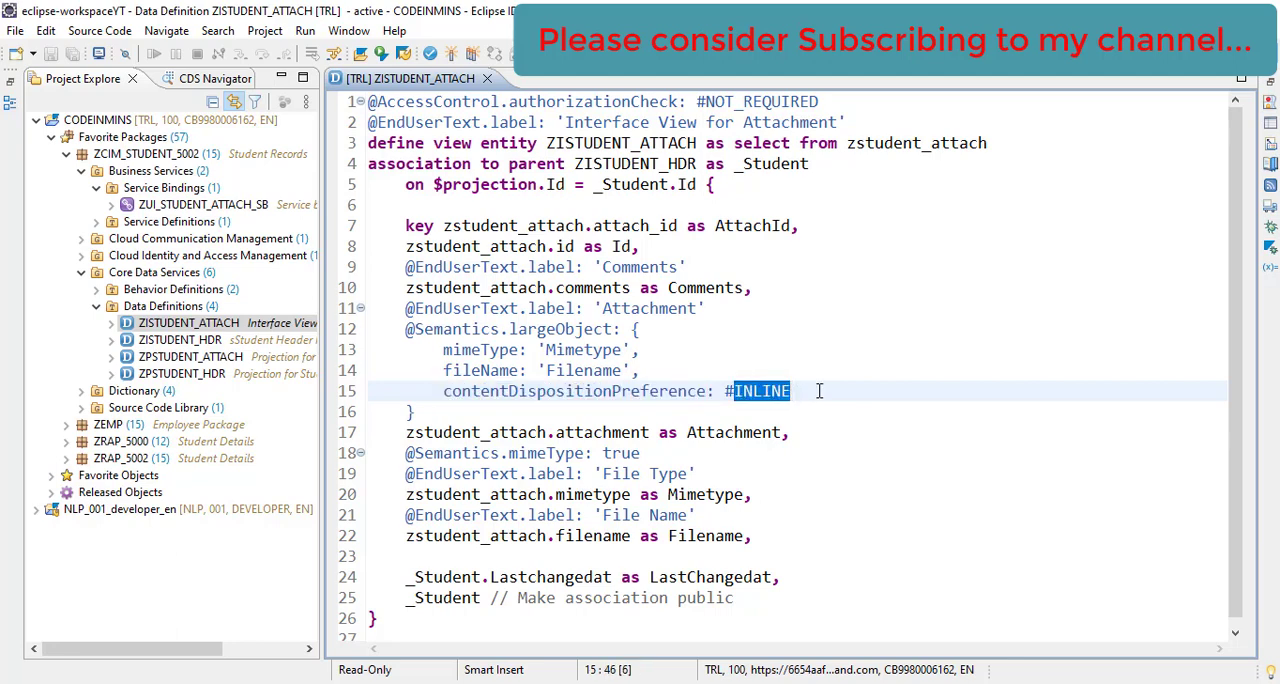
key("Delete")
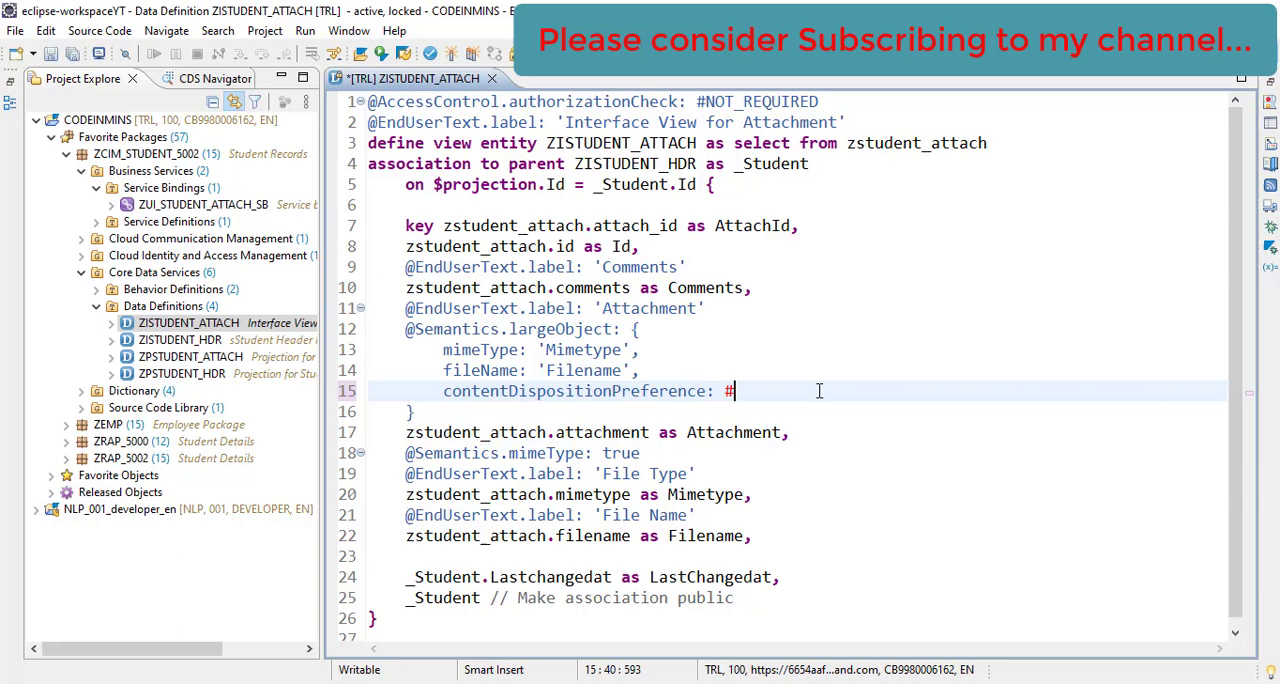
type("AT")
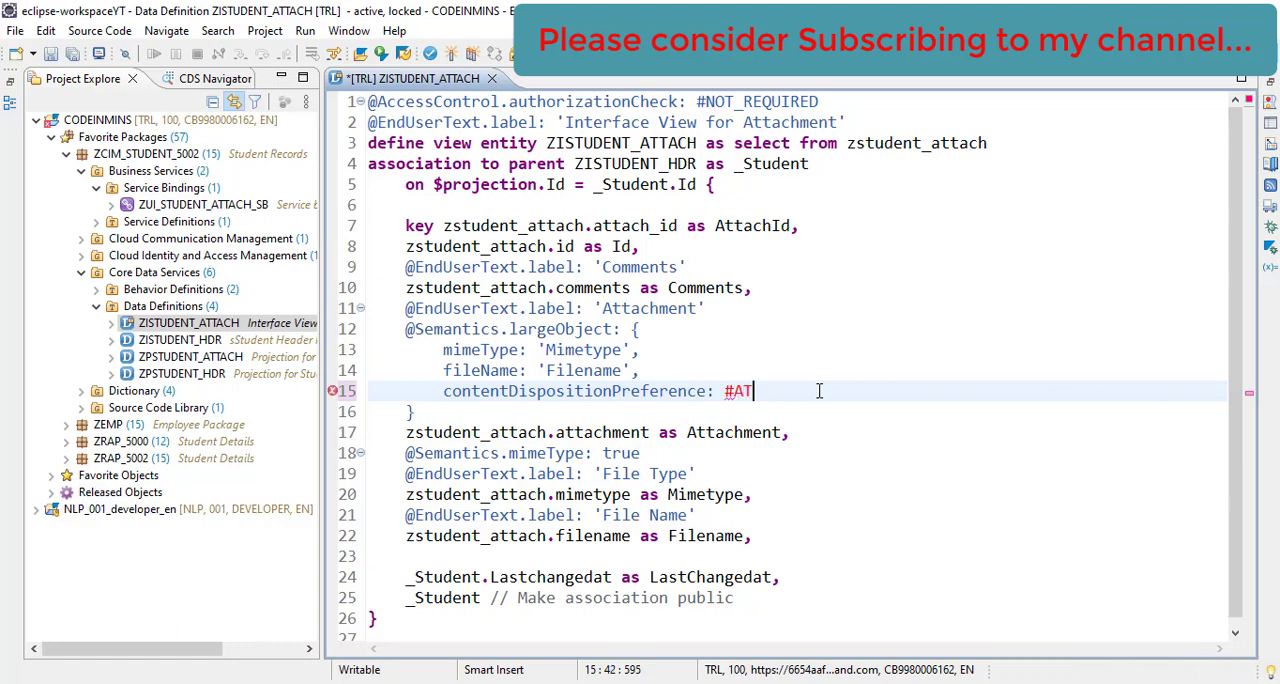
type("TACHMENT")
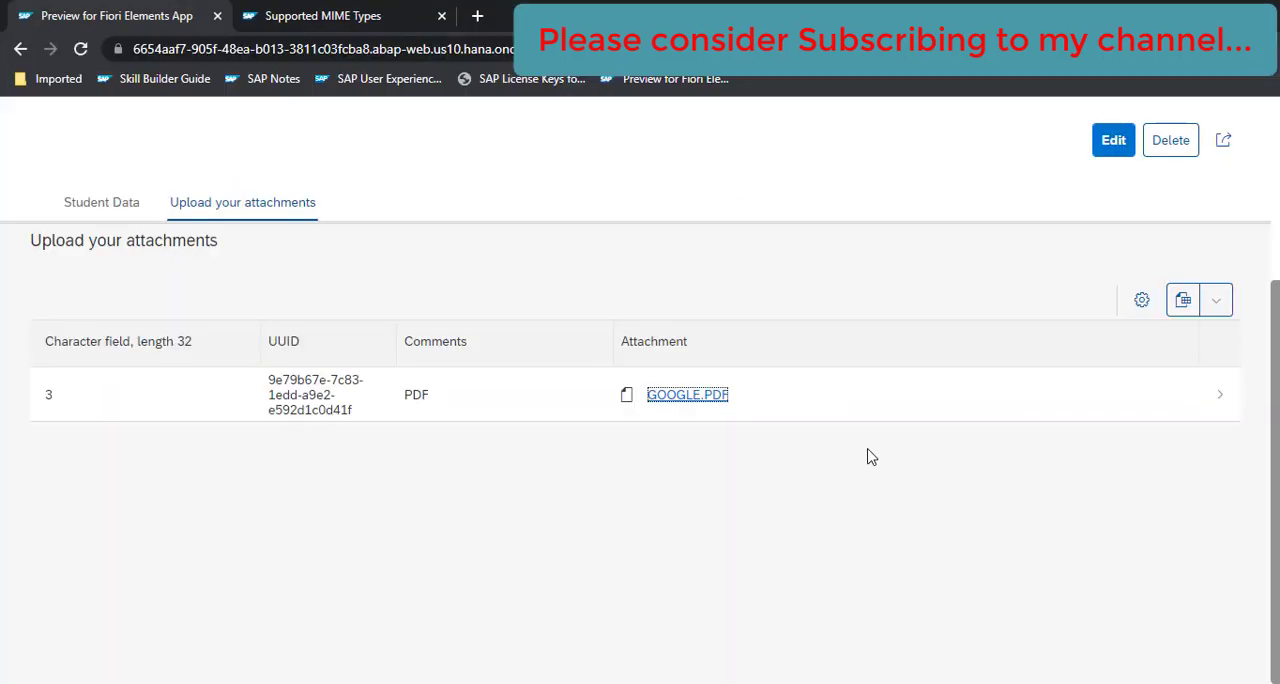
Reload the student page, then download and view the GOOGLE.PDF attachment
left_click(21, 48)
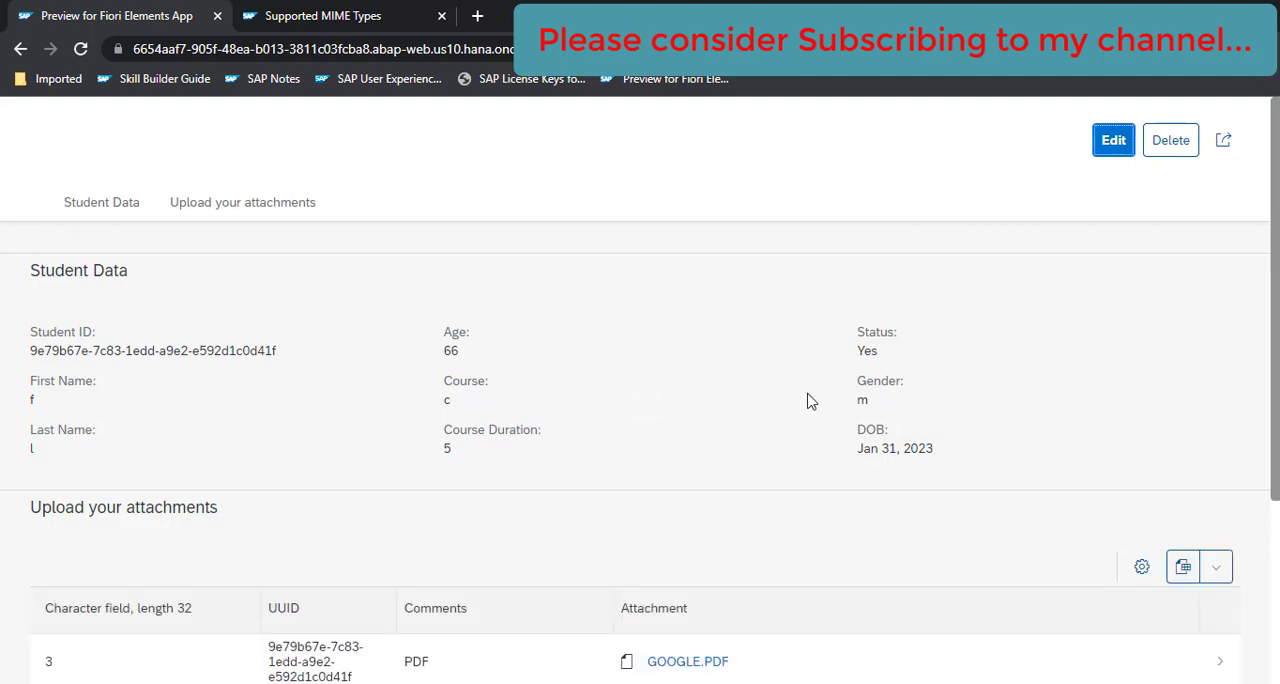
left_click(242, 202)
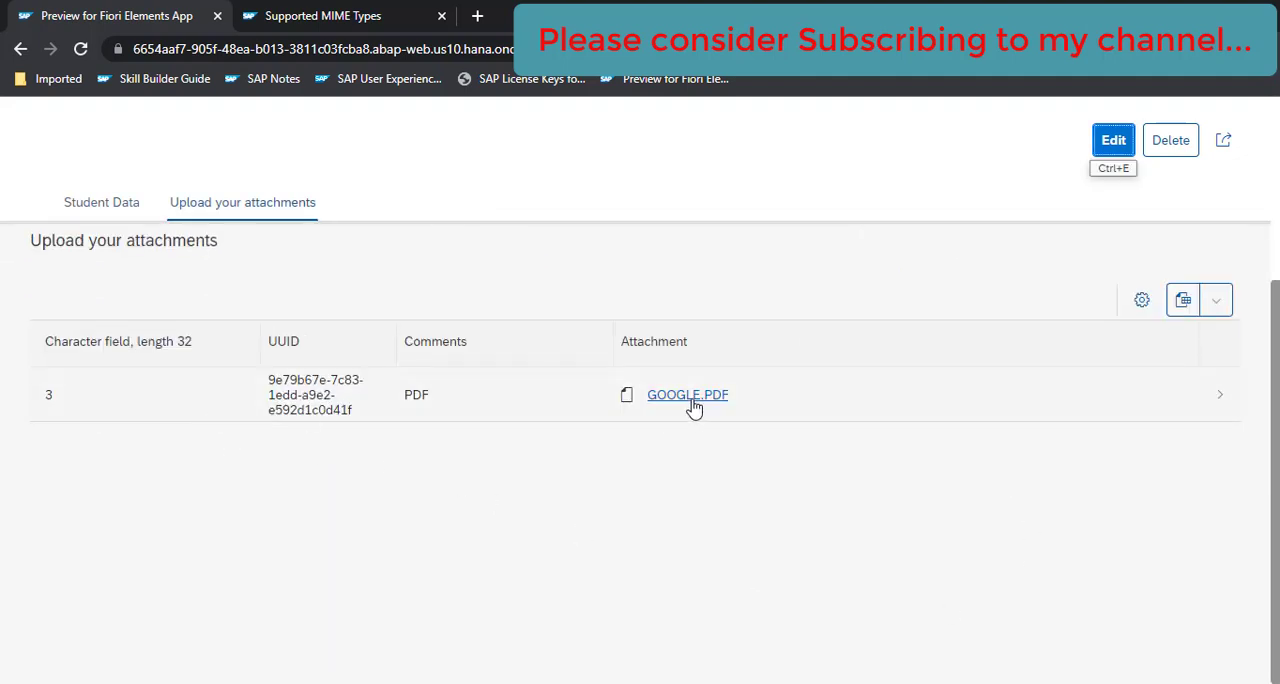
mouse_move(270, 91)
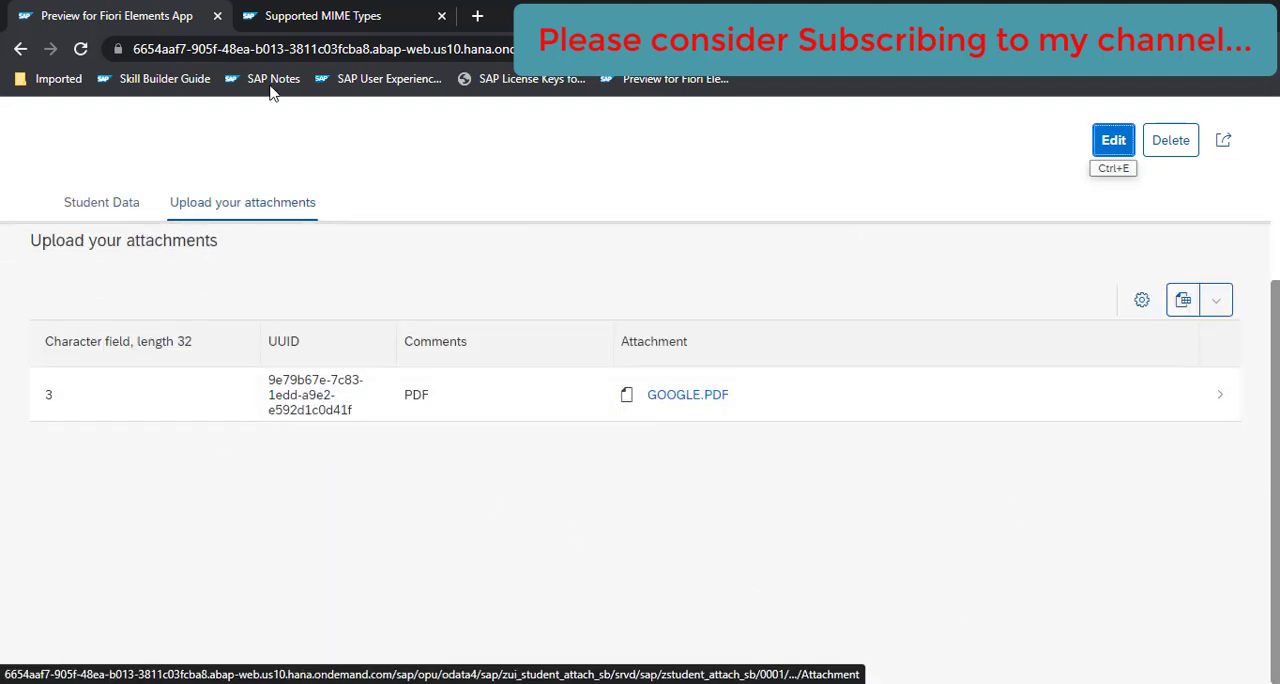
mouse_move(668, 441)
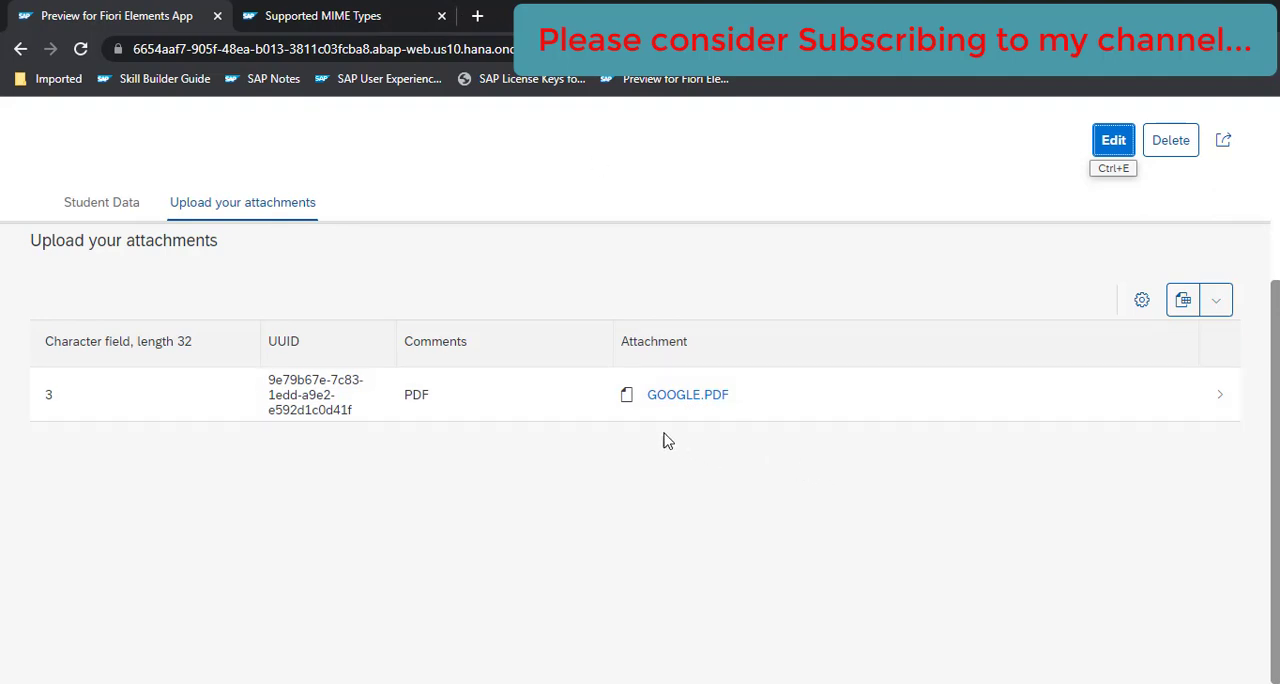
mouse_move(691, 430)
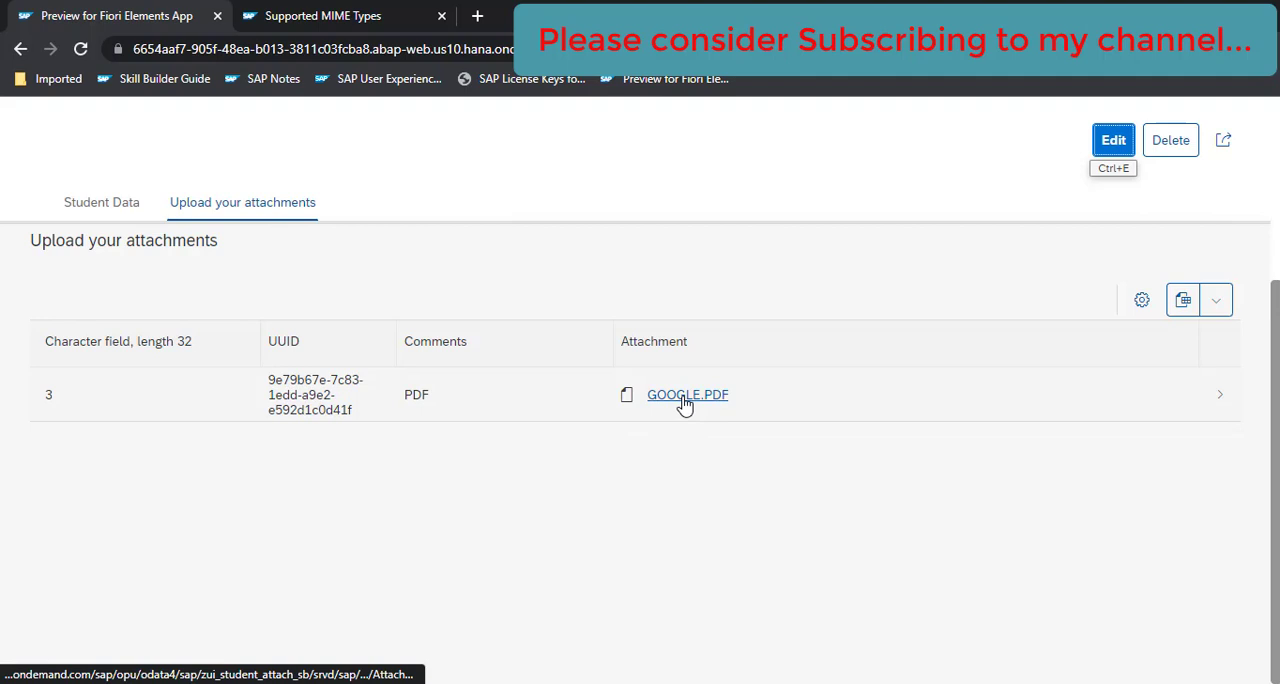
left_click(687, 394)
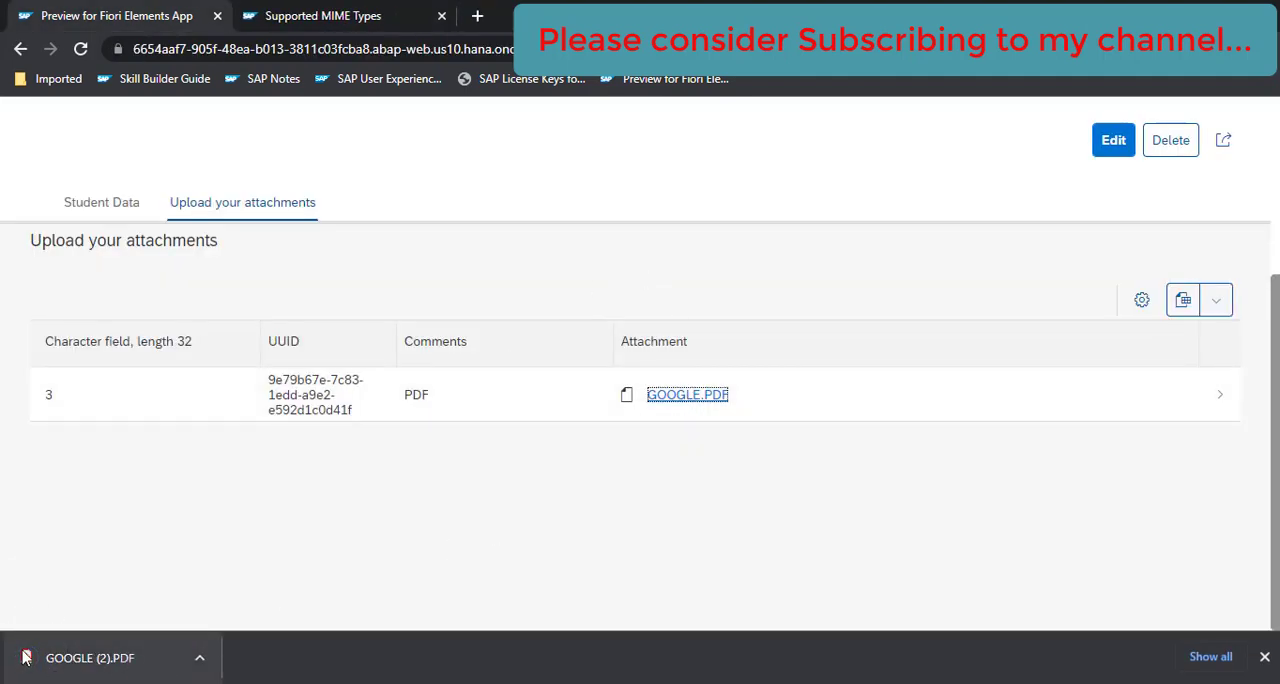
left_click(687, 394)
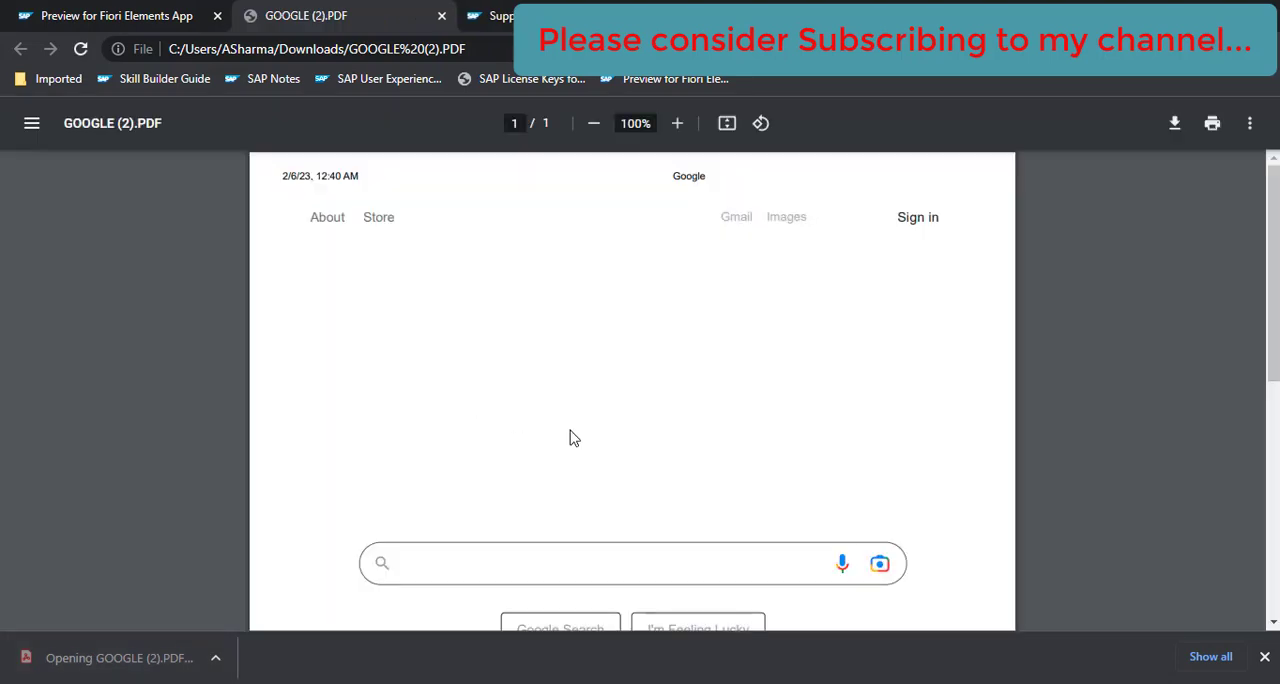
mouse_move(569, 290)
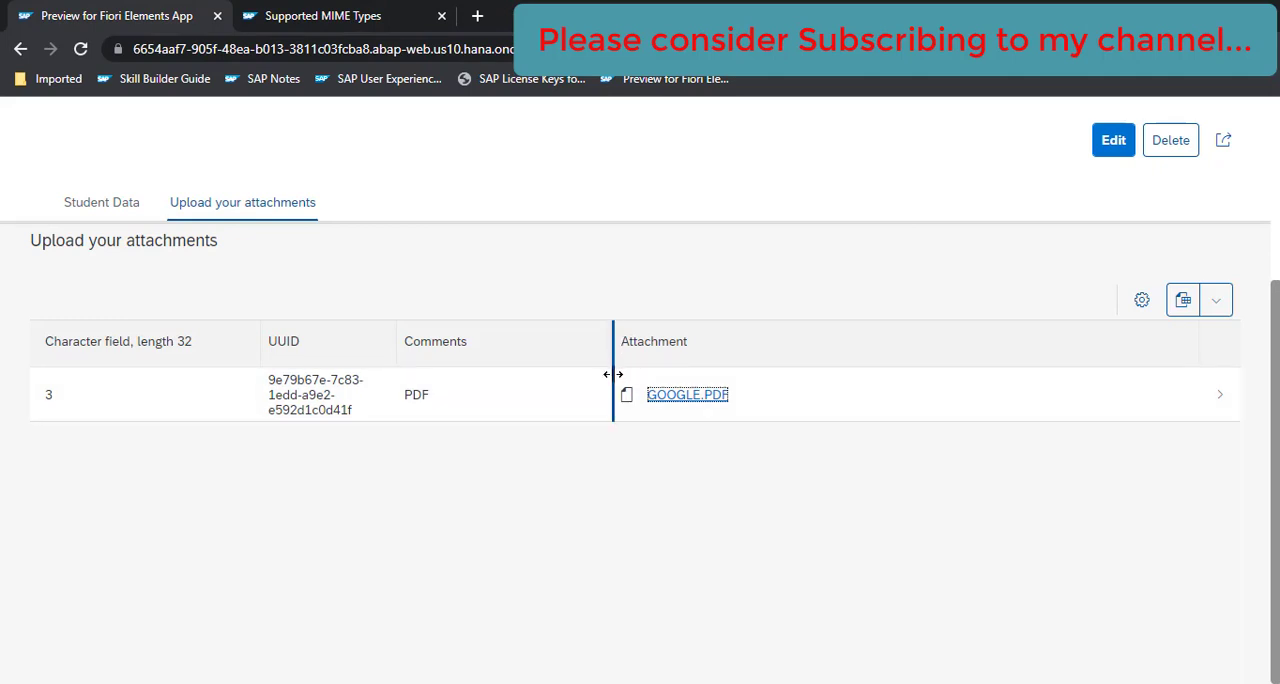
mouse_move(700, 405)
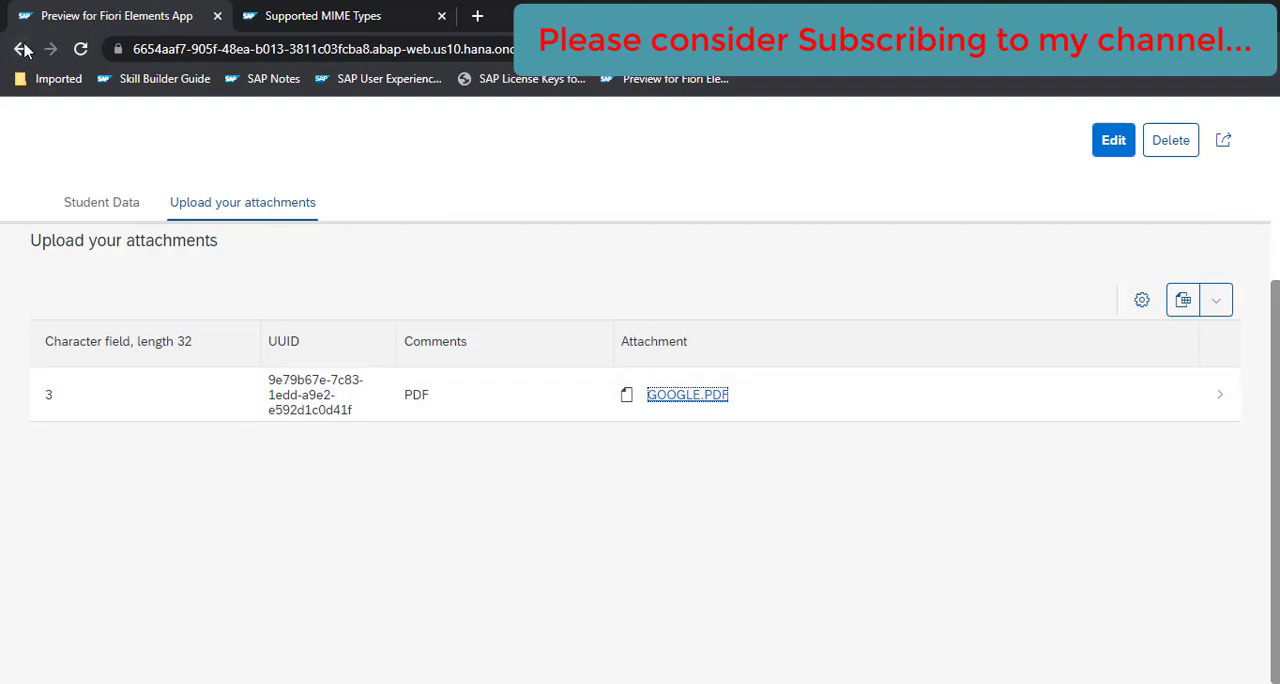
Go back to the Students list report showing both student records
left_click(22, 48)
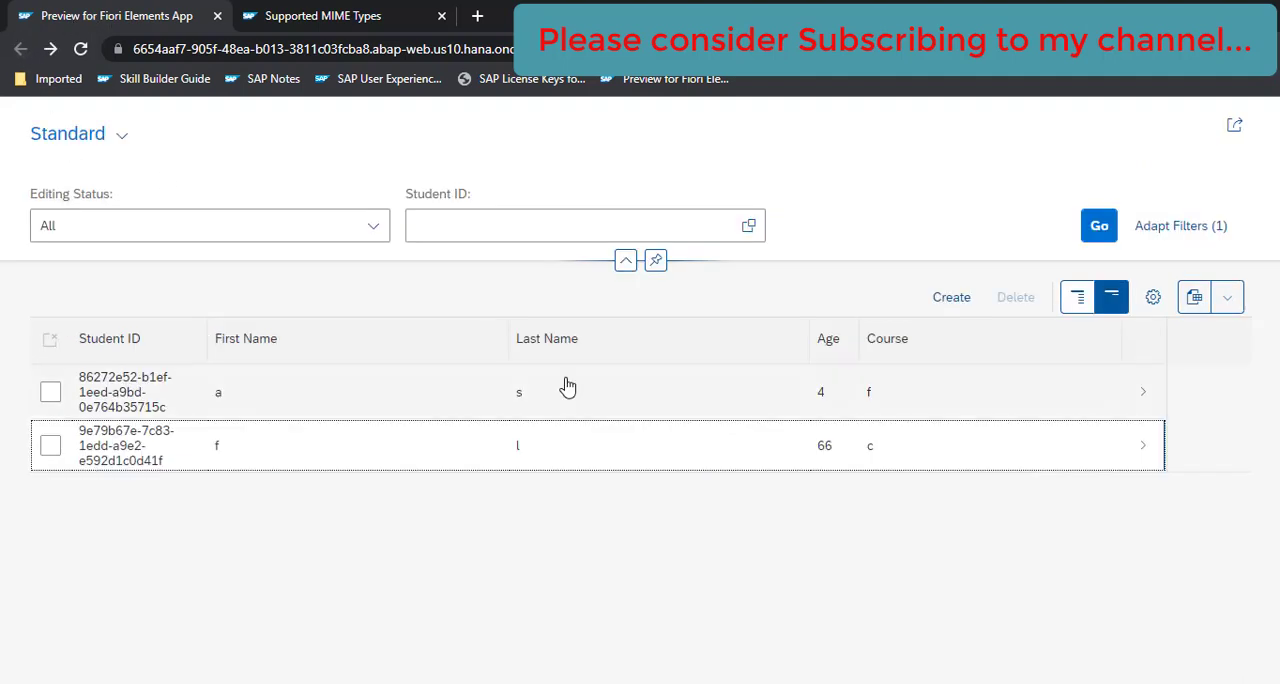
mouse_move(607, 447)
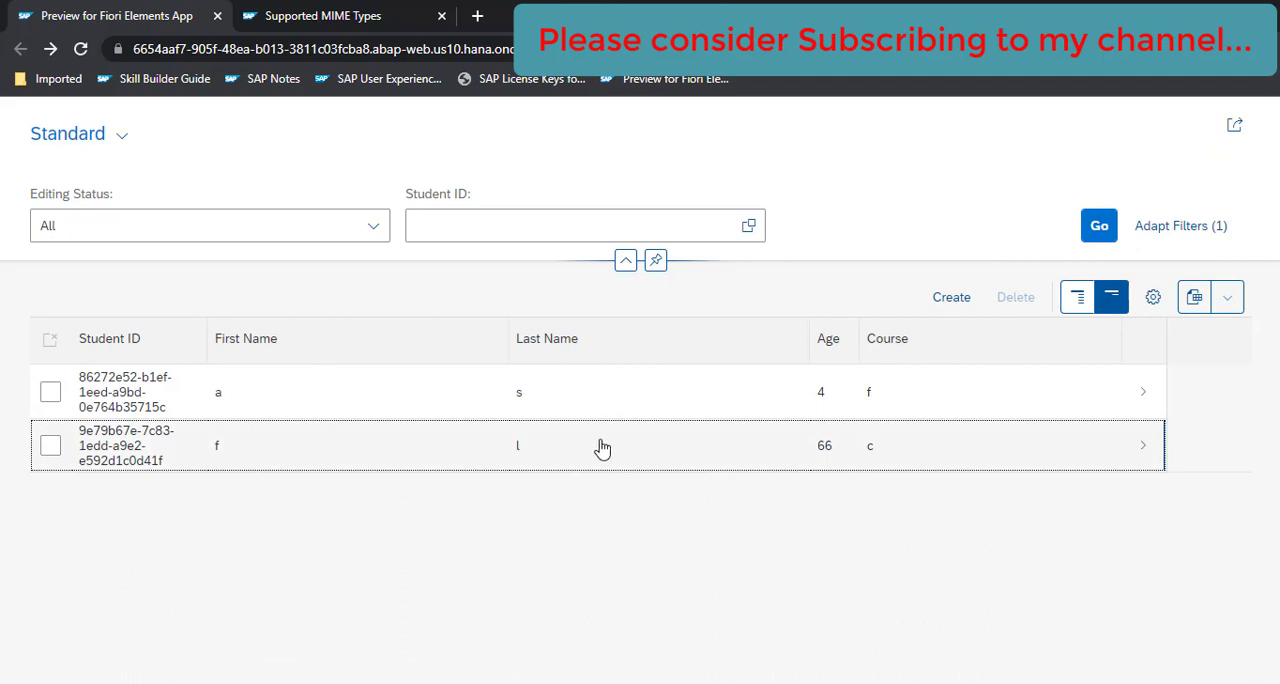
mouse_move(590, 446)
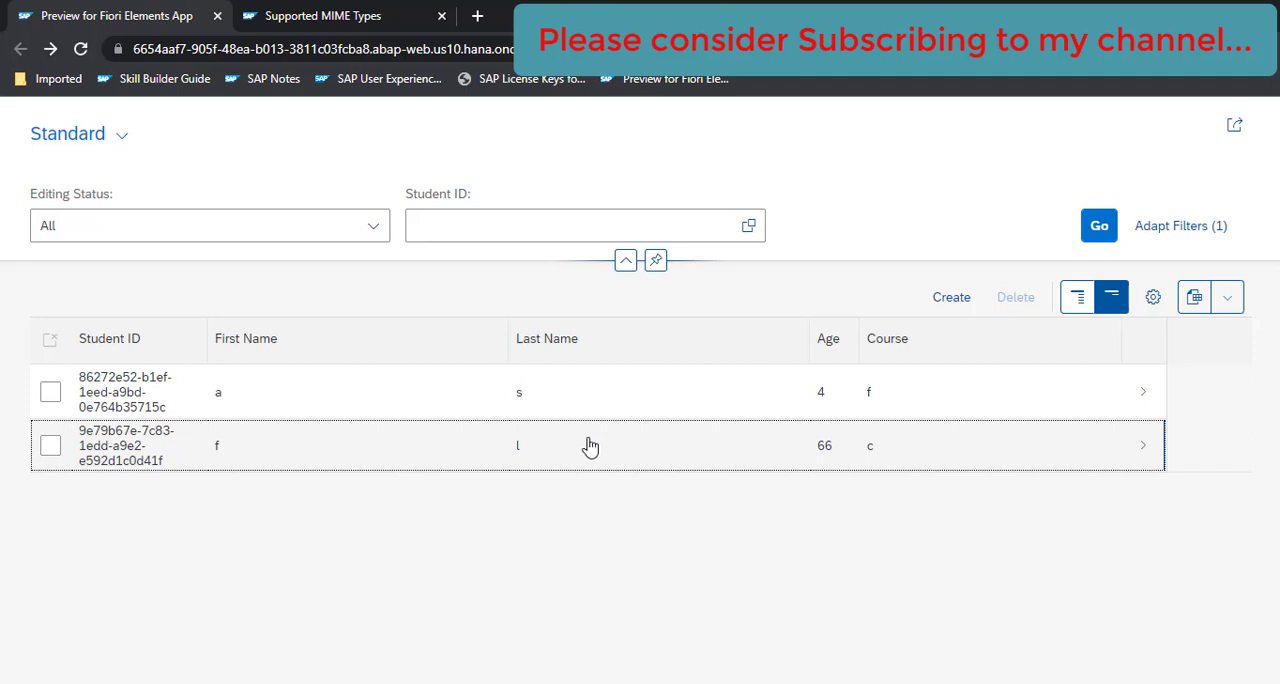
mouse_move(565, 444)
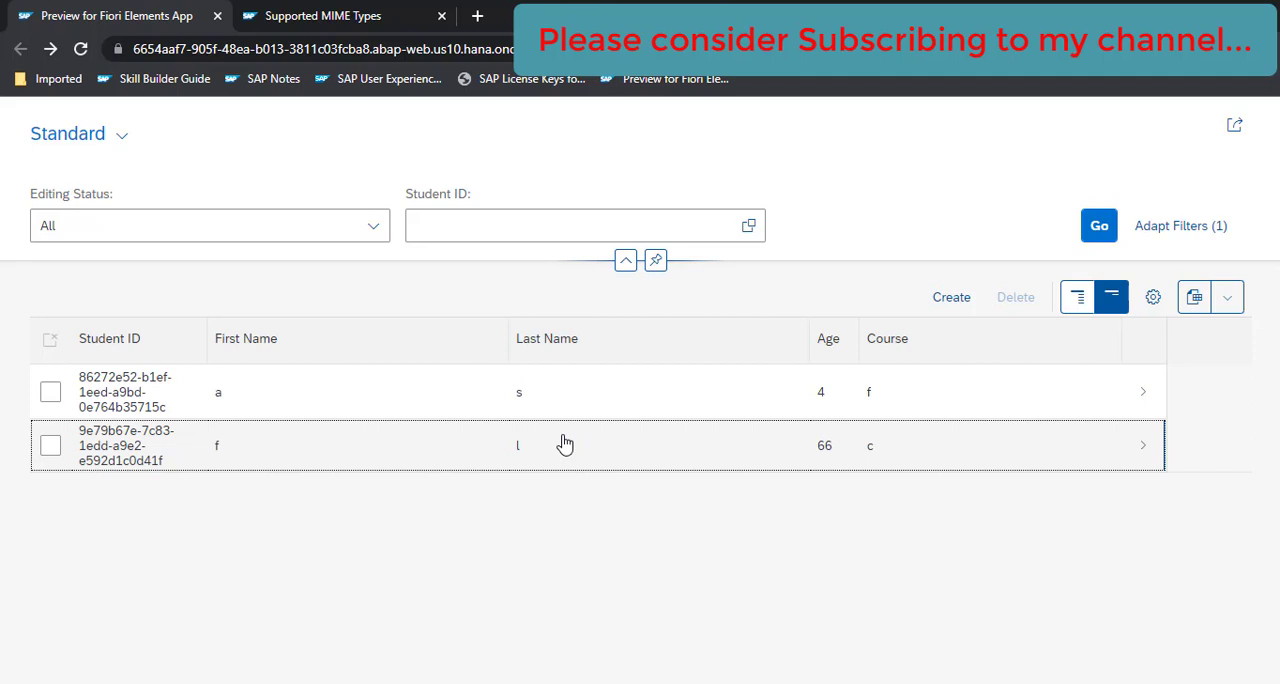
mouse_move(861, 484)
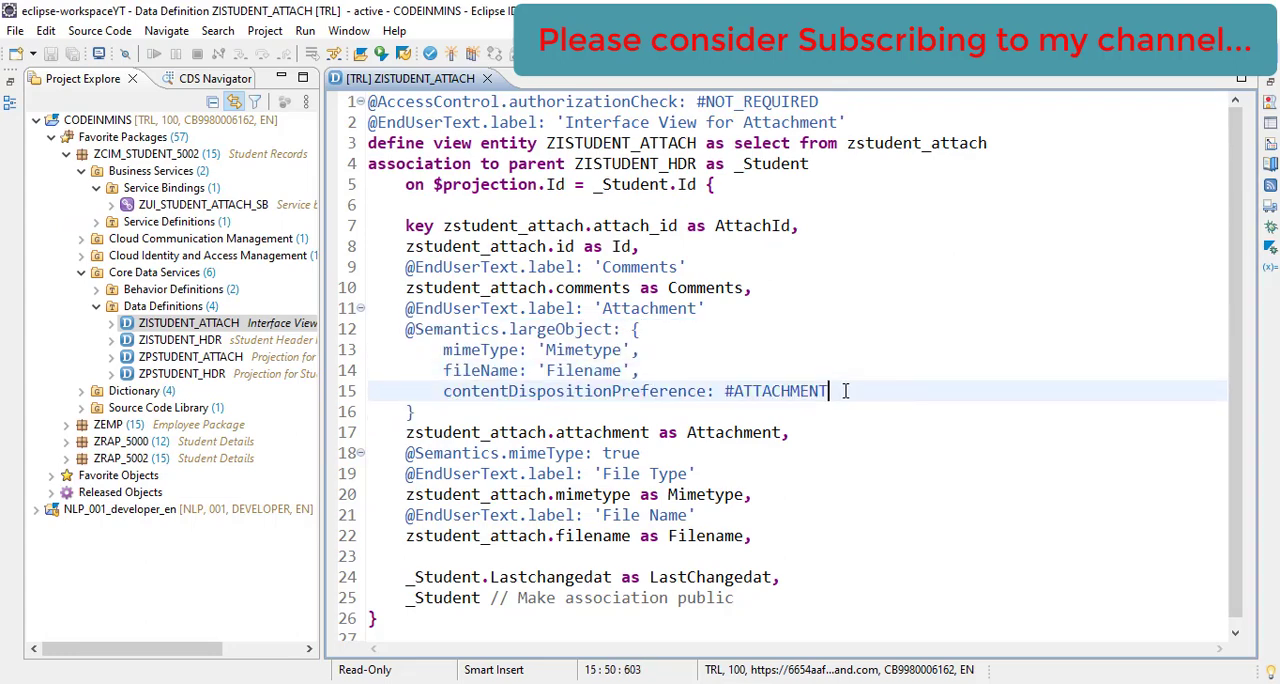
Add an acceptableMimeTypes: [''] line after #ATTACHMENT in the largeObject annotation
type(",")
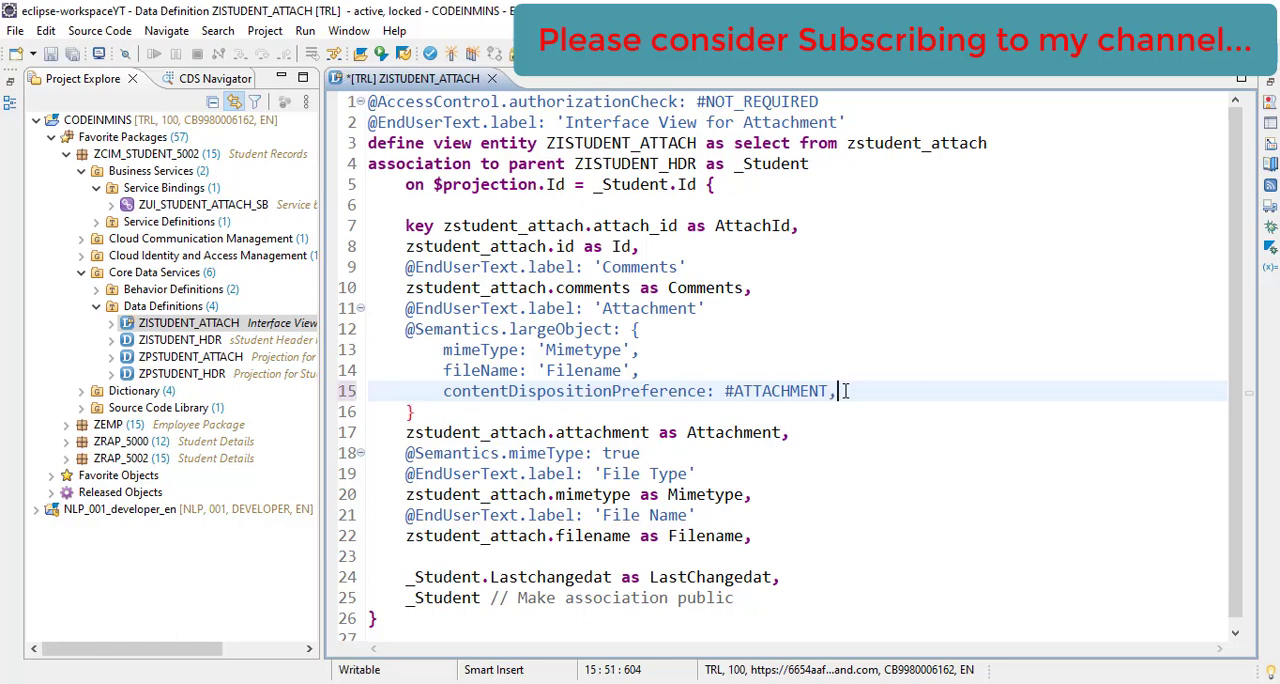
key("Return")
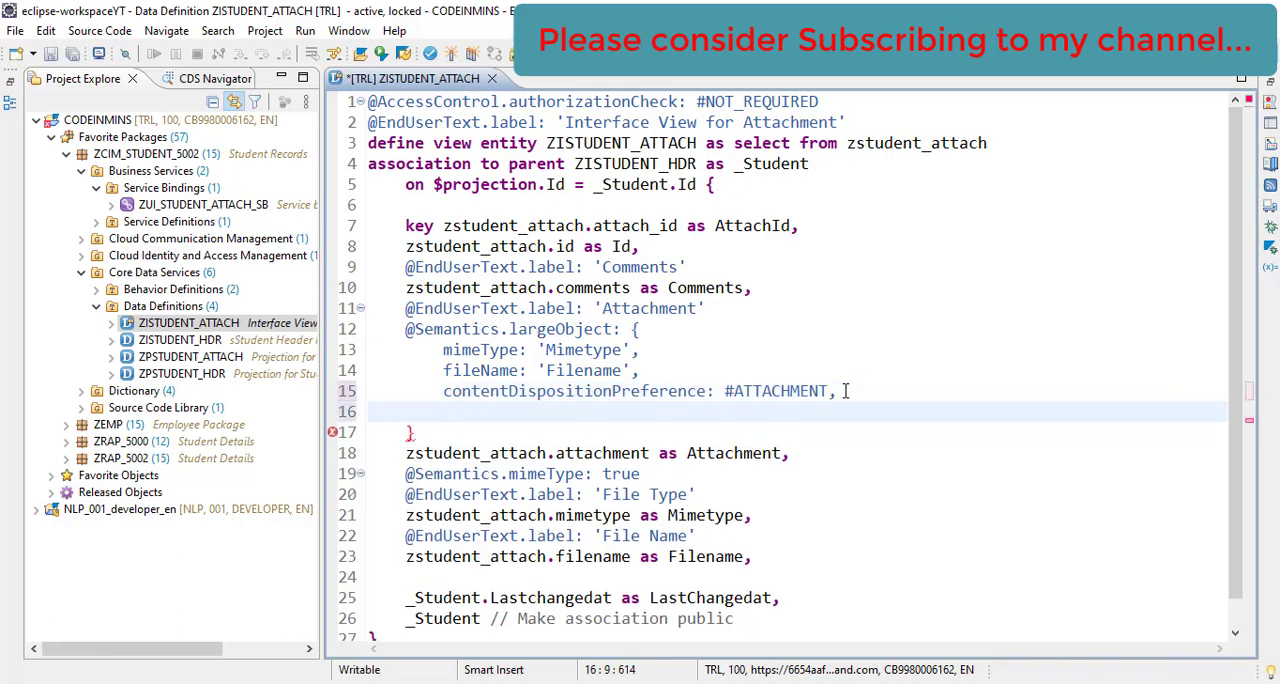
type("acceptableMimeTypes: ['")
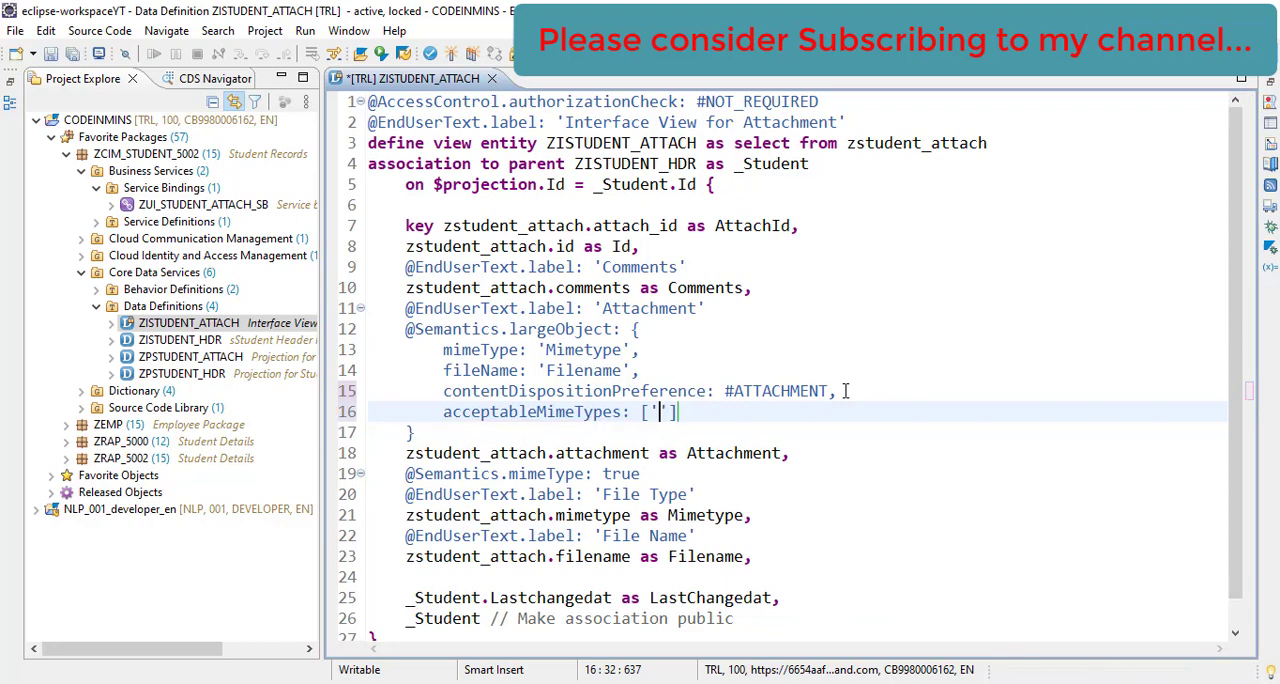
type("'")
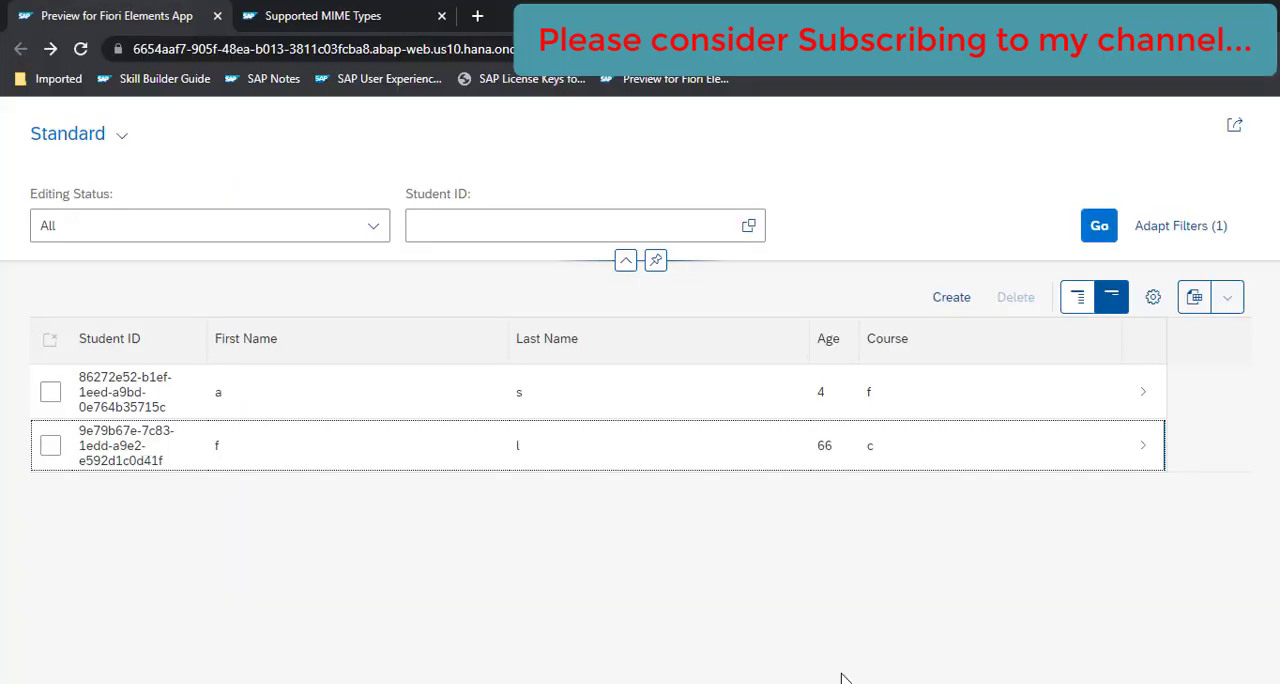
Copy application/pdf from the Supported MIME Types page into acceptableMimeTypes and activate
left_click(323, 15)
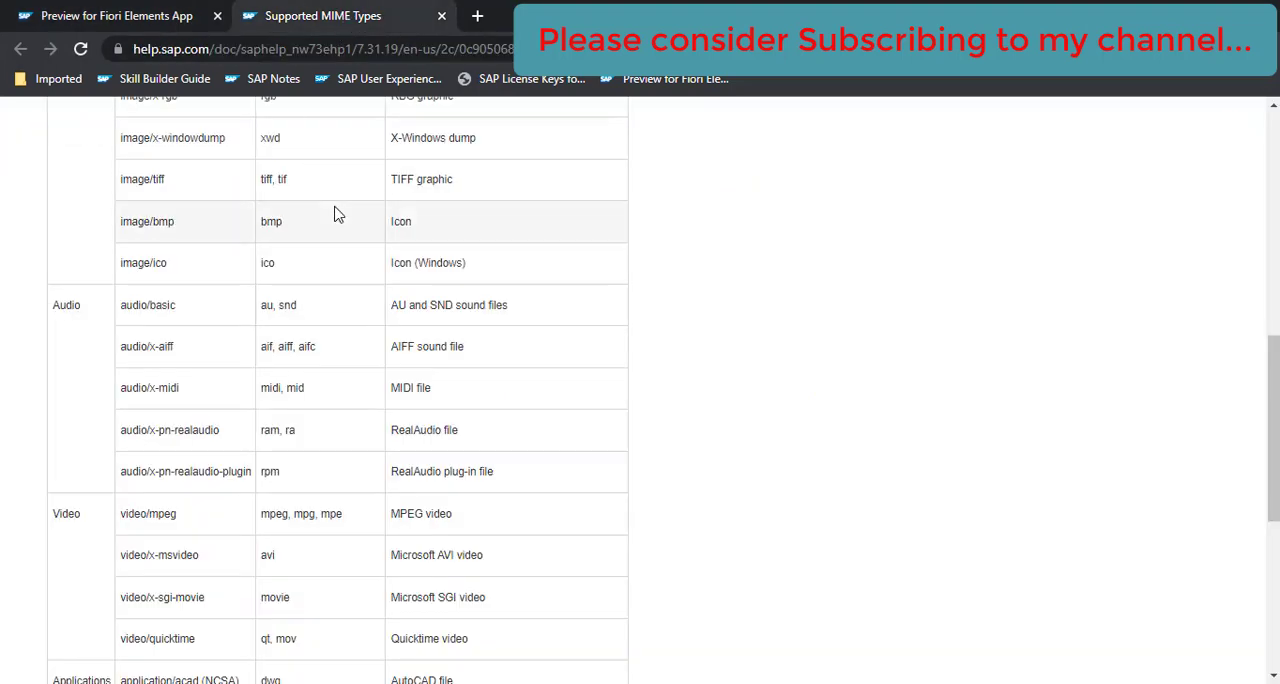
scroll("up", 3)
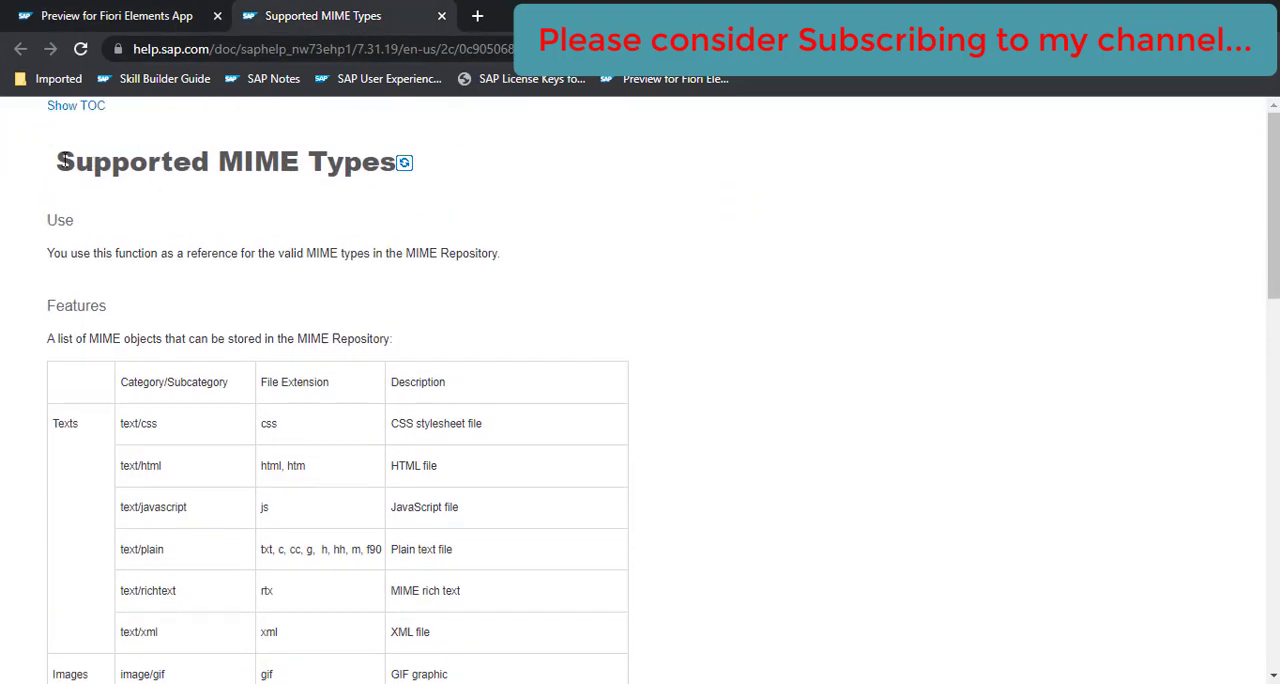
triple_click(230, 161)
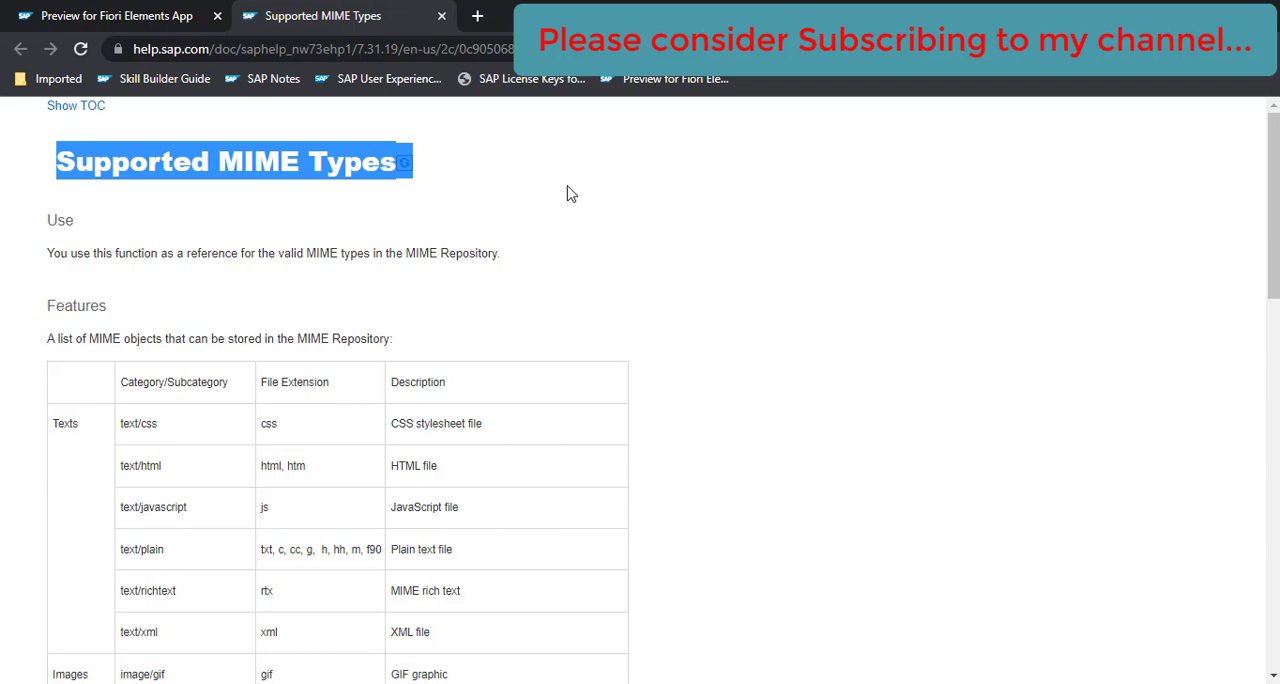
scroll("down", 3)
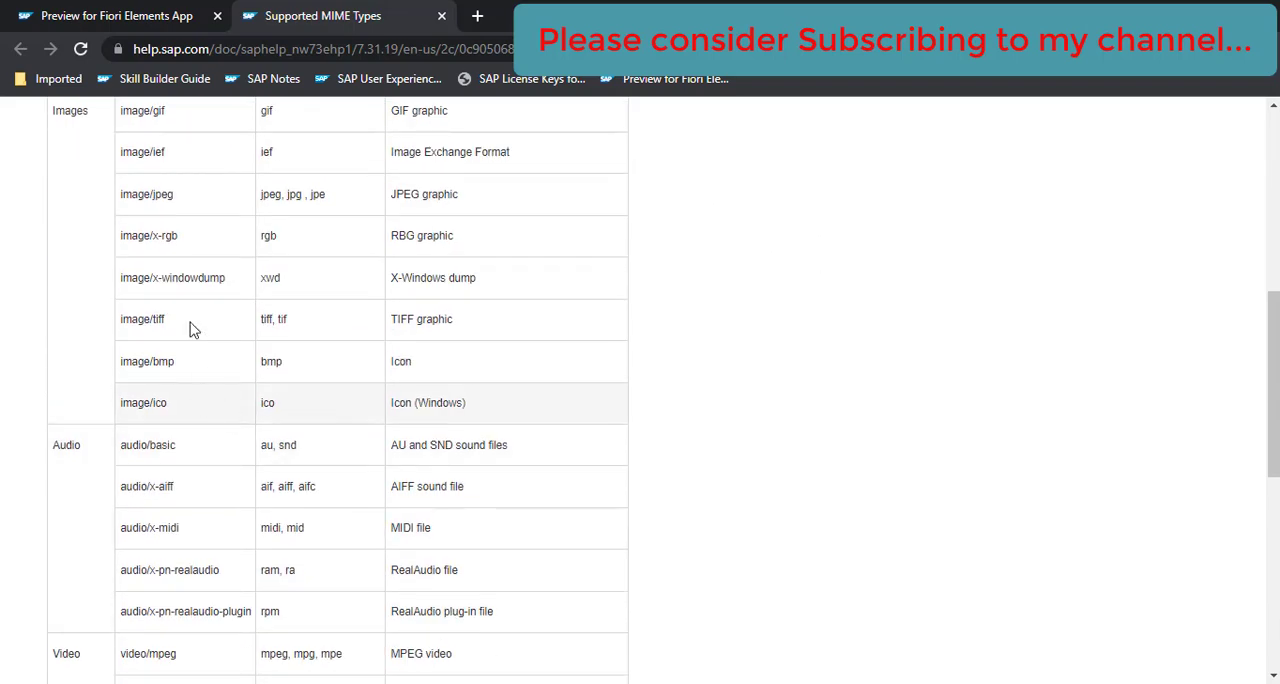
scroll("down", 3)
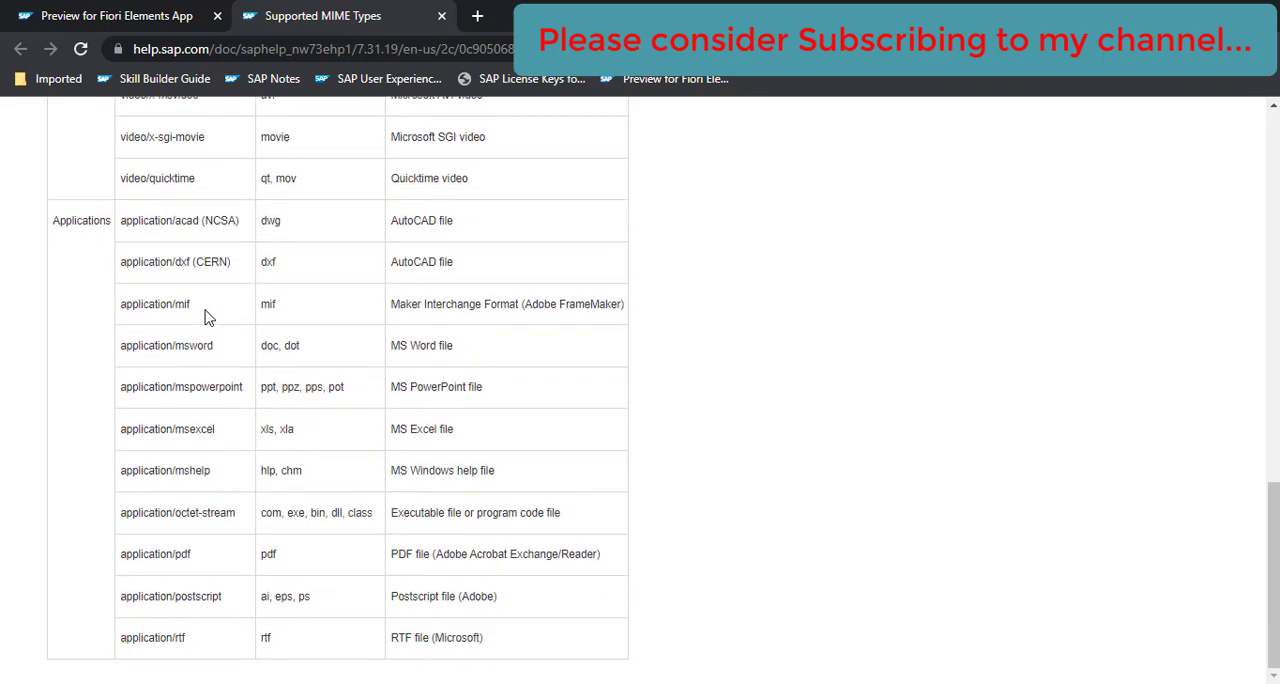
double_click(145, 554)
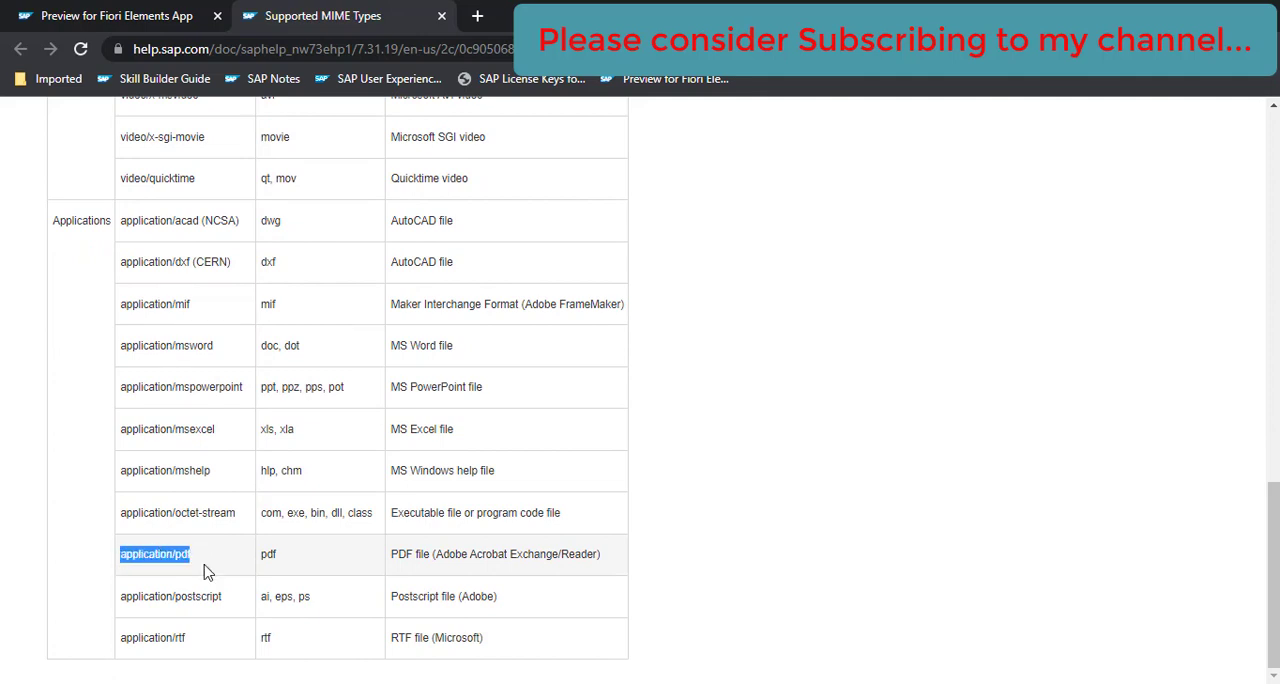
mouse_move(695, 377)
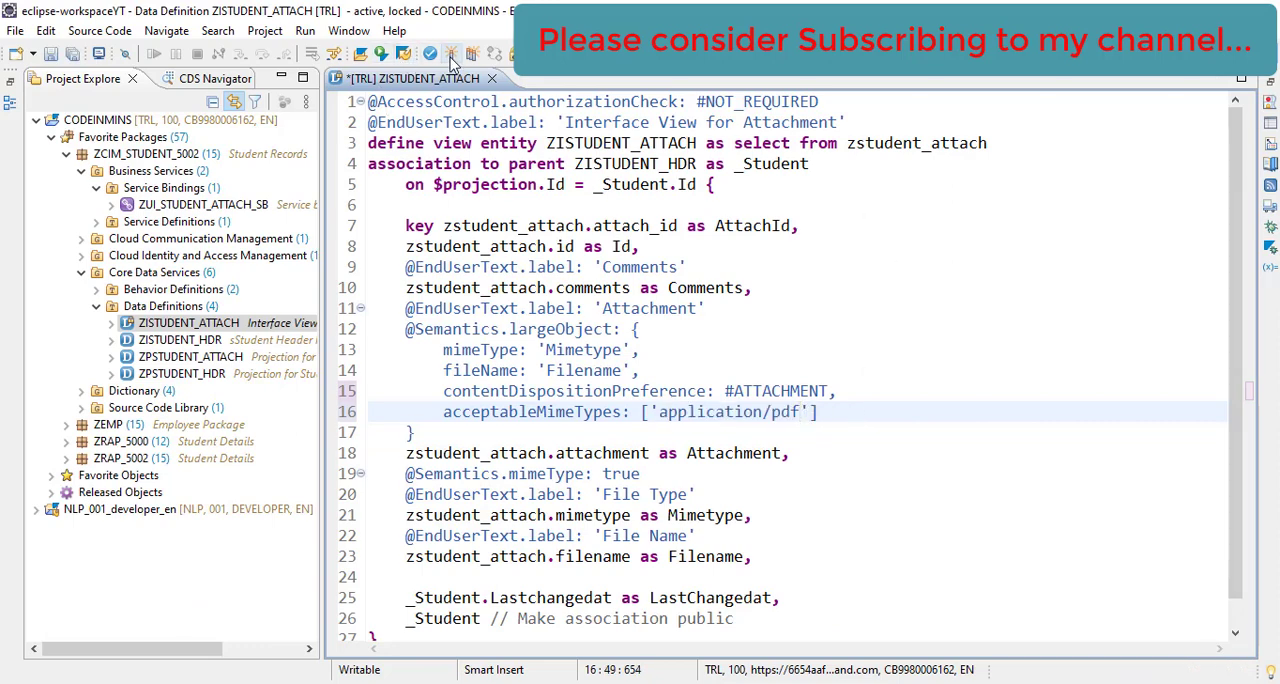
left_click(451, 54)
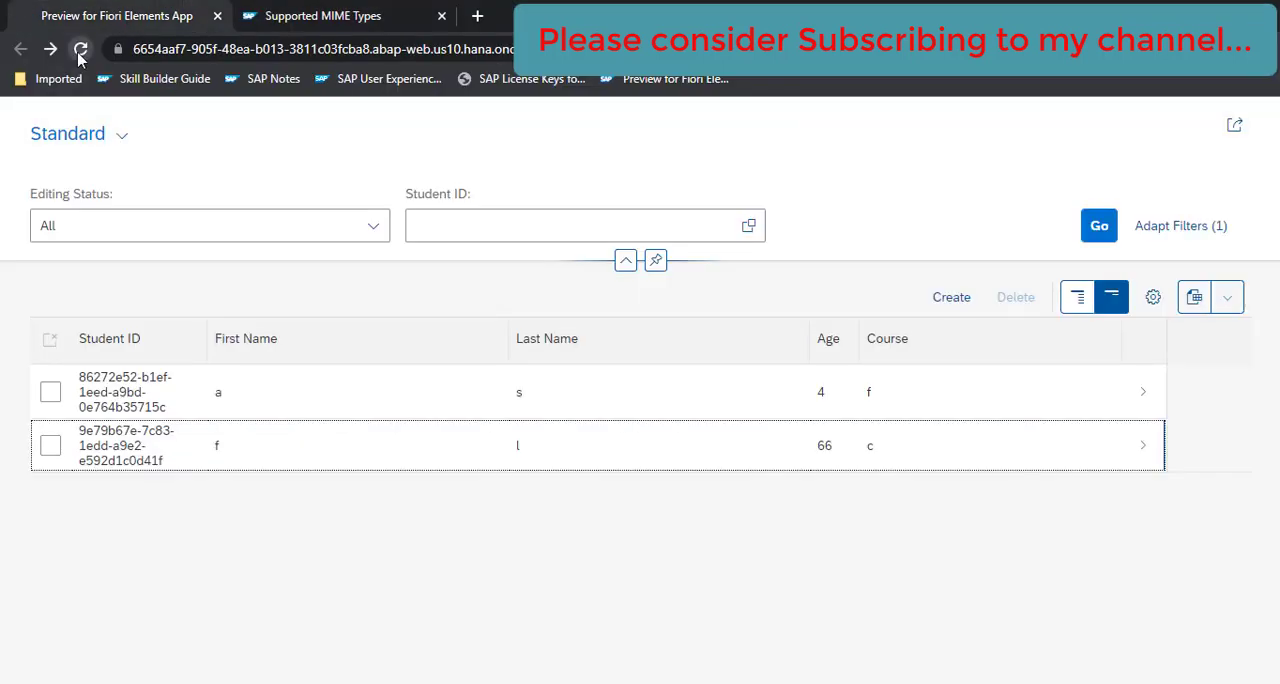
Reload, edit the student record, and add attachment 4 commented 'File type validation'
left_click(81, 48)
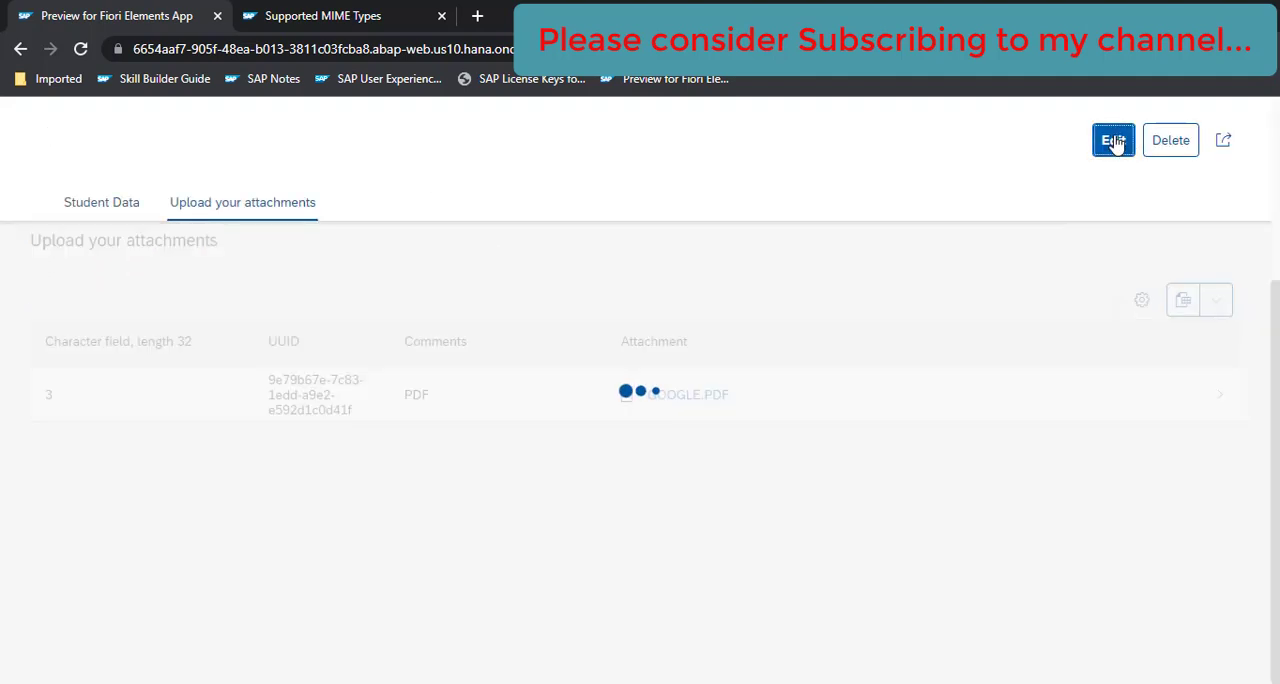
left_click(1113, 140)
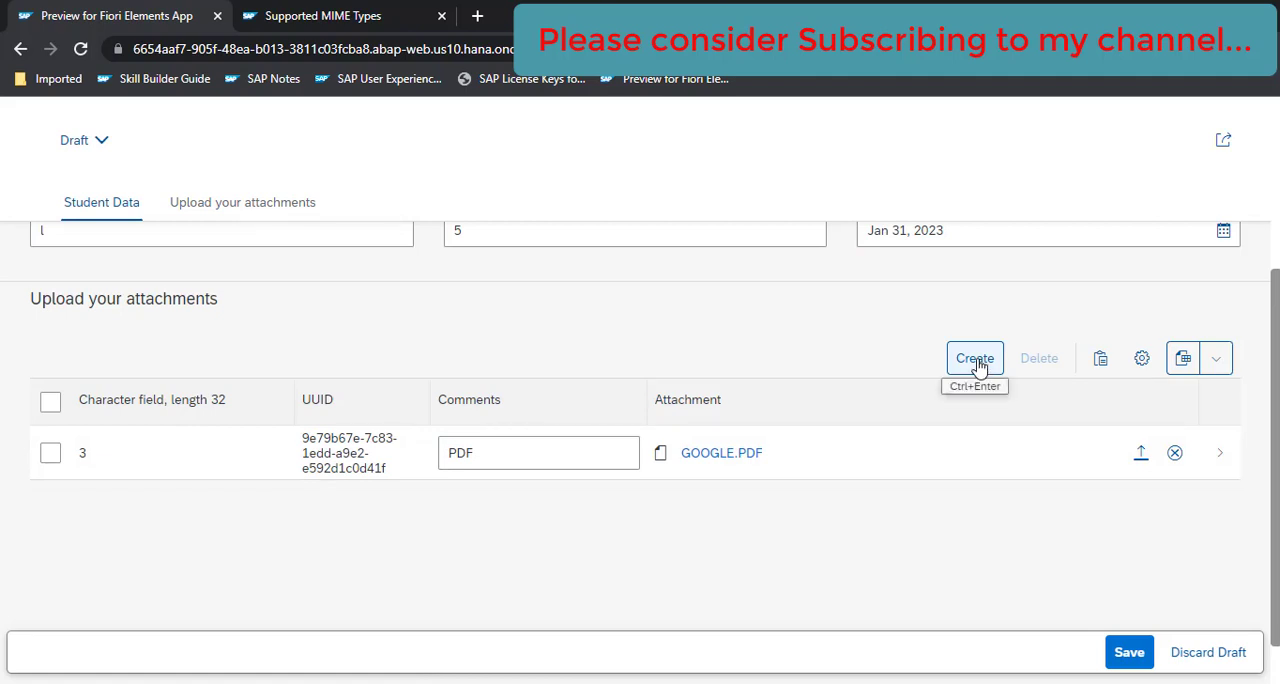
left_click(974, 358)
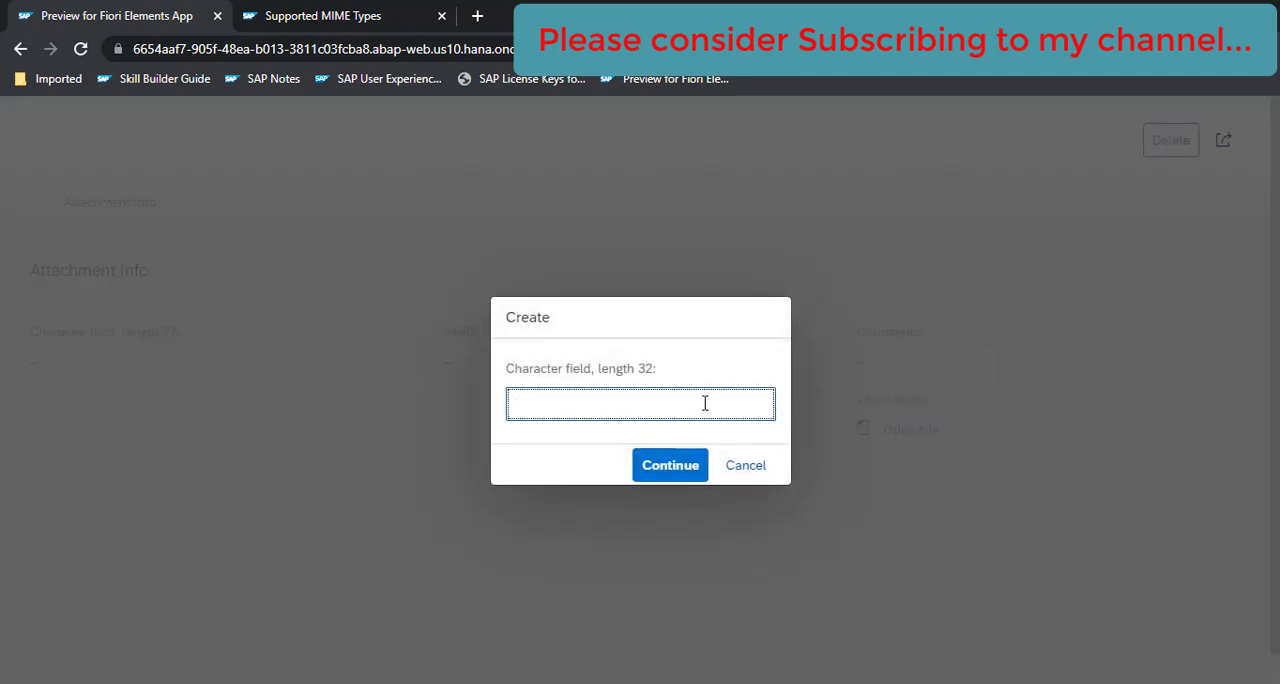
type("4")
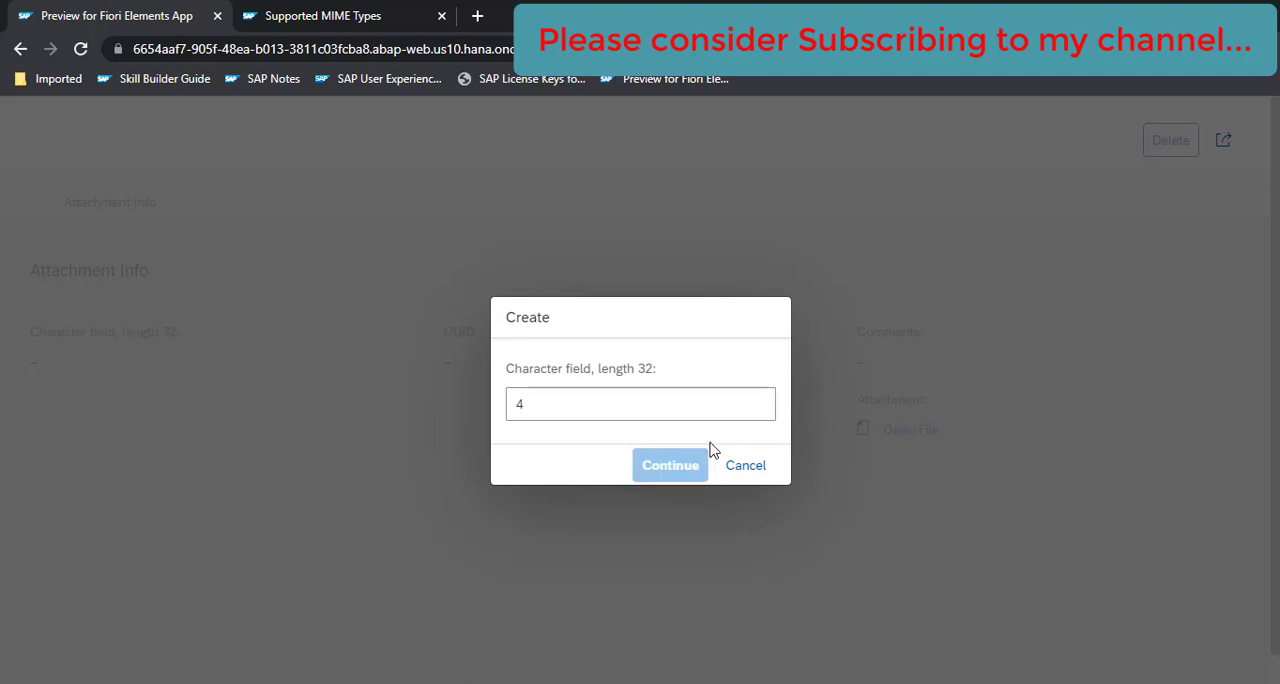
left_click(669, 465)
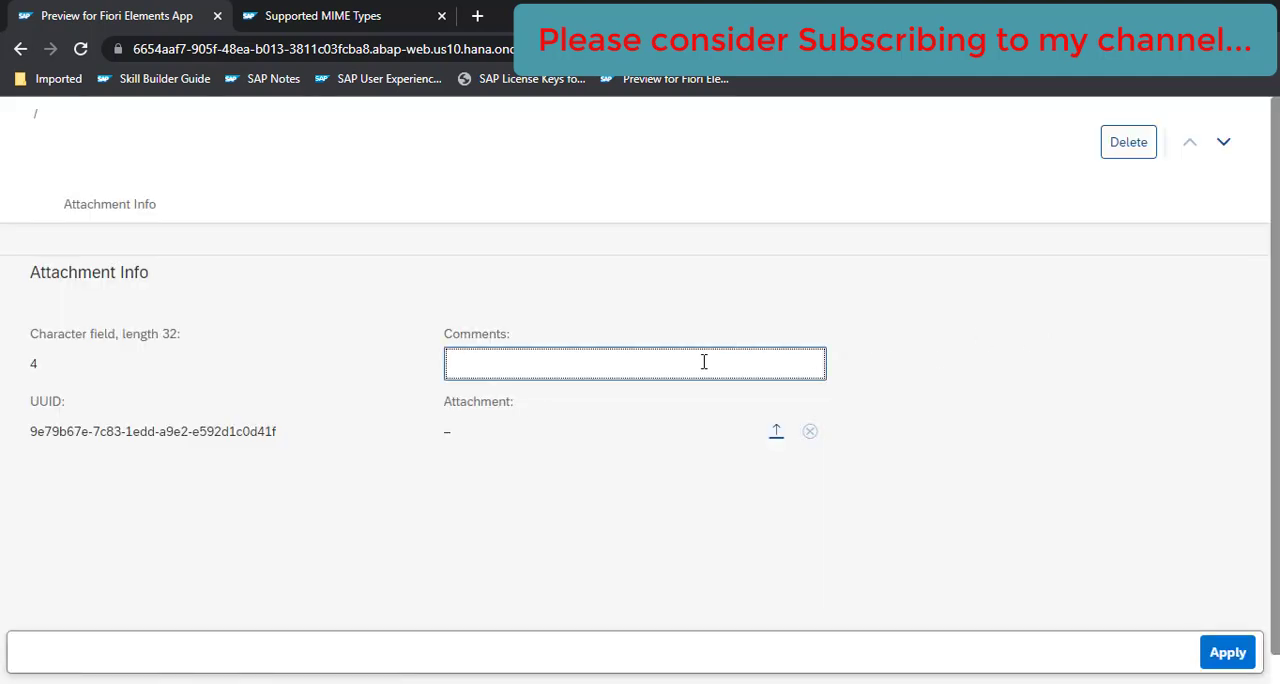
type("File typ")
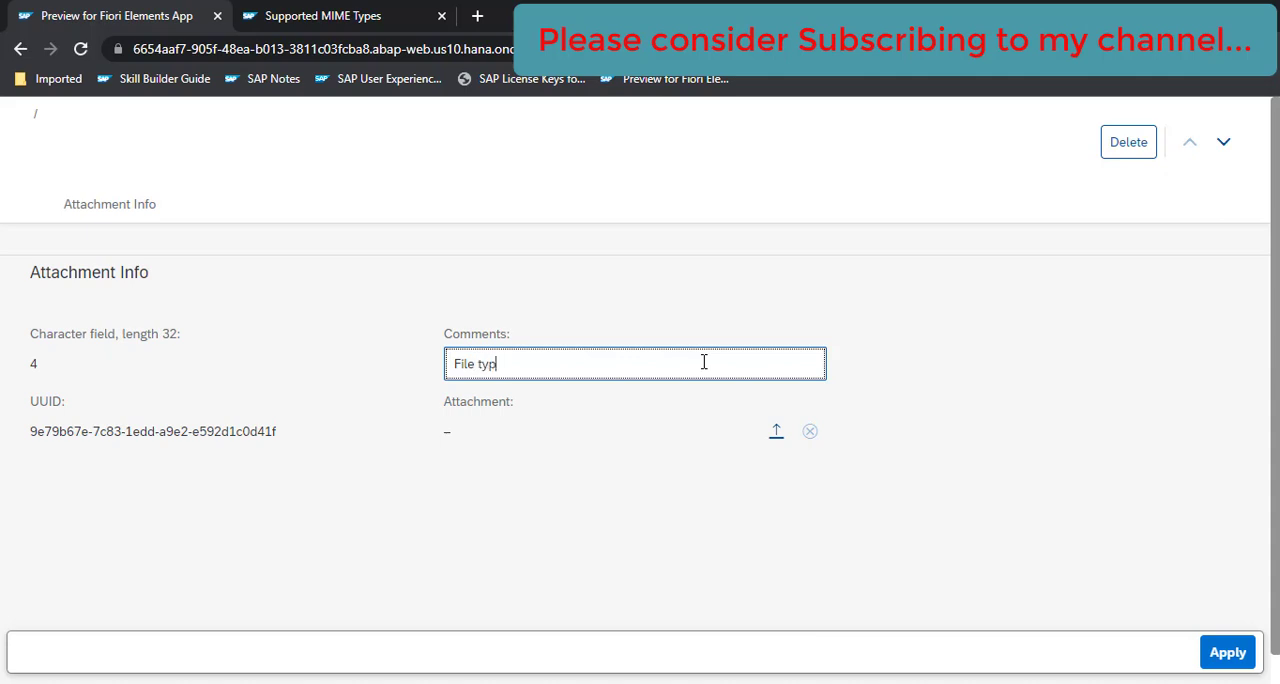
type("e validation")
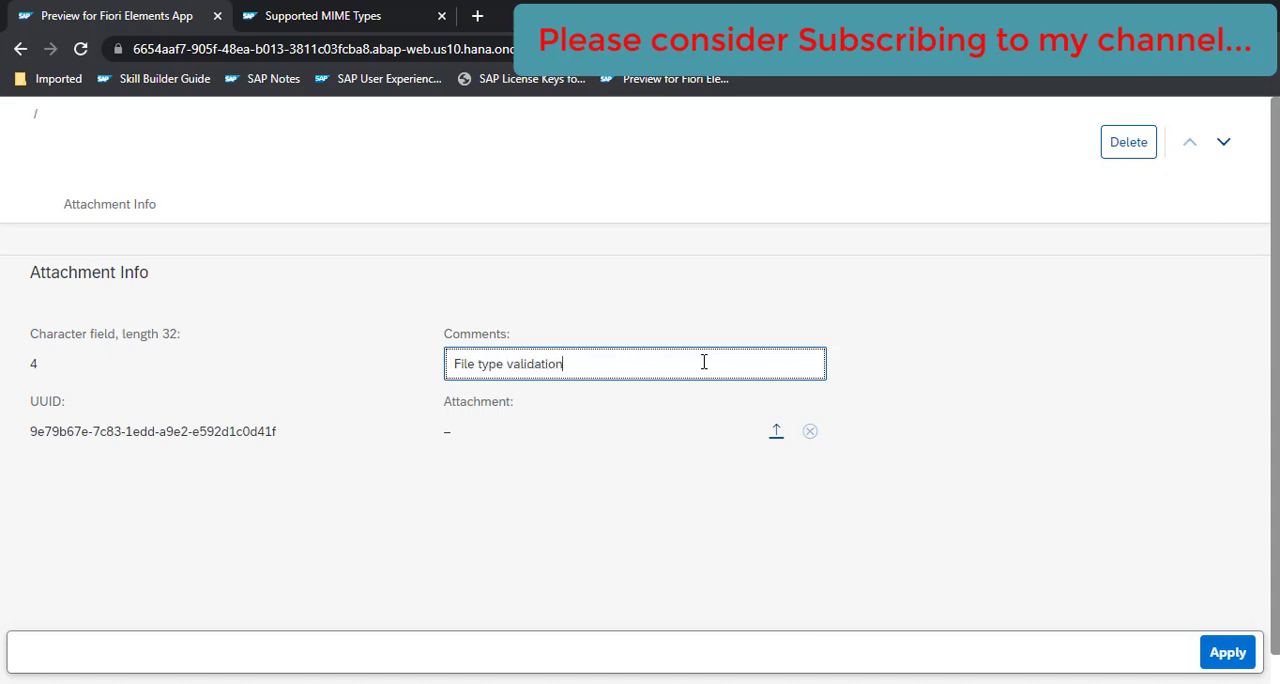
mouse_move(776, 431)
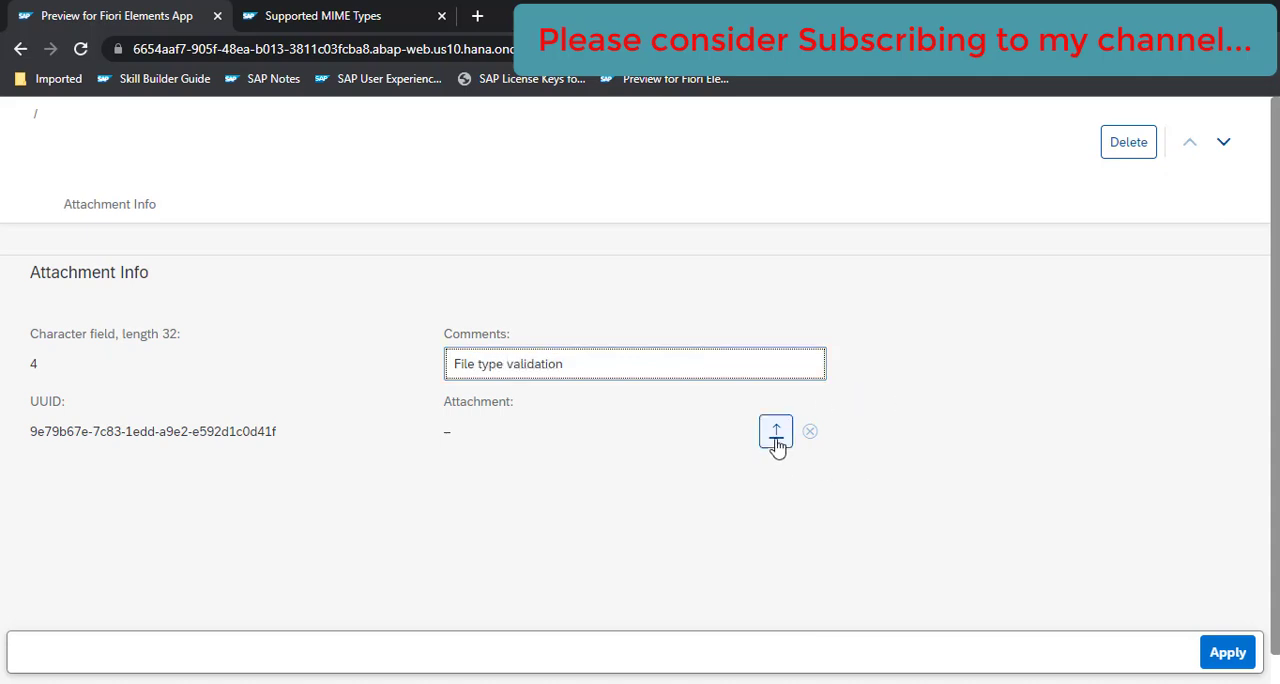
Try uploading UploadTest.txt to attachment 4 and view the text/plain rejection details
left_click(776, 431)
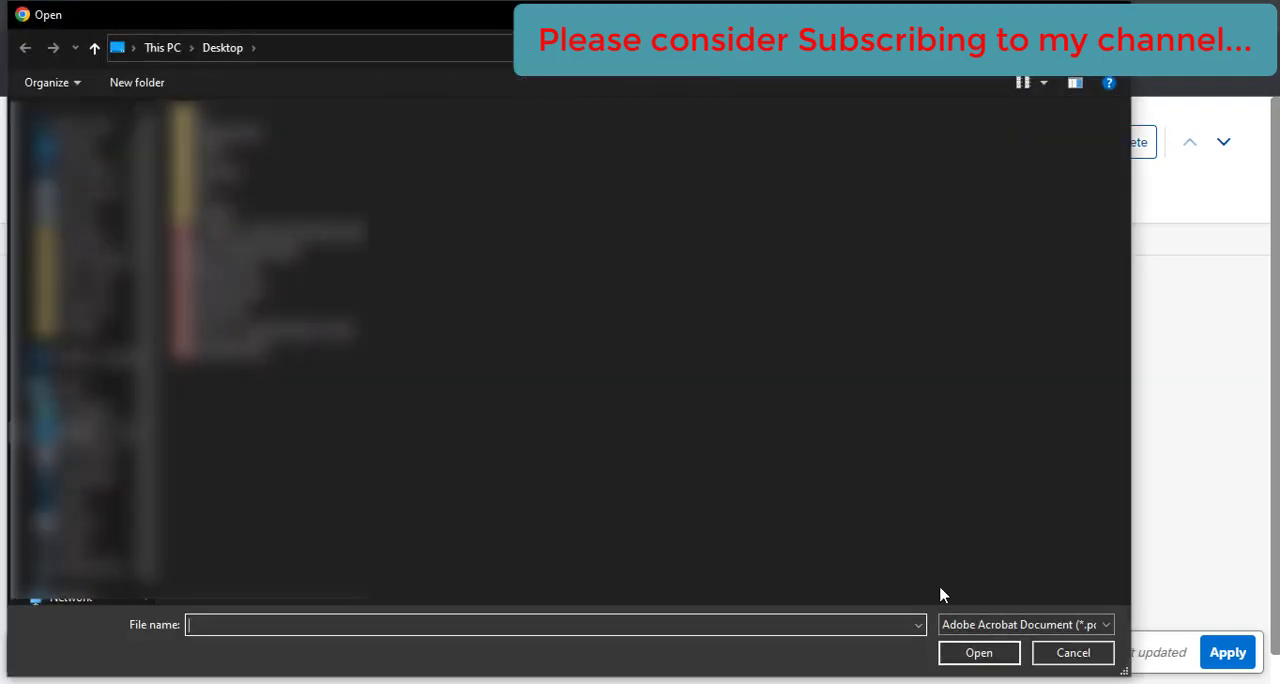
left_click(1024, 624)
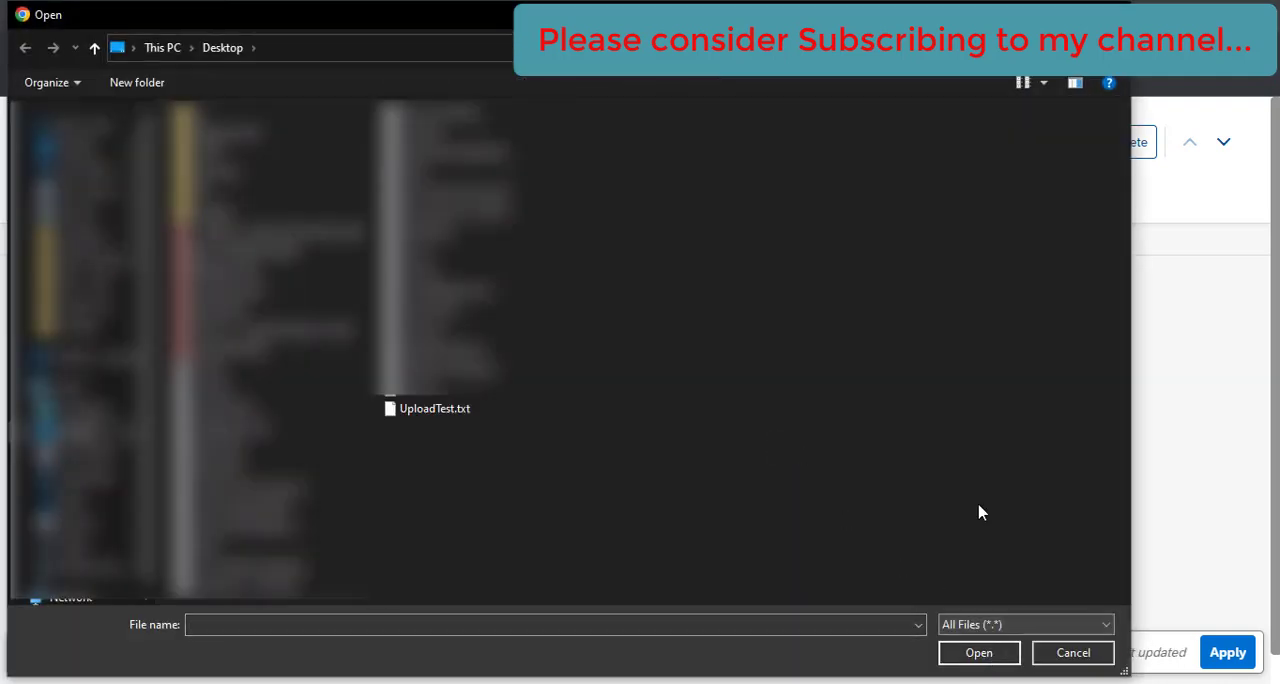
left_click(434, 408)
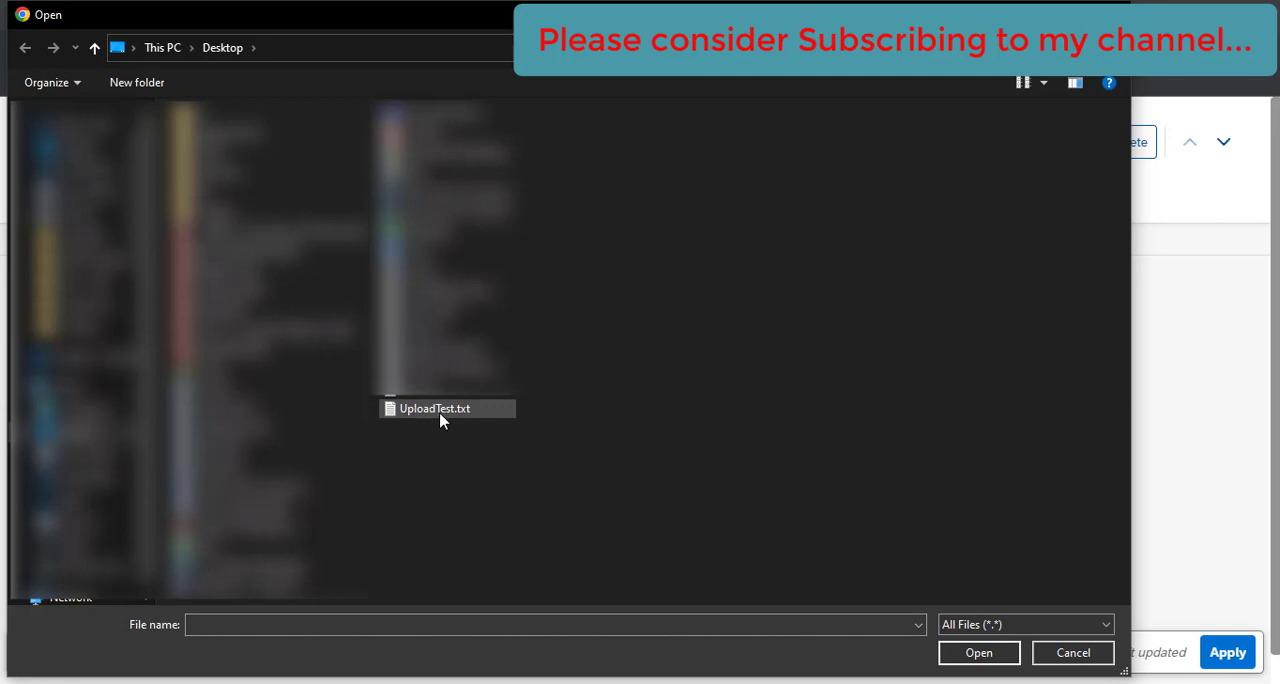
left_click(434, 408)
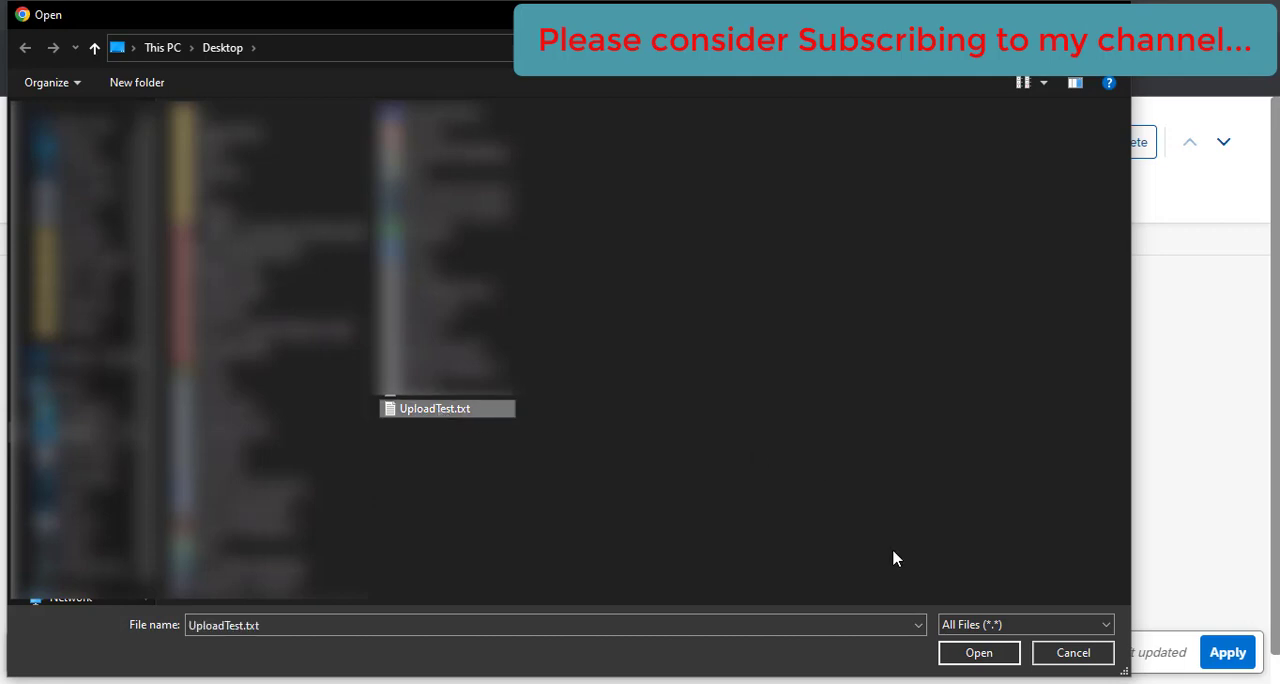
left_click(978, 652)
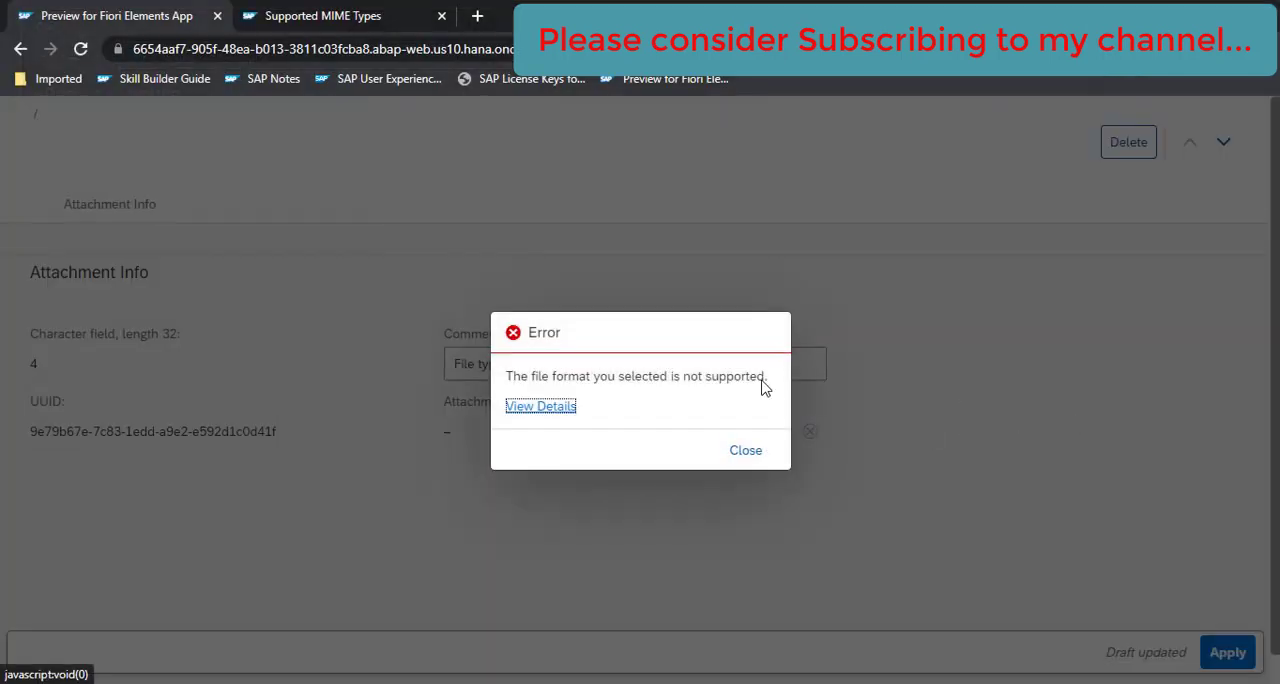
mouse_move(630, 345)
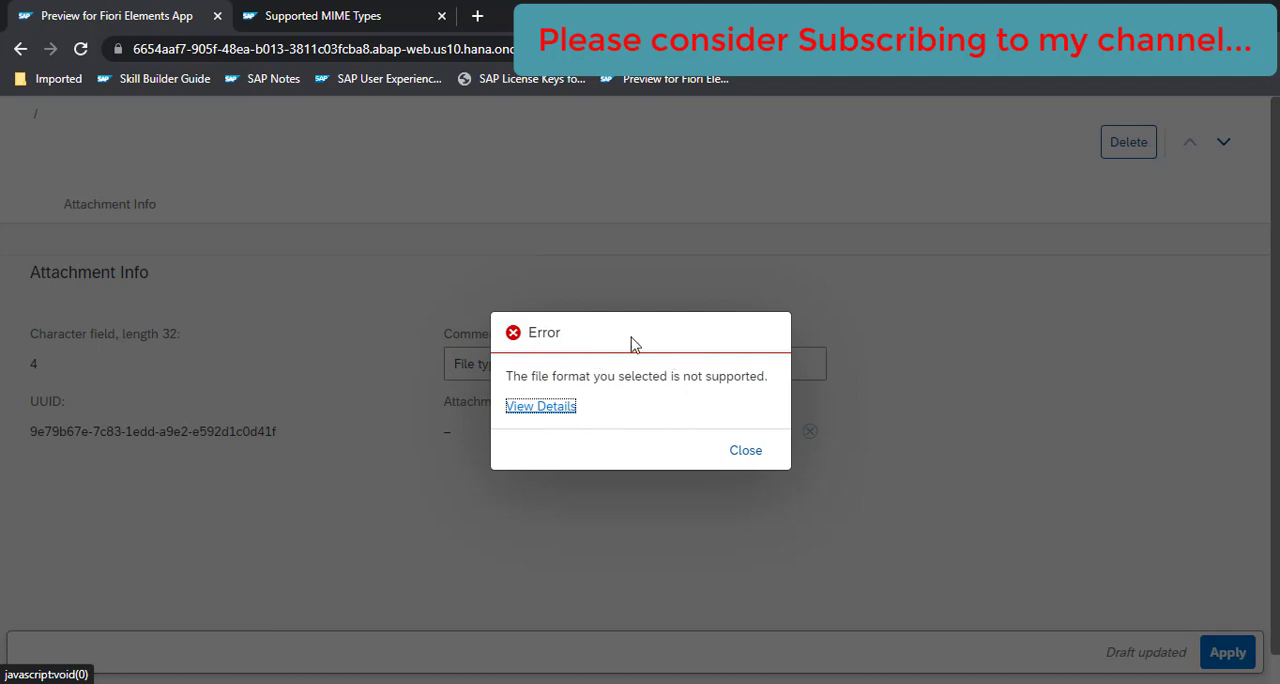
left_click(540, 405)
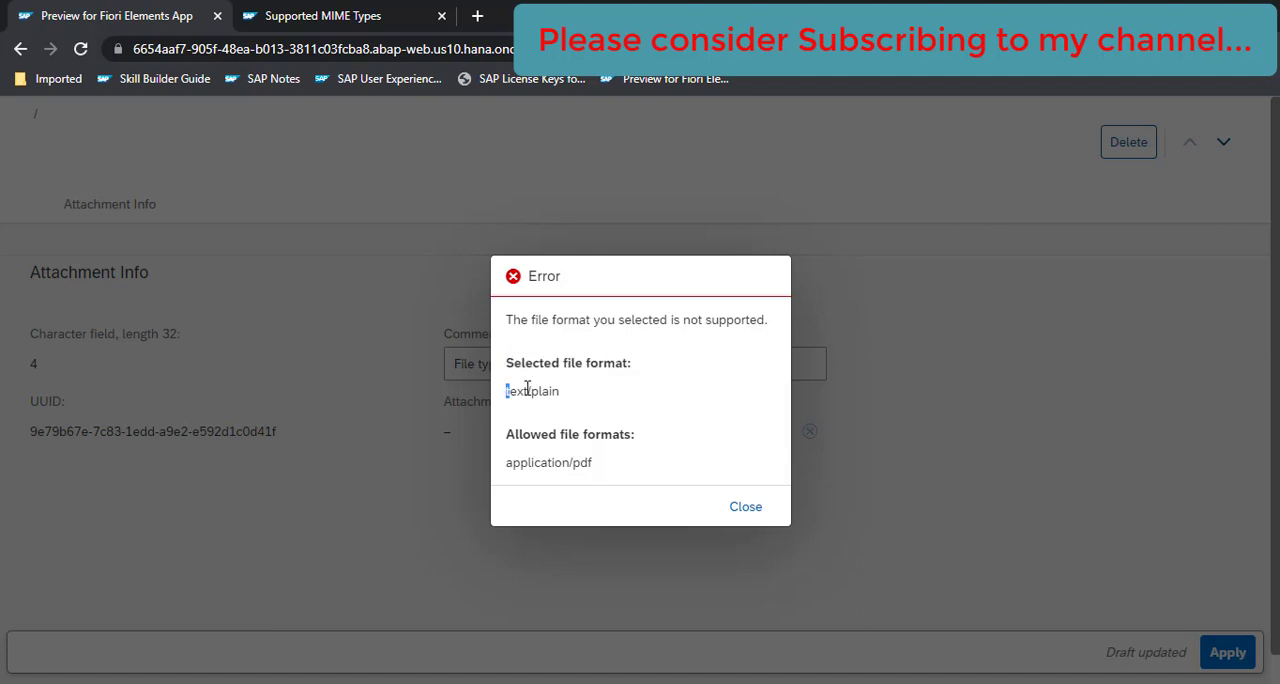
double_click(535, 434)
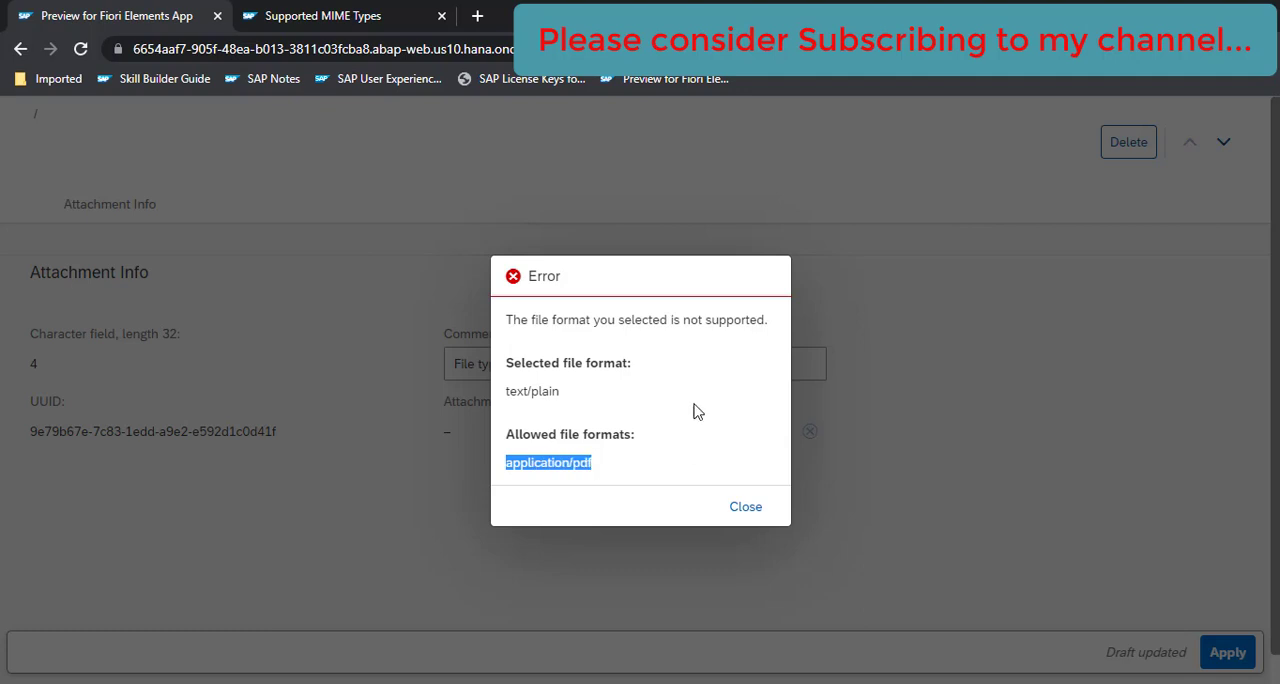
mouse_move(635, 401)
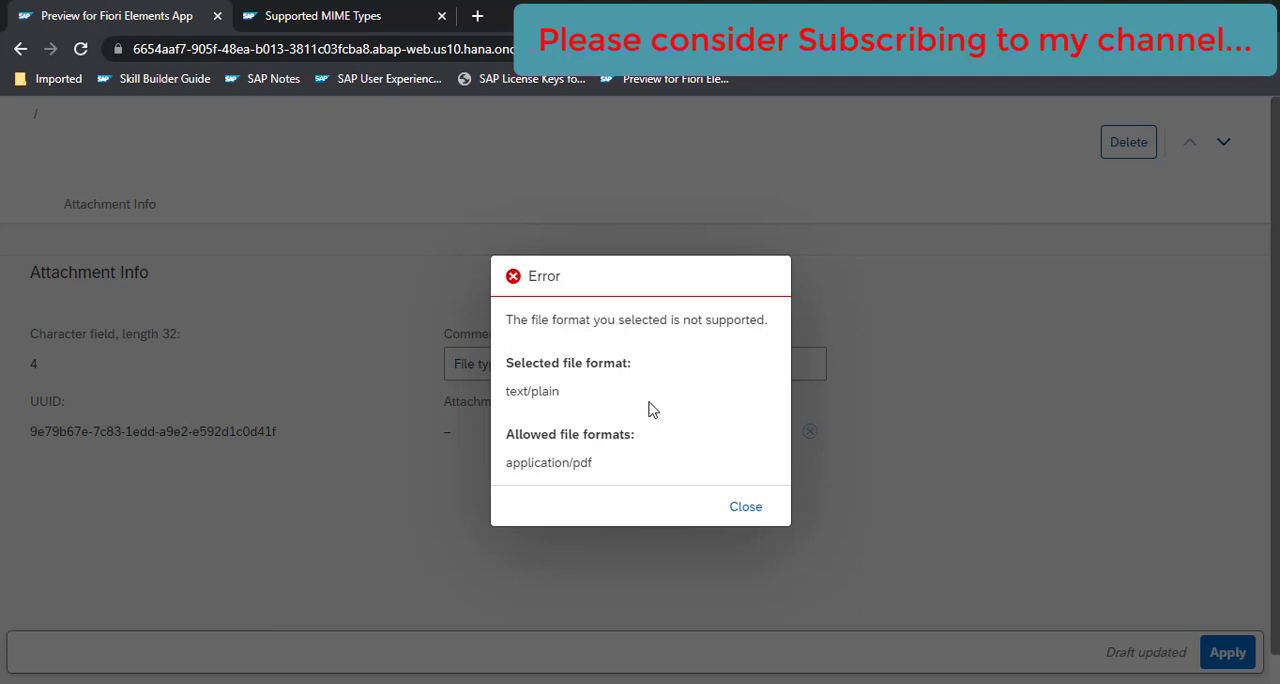
mouse_move(640, 411)
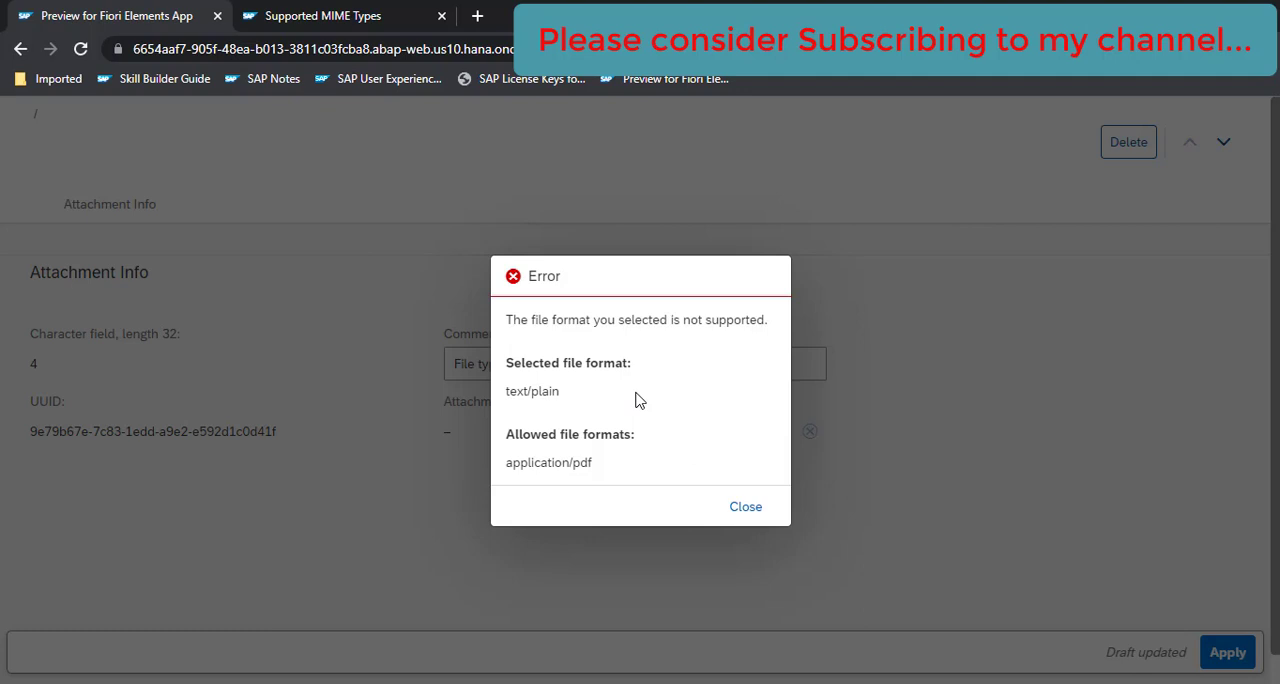
mouse_move(630, 477)
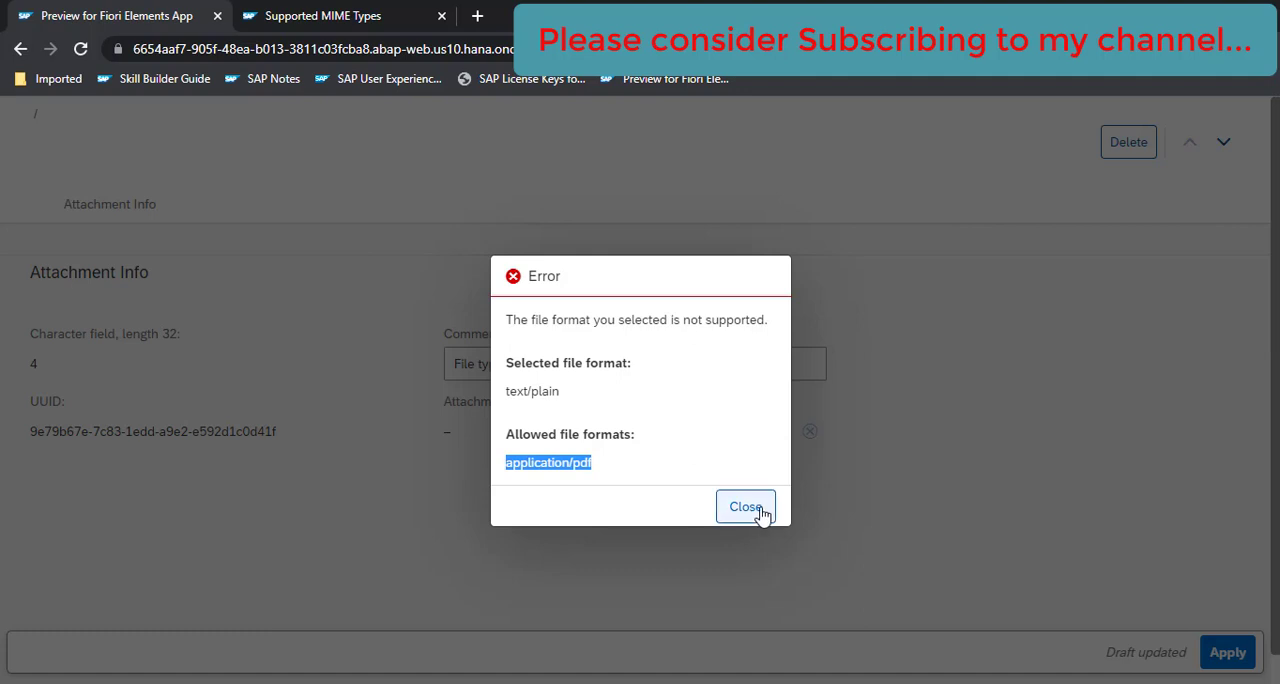
Dismiss the format error and upload UploadTest.PDF to attachment 4
left_click(745, 507)
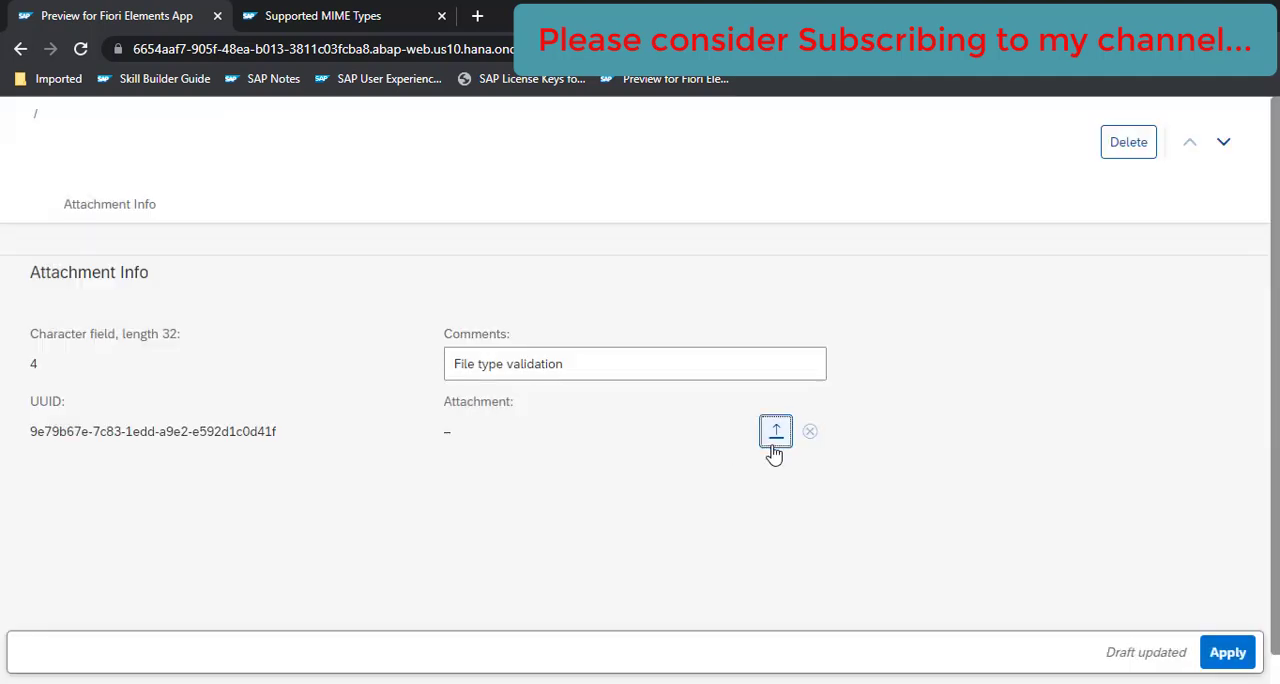
left_click(775, 430)
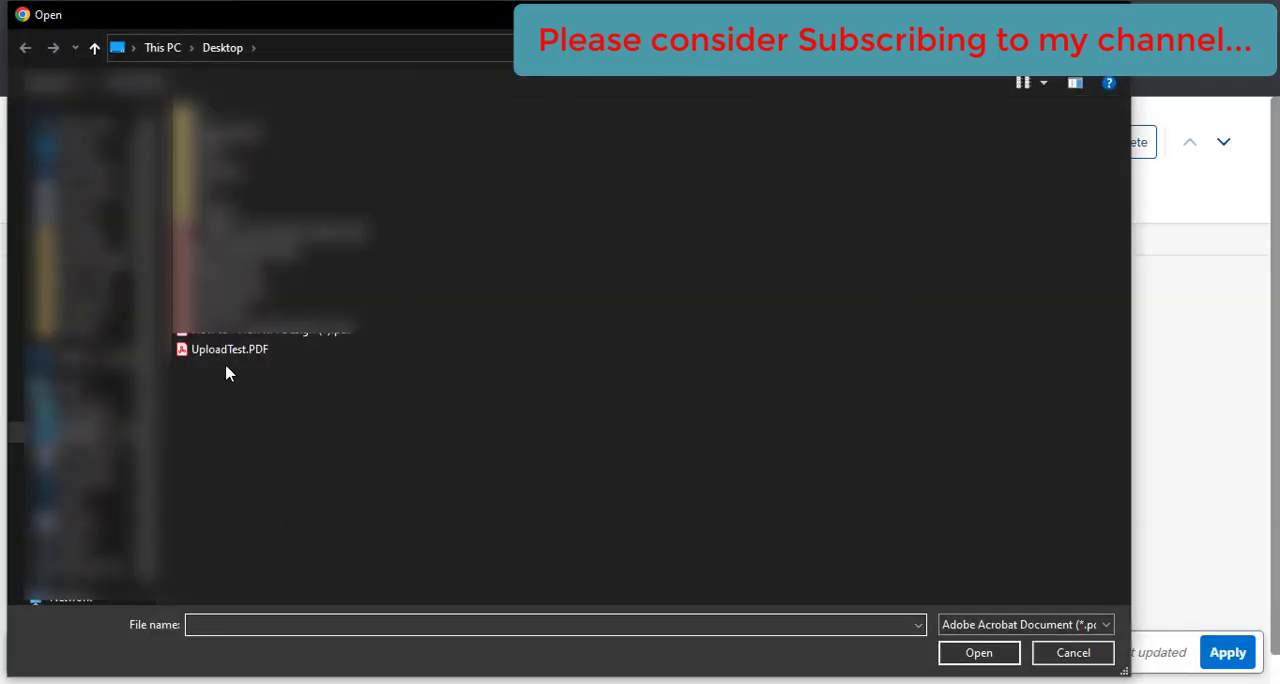
left_click(229, 349)
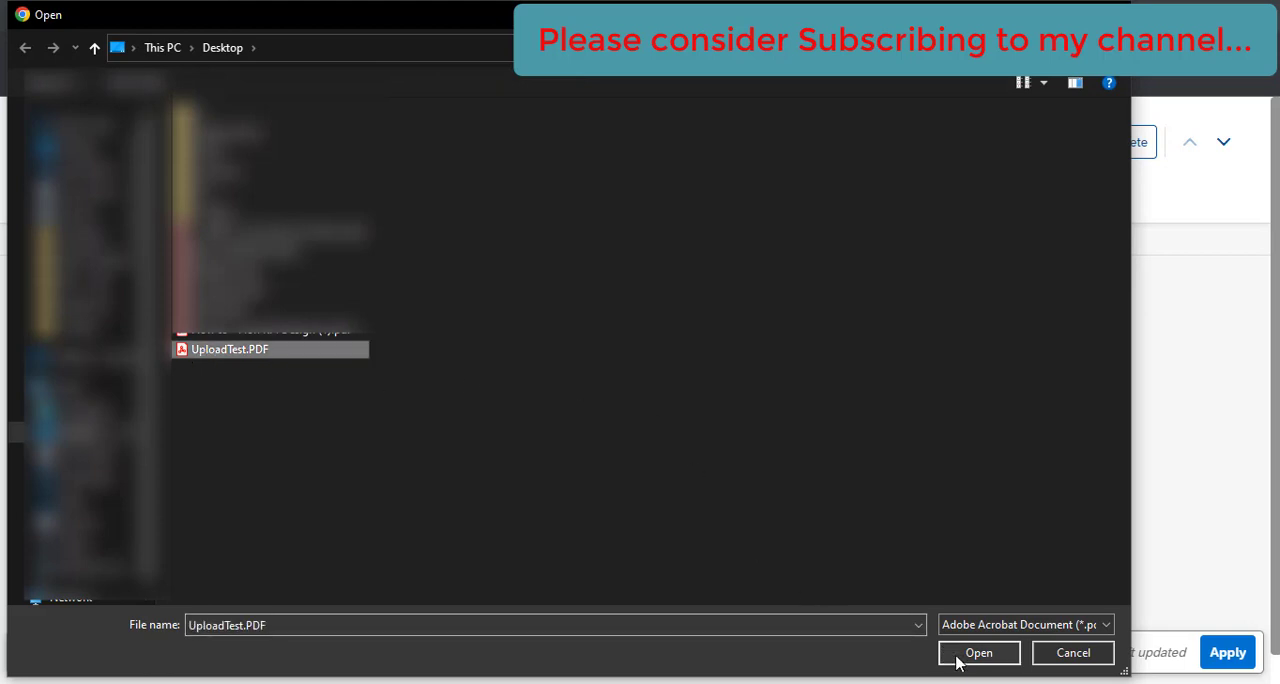
left_click(978, 652)
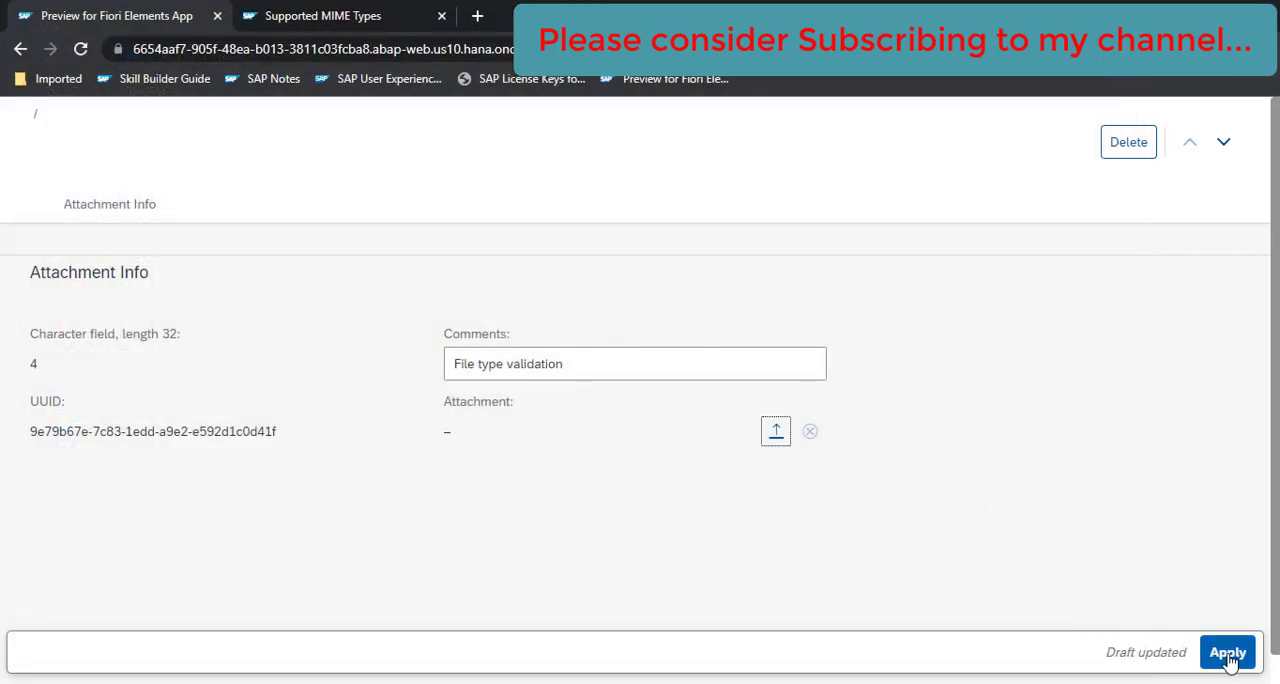
Apply the attachment changes and save the student record
left_click(1227, 652)
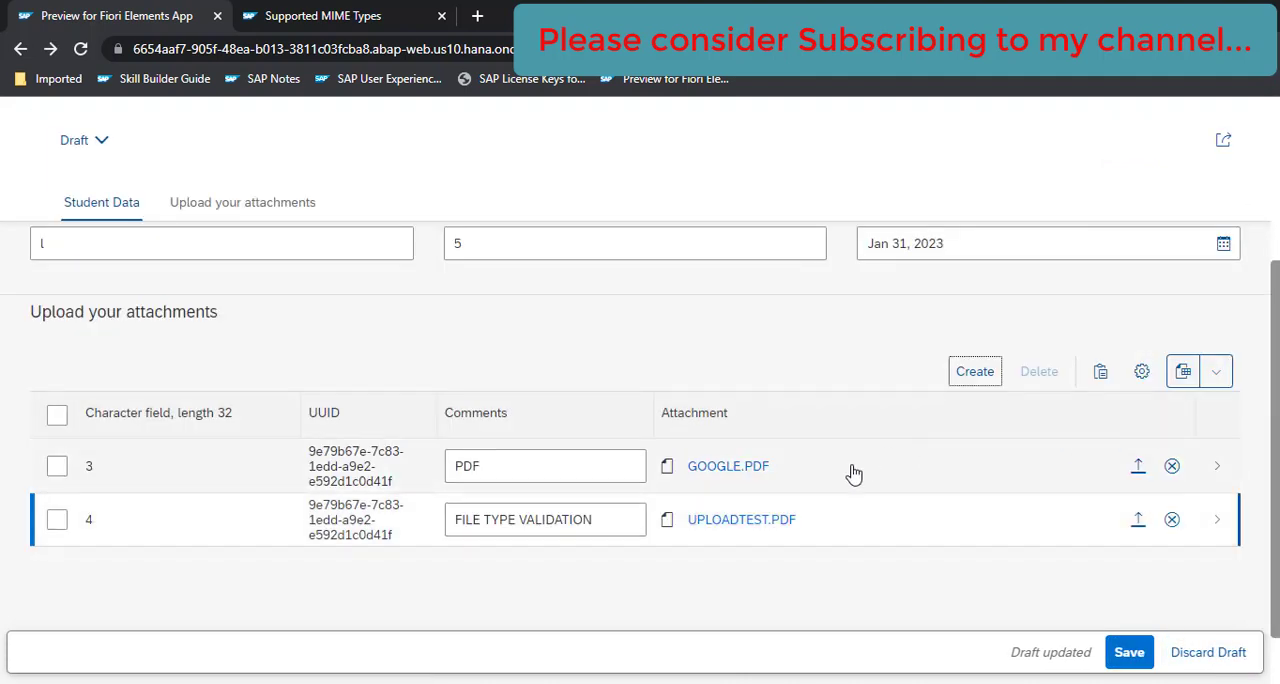
mouse_move(718, 525)
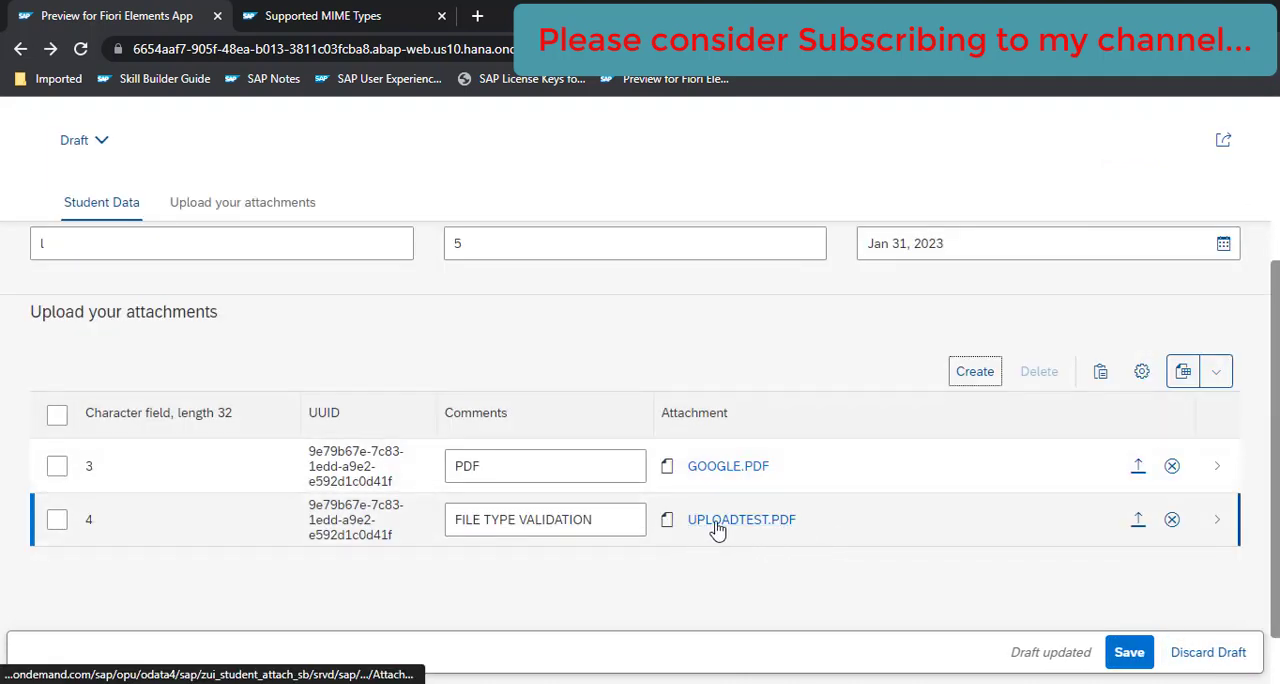
left_click(1129, 652)
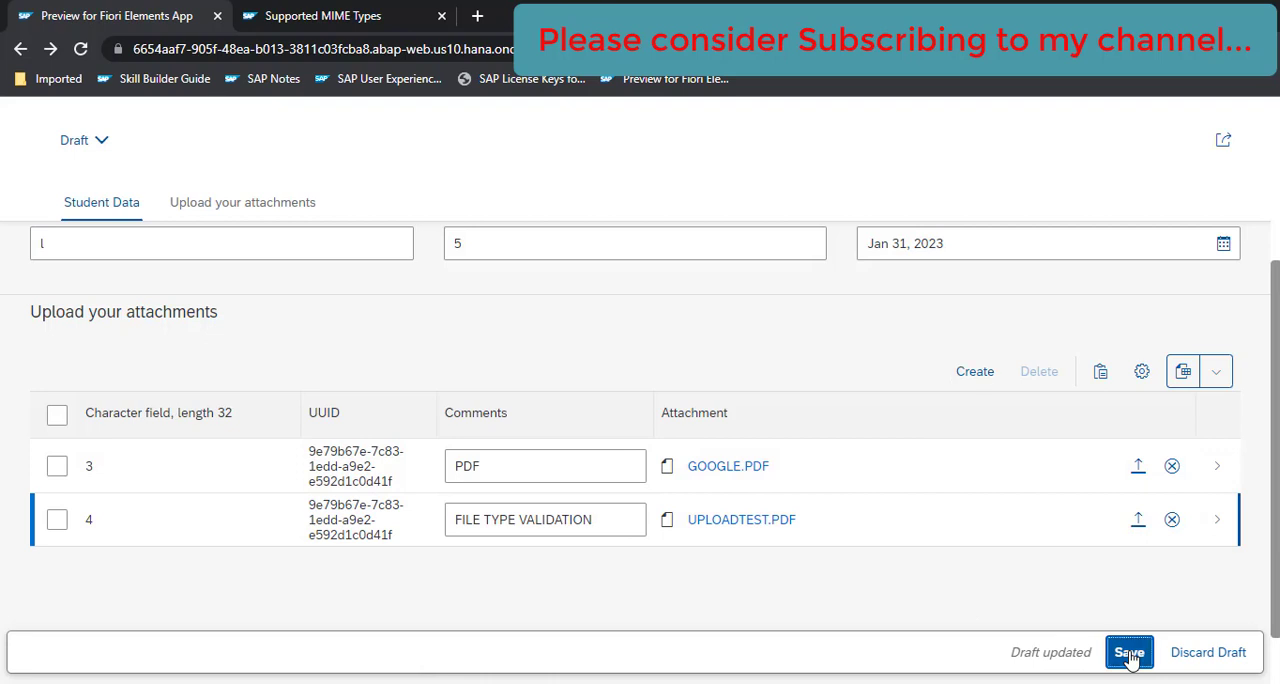
left_click(1129, 652)
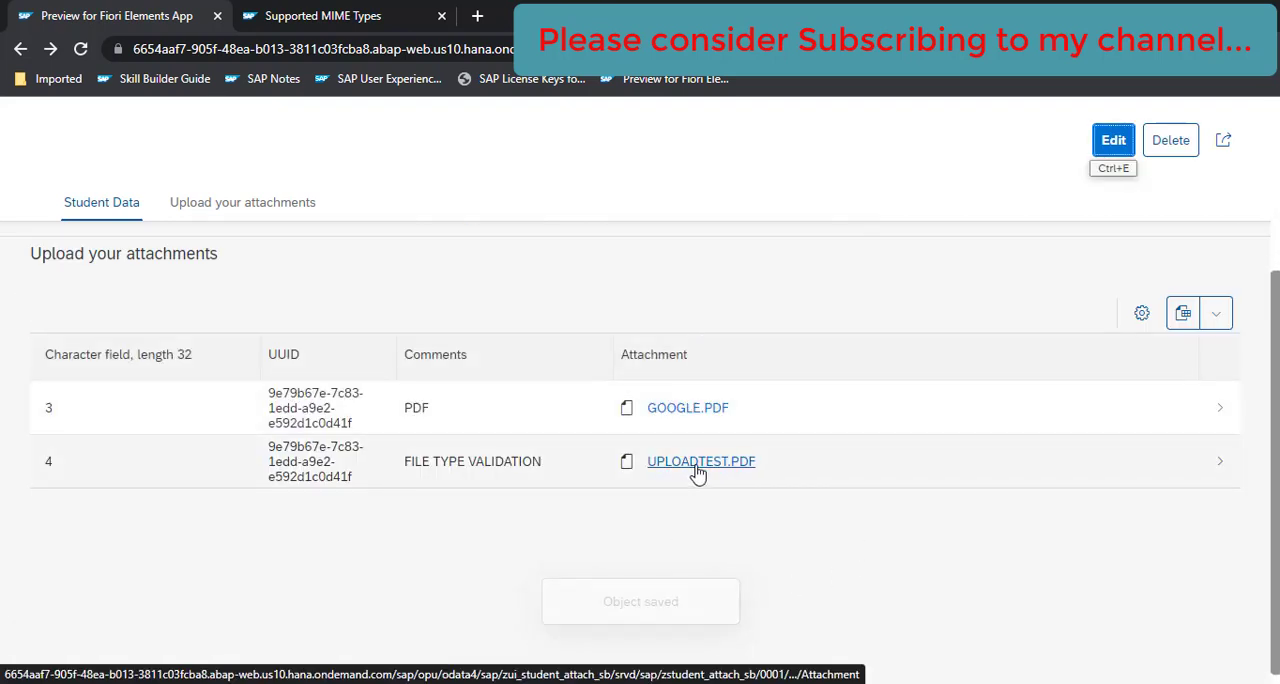
scroll("up", 3)
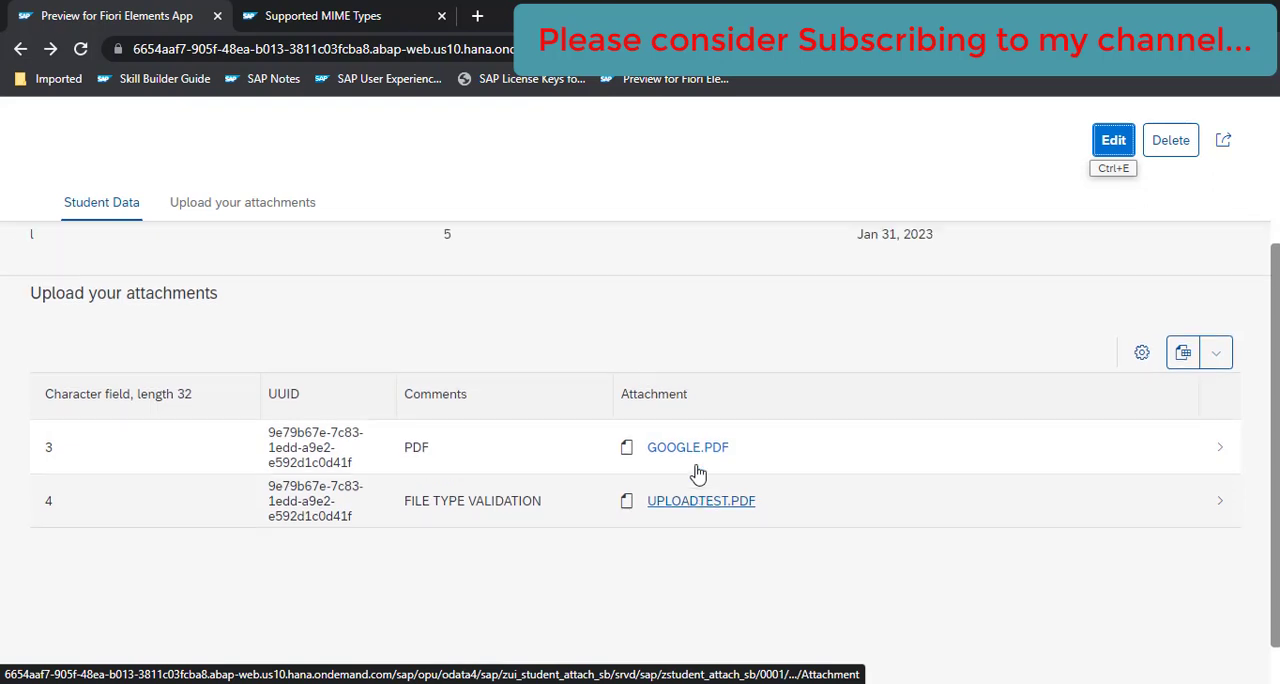
scroll("up", 3)
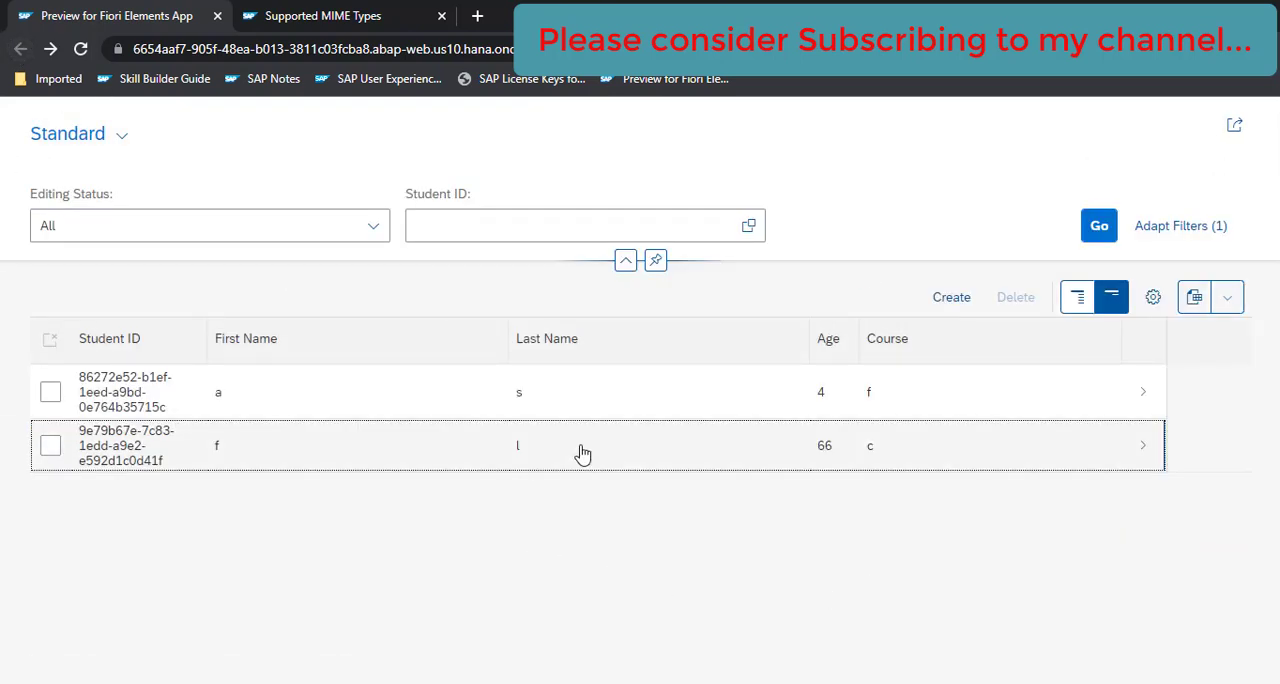
mouse_move(576, 447)
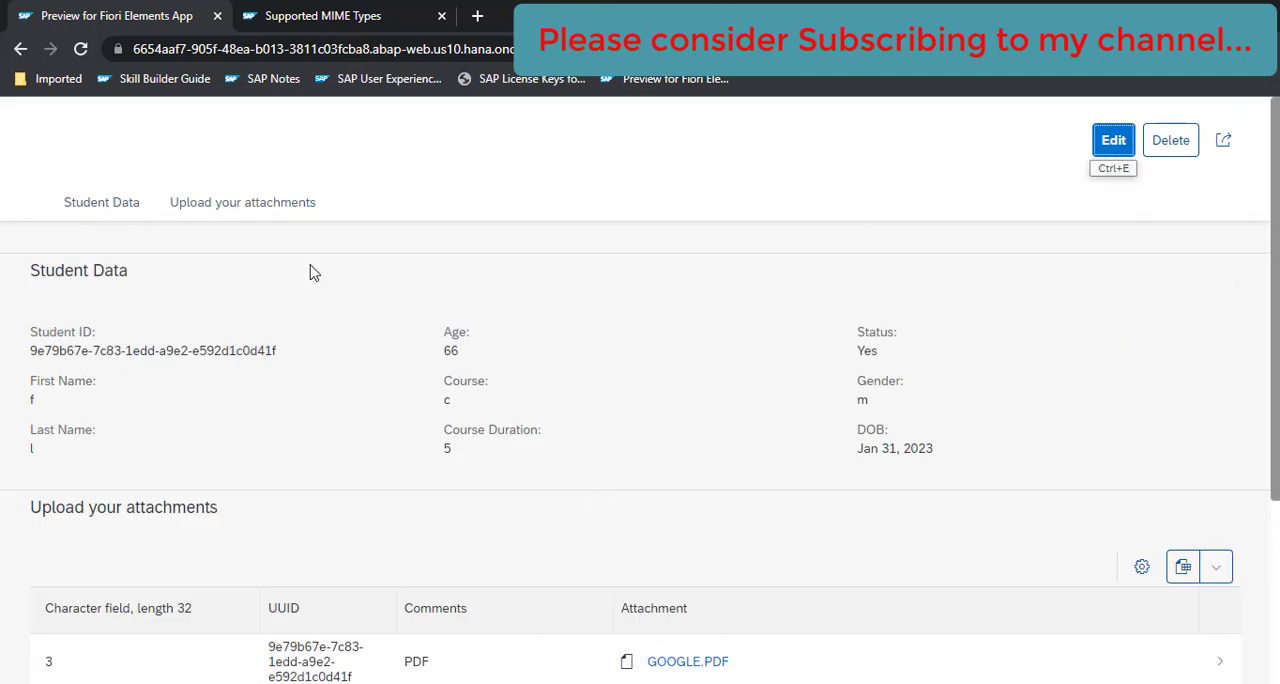
mouse_move(640, 468)
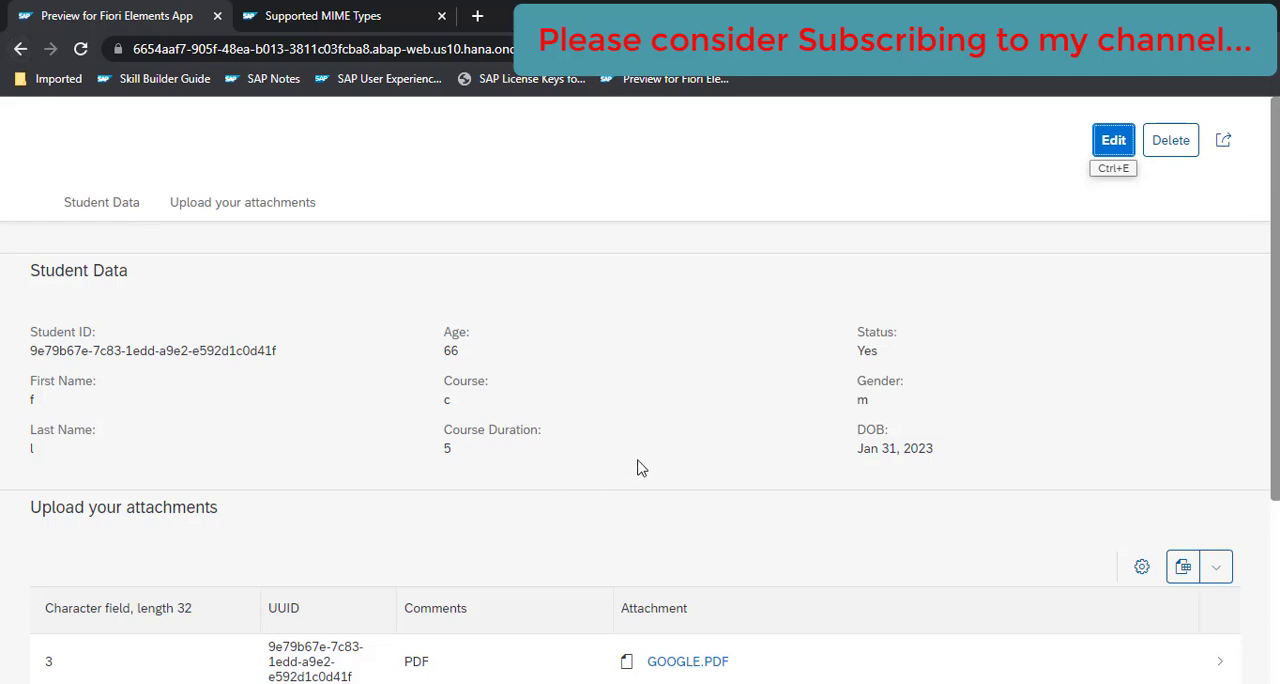